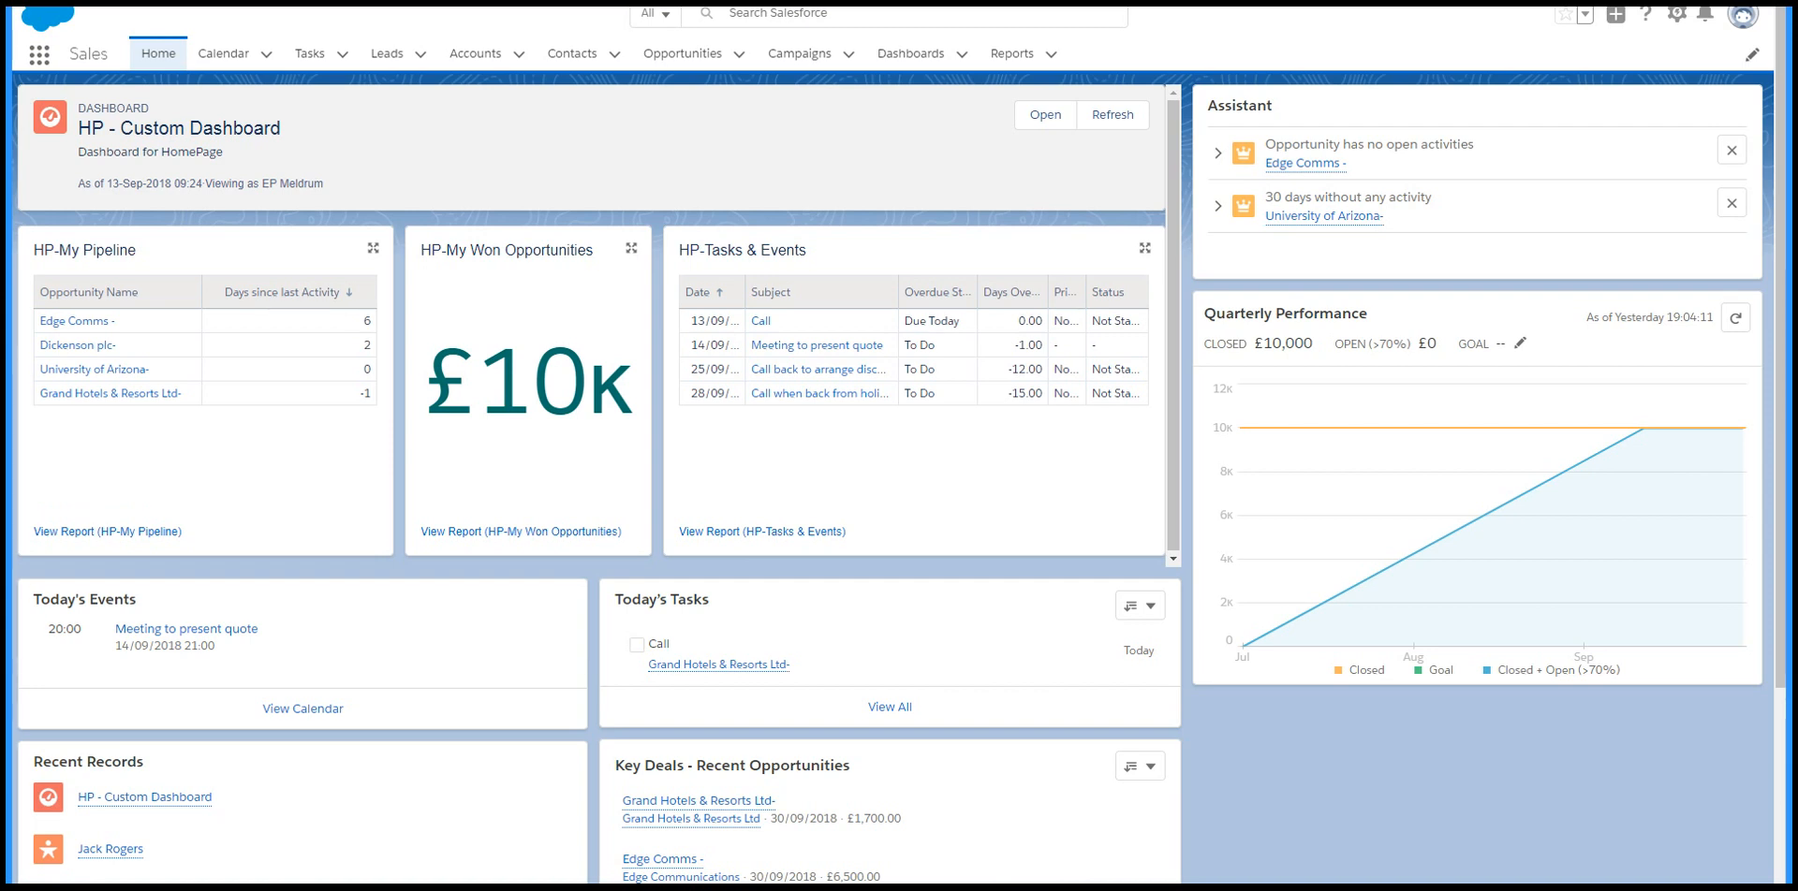
{"action": "mouse_move", "coordinate": [346, 859]}
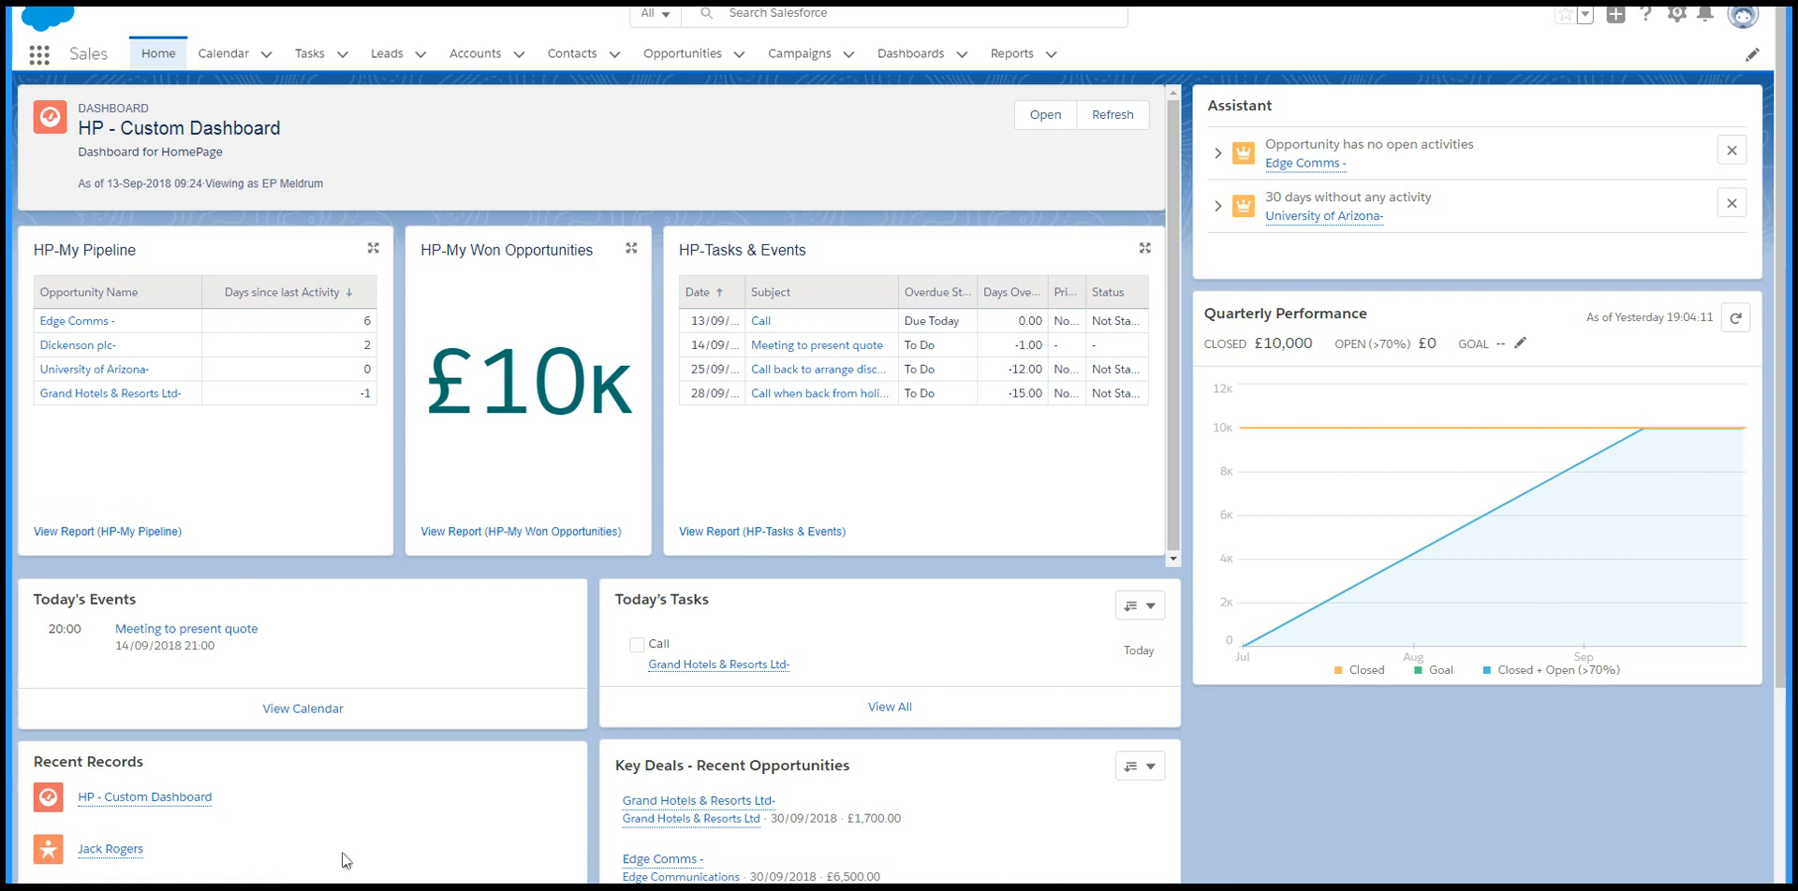
{"action": "mouse_move", "coordinate": [422, 798]}
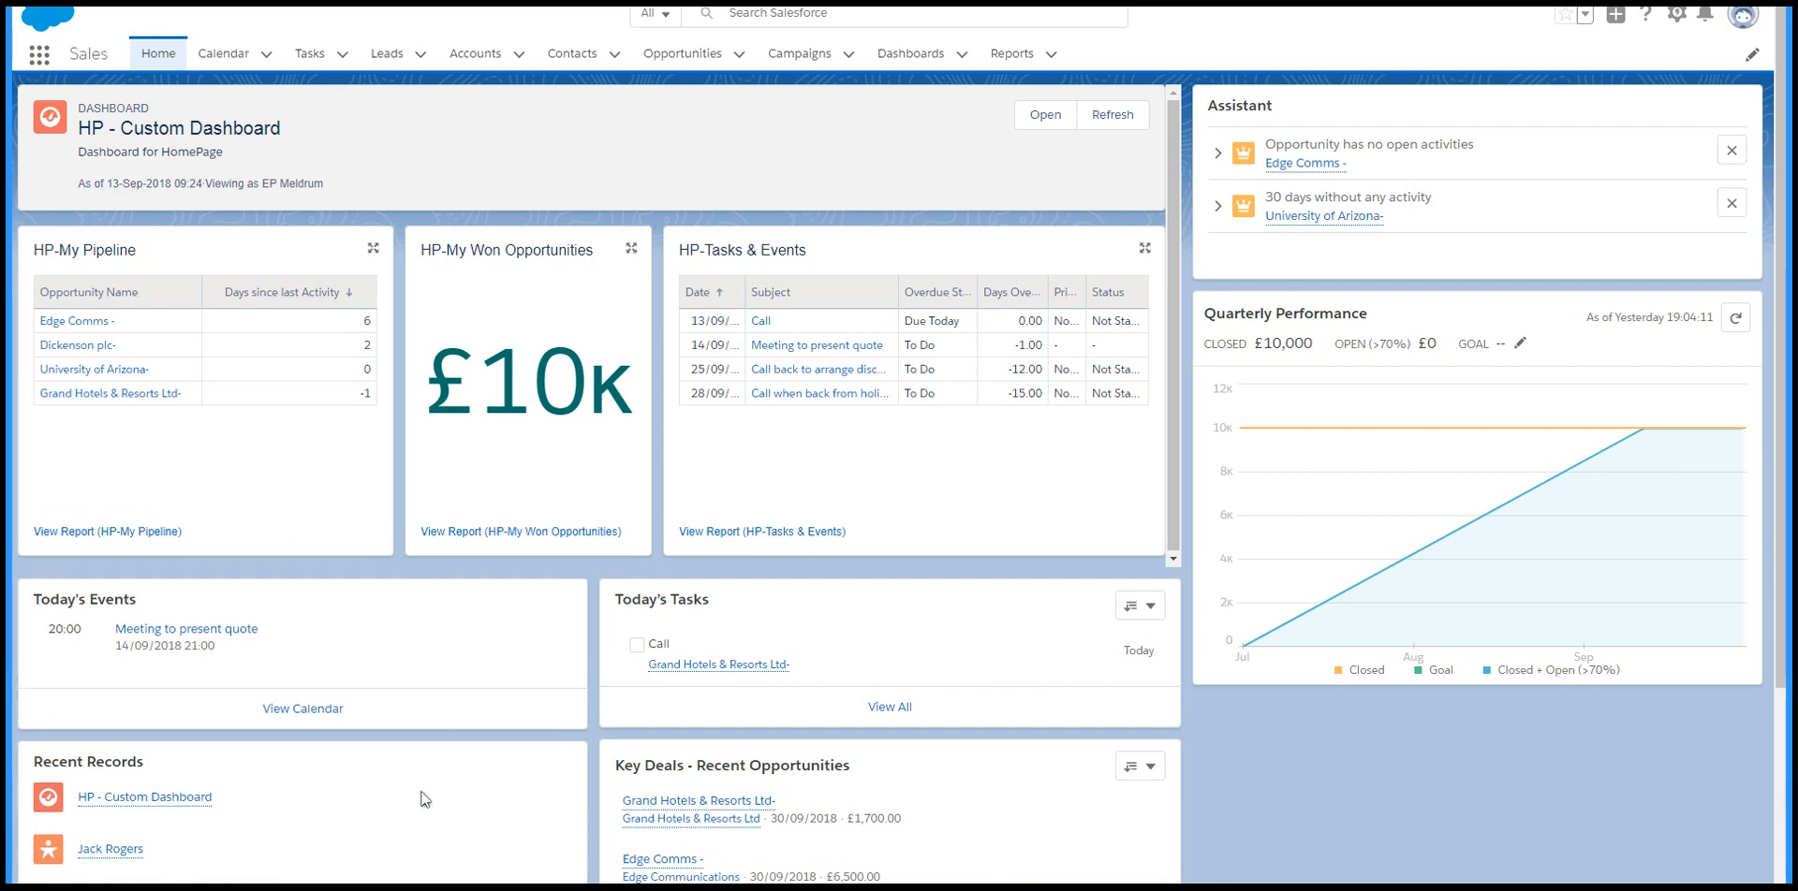
{"action": "mouse_move", "coordinate": [518, 648]}
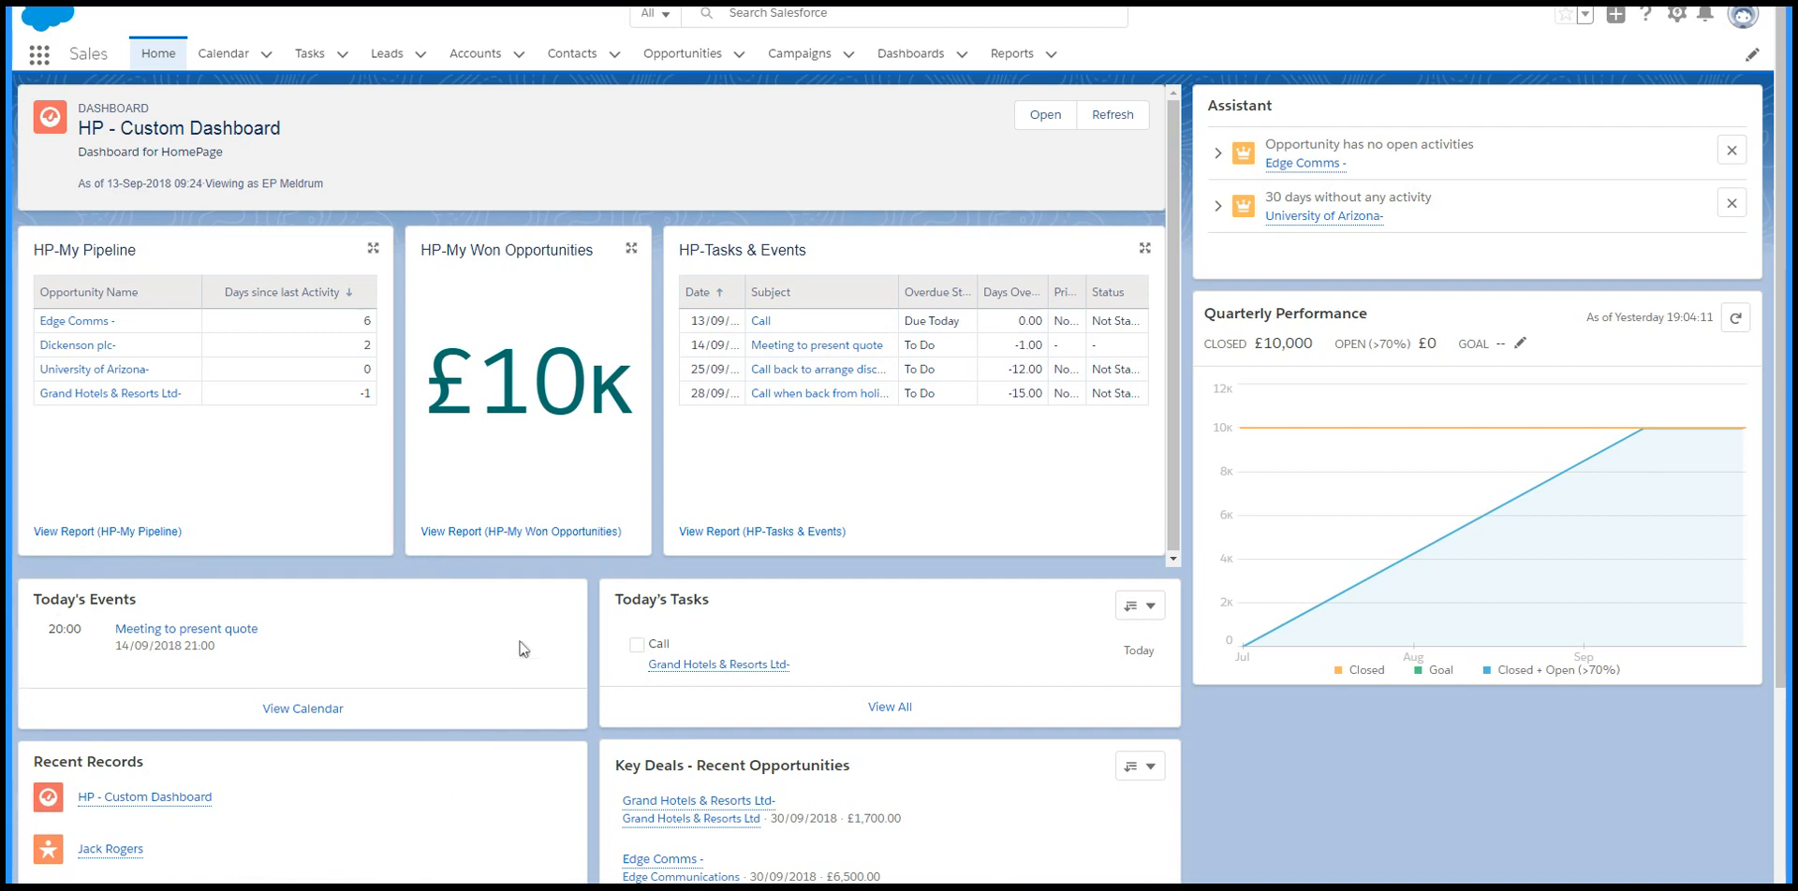
{"action": "mouse_move", "coordinate": [508, 678]}
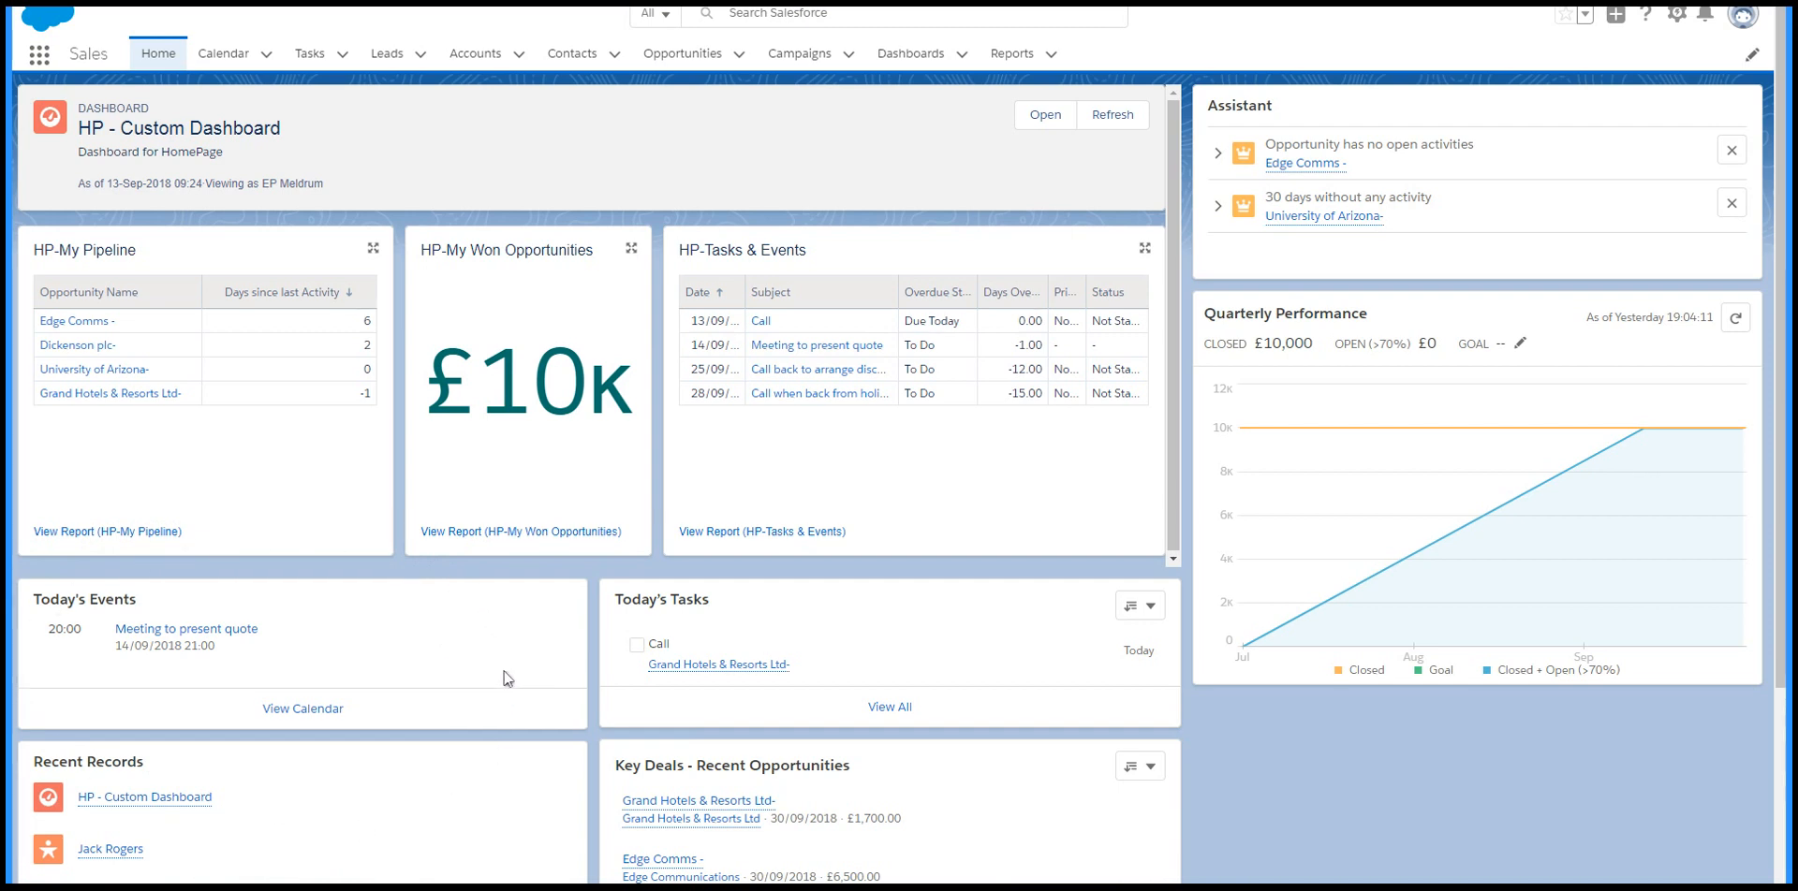
{"action": "mouse_move", "coordinate": [863, 799]}
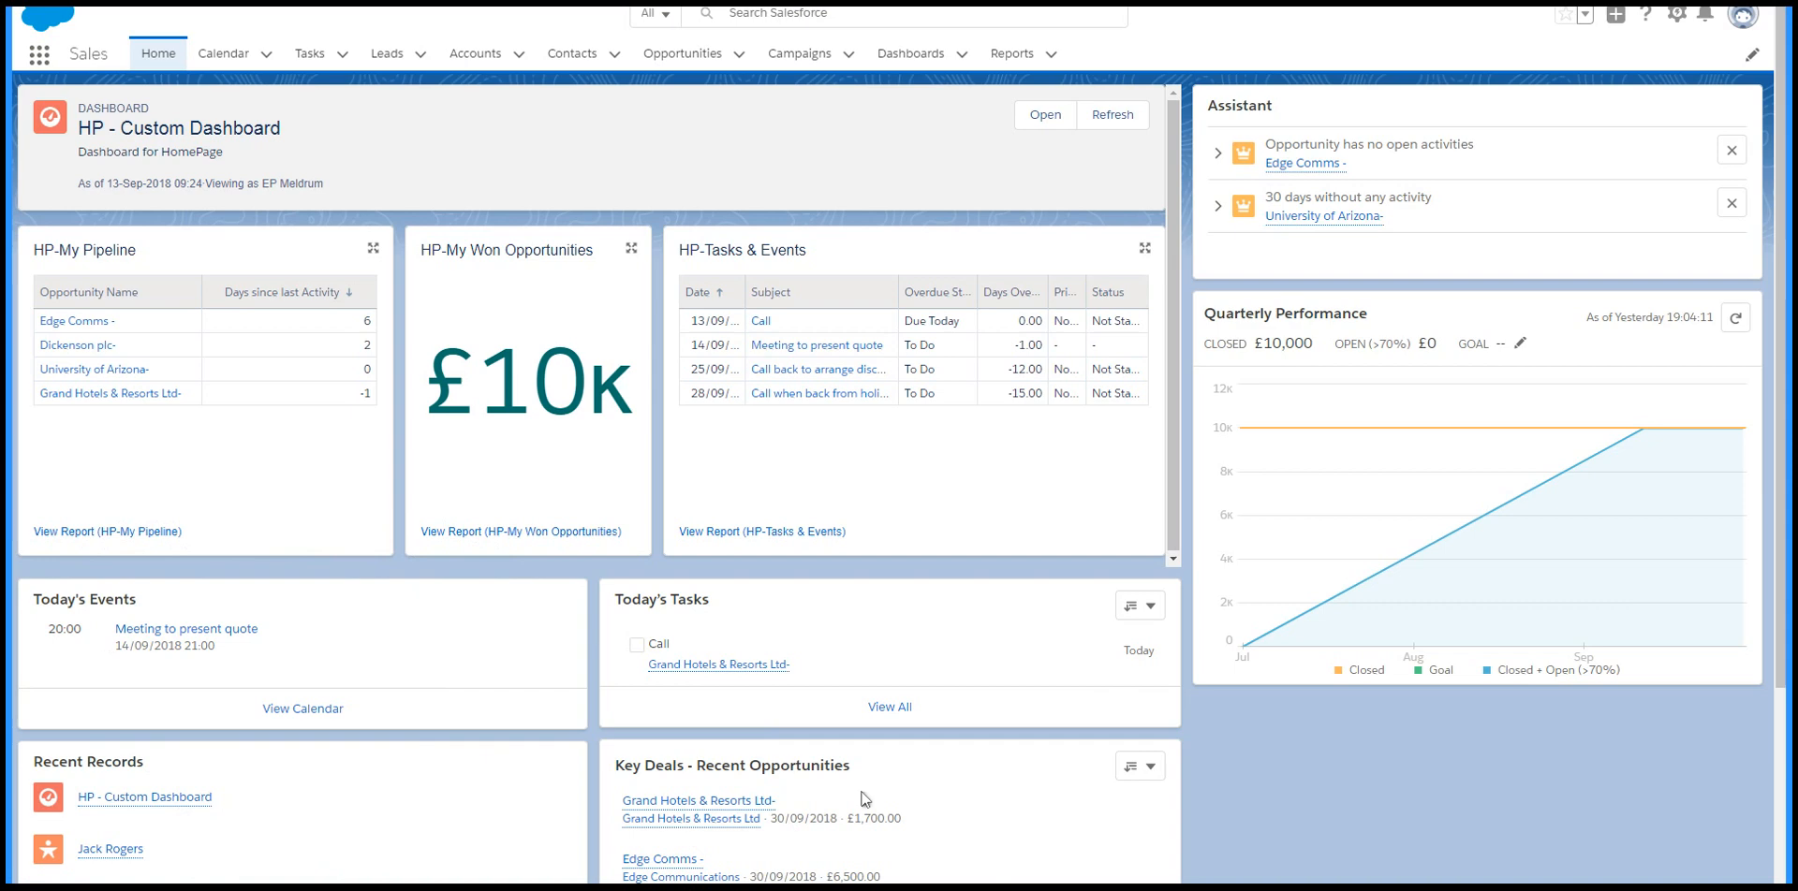
{"action": "mouse_move", "coordinate": [627, 564]}
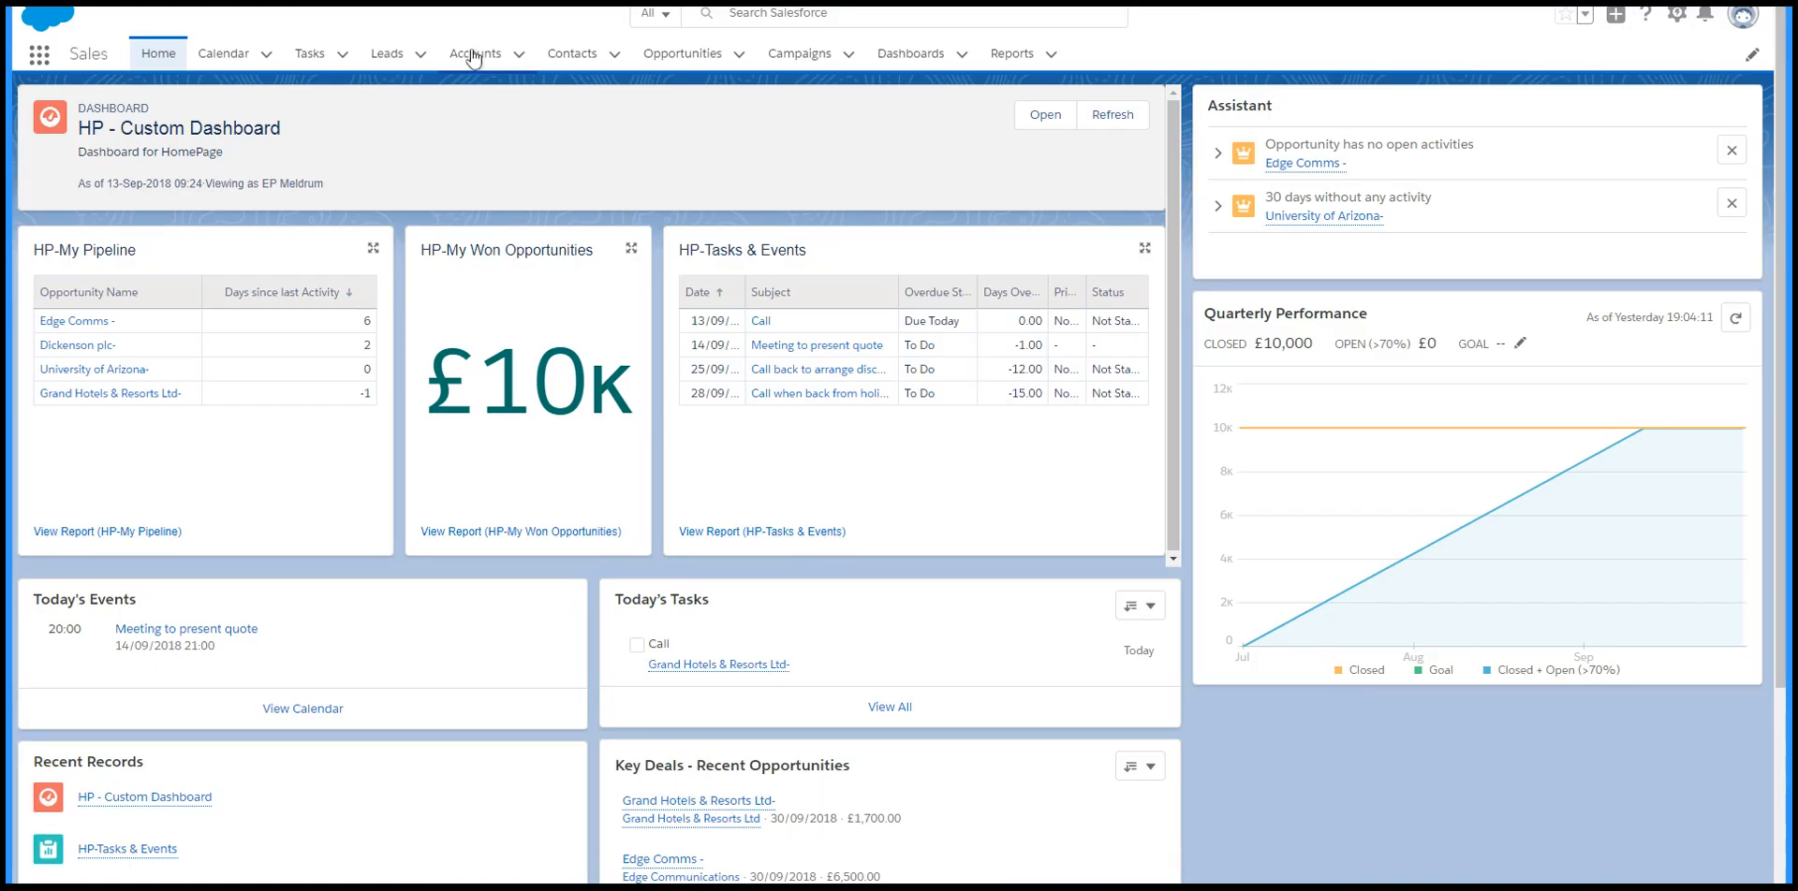
{"action": "mouse_move", "coordinate": [474, 53]}
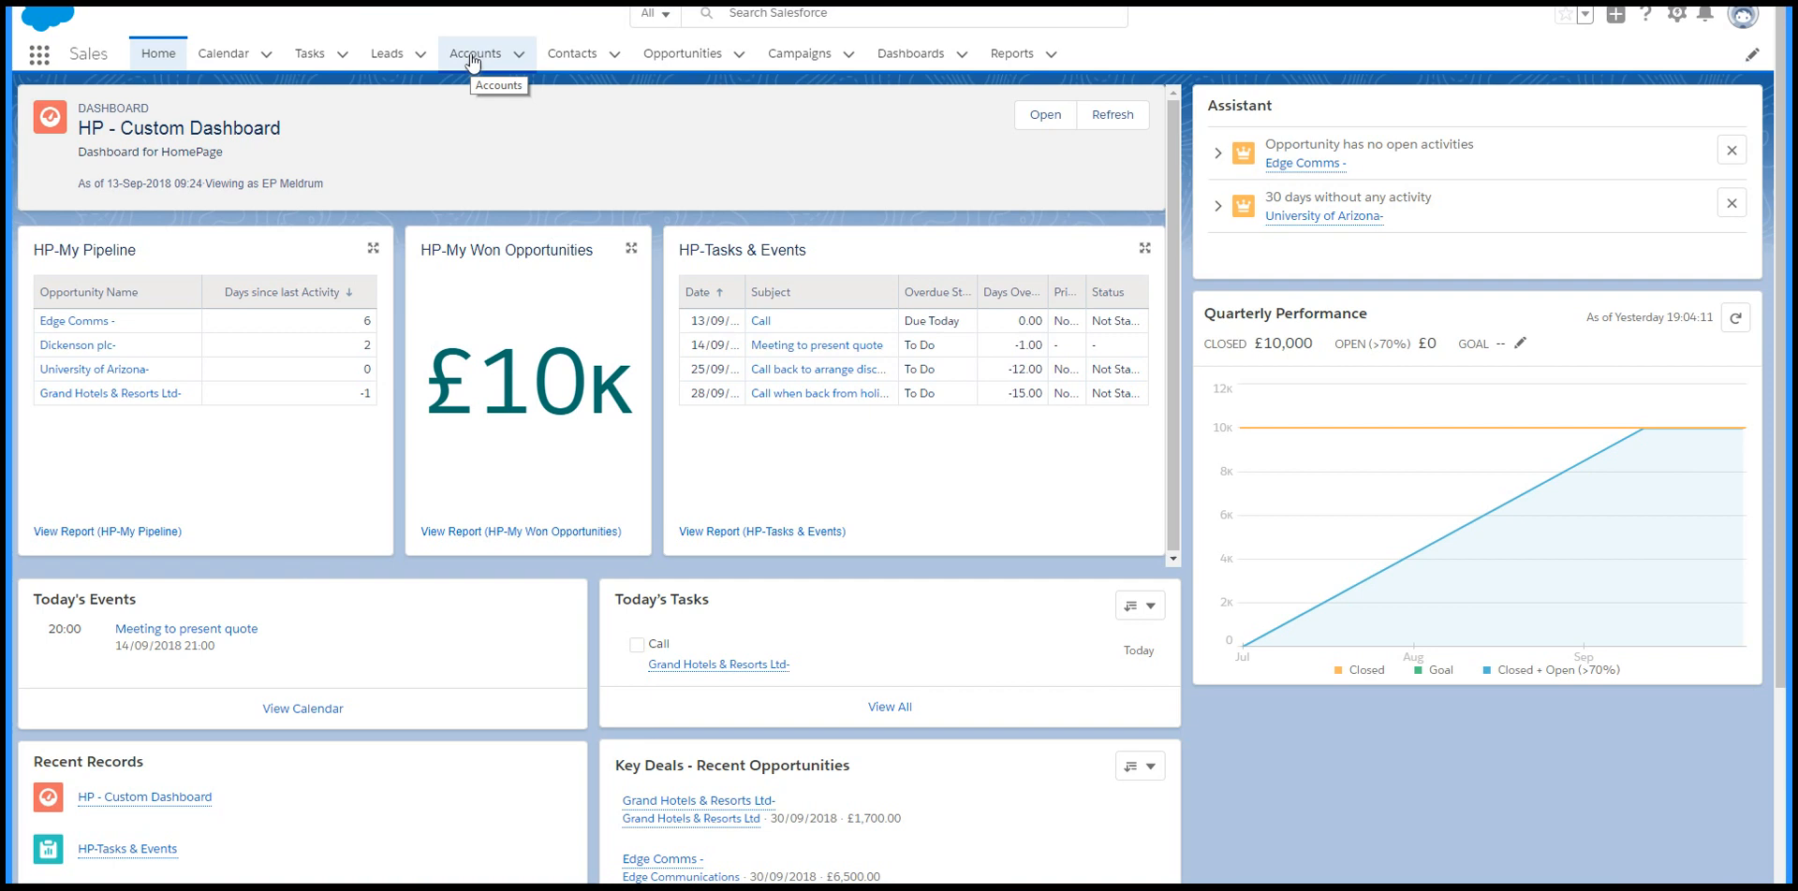
{"action": "mouse_move", "coordinate": [616, 94]}
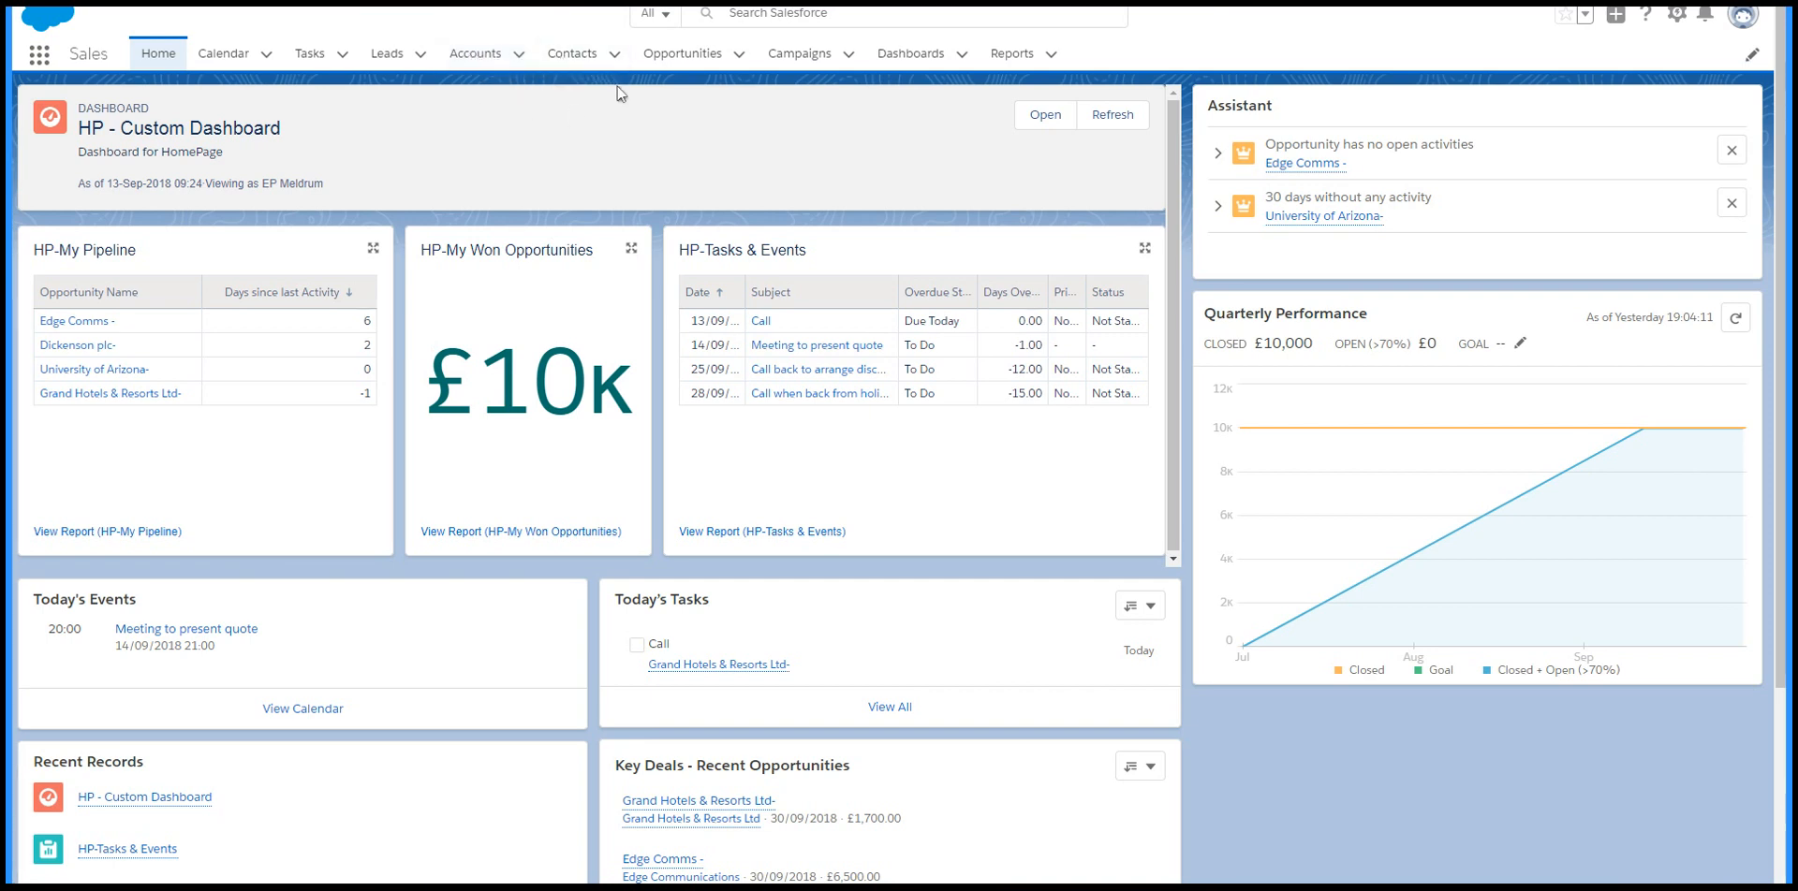
- Show the Opportunities list, view All Opportunities (37), then switch to My Pipeline with four opportunities
{"action": "left_click", "coordinate": [682, 53]}
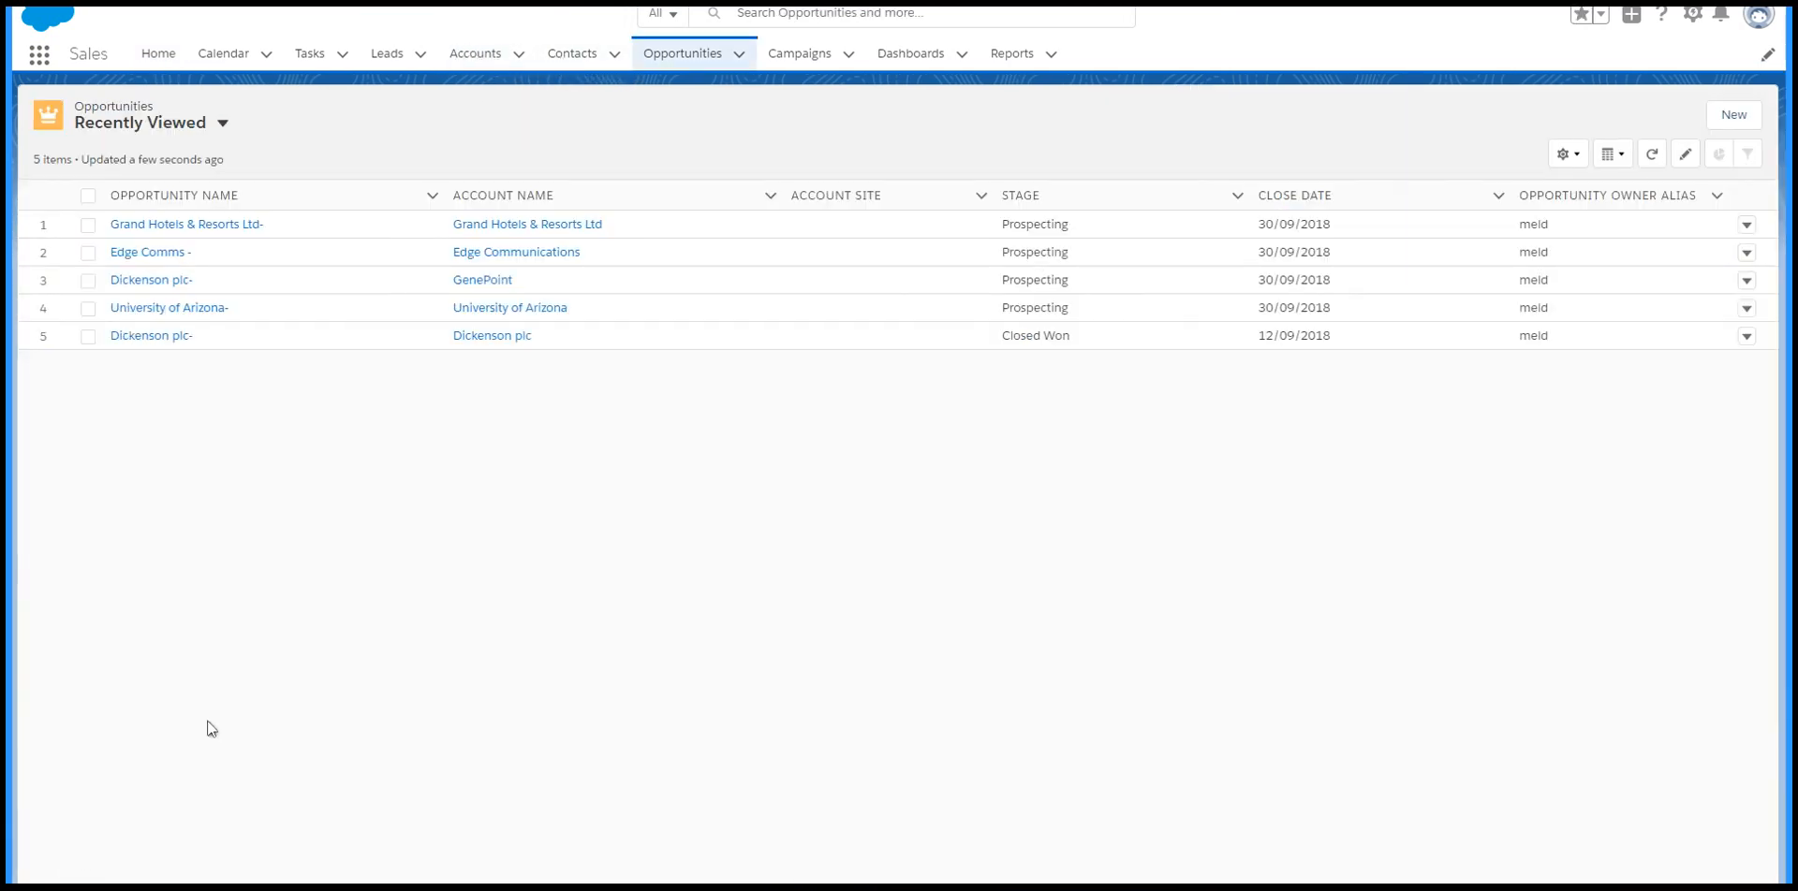
{"action": "mouse_move", "coordinate": [253, 654]}
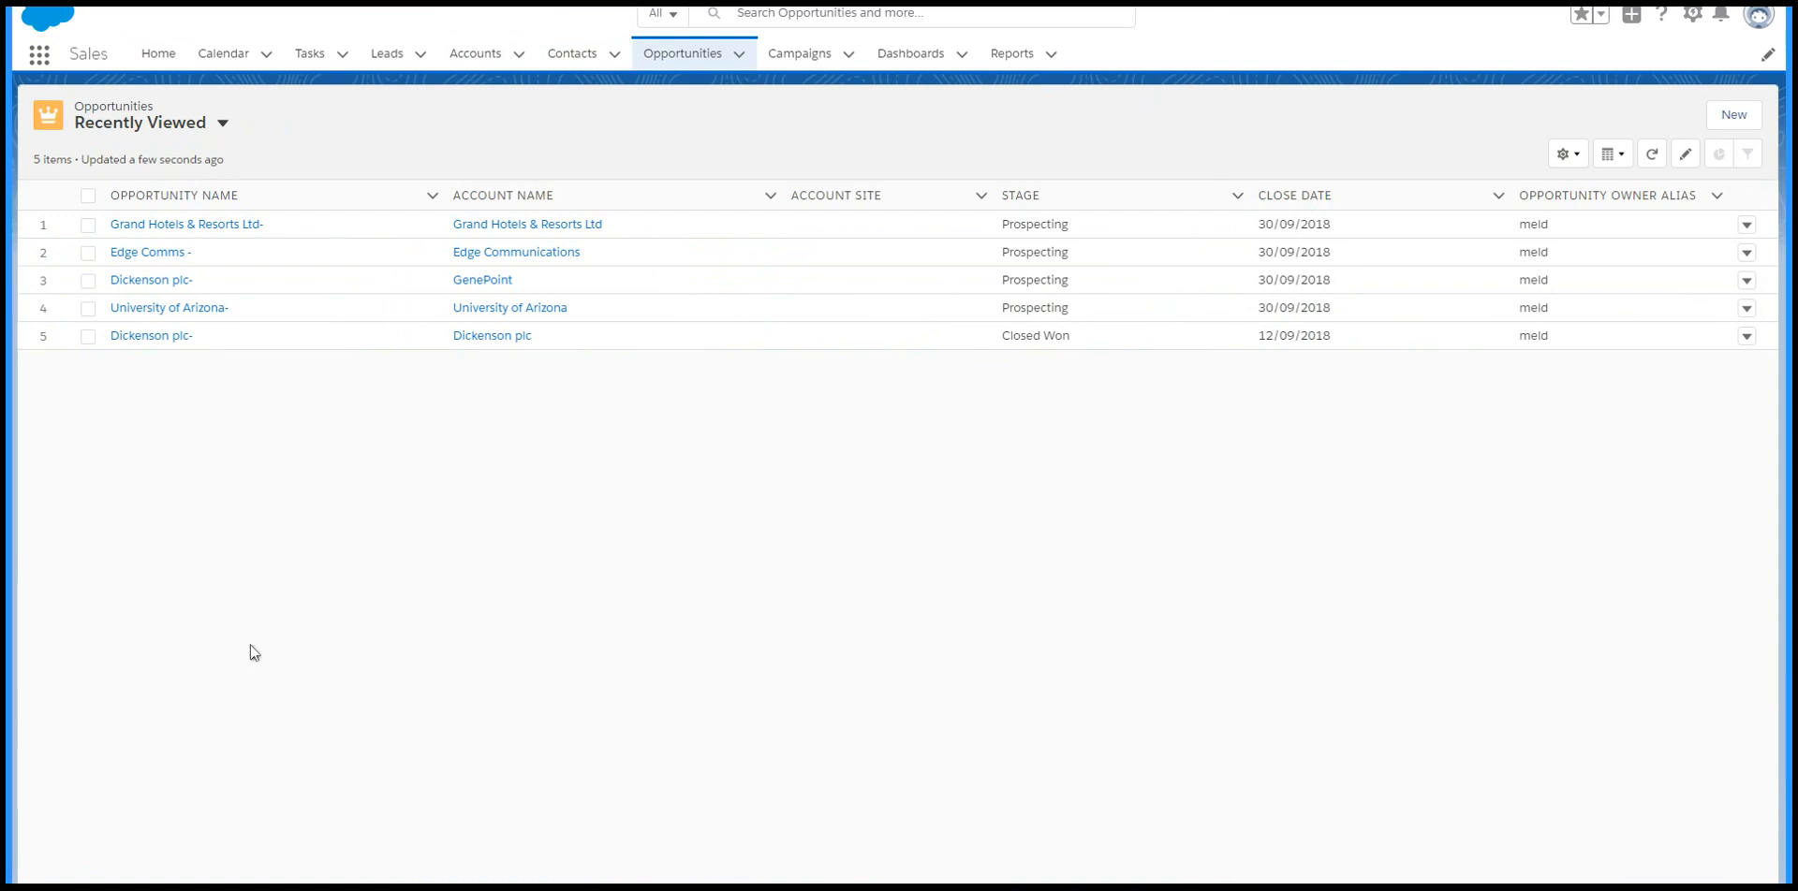
{"action": "mouse_move", "coordinate": [229, 139]}
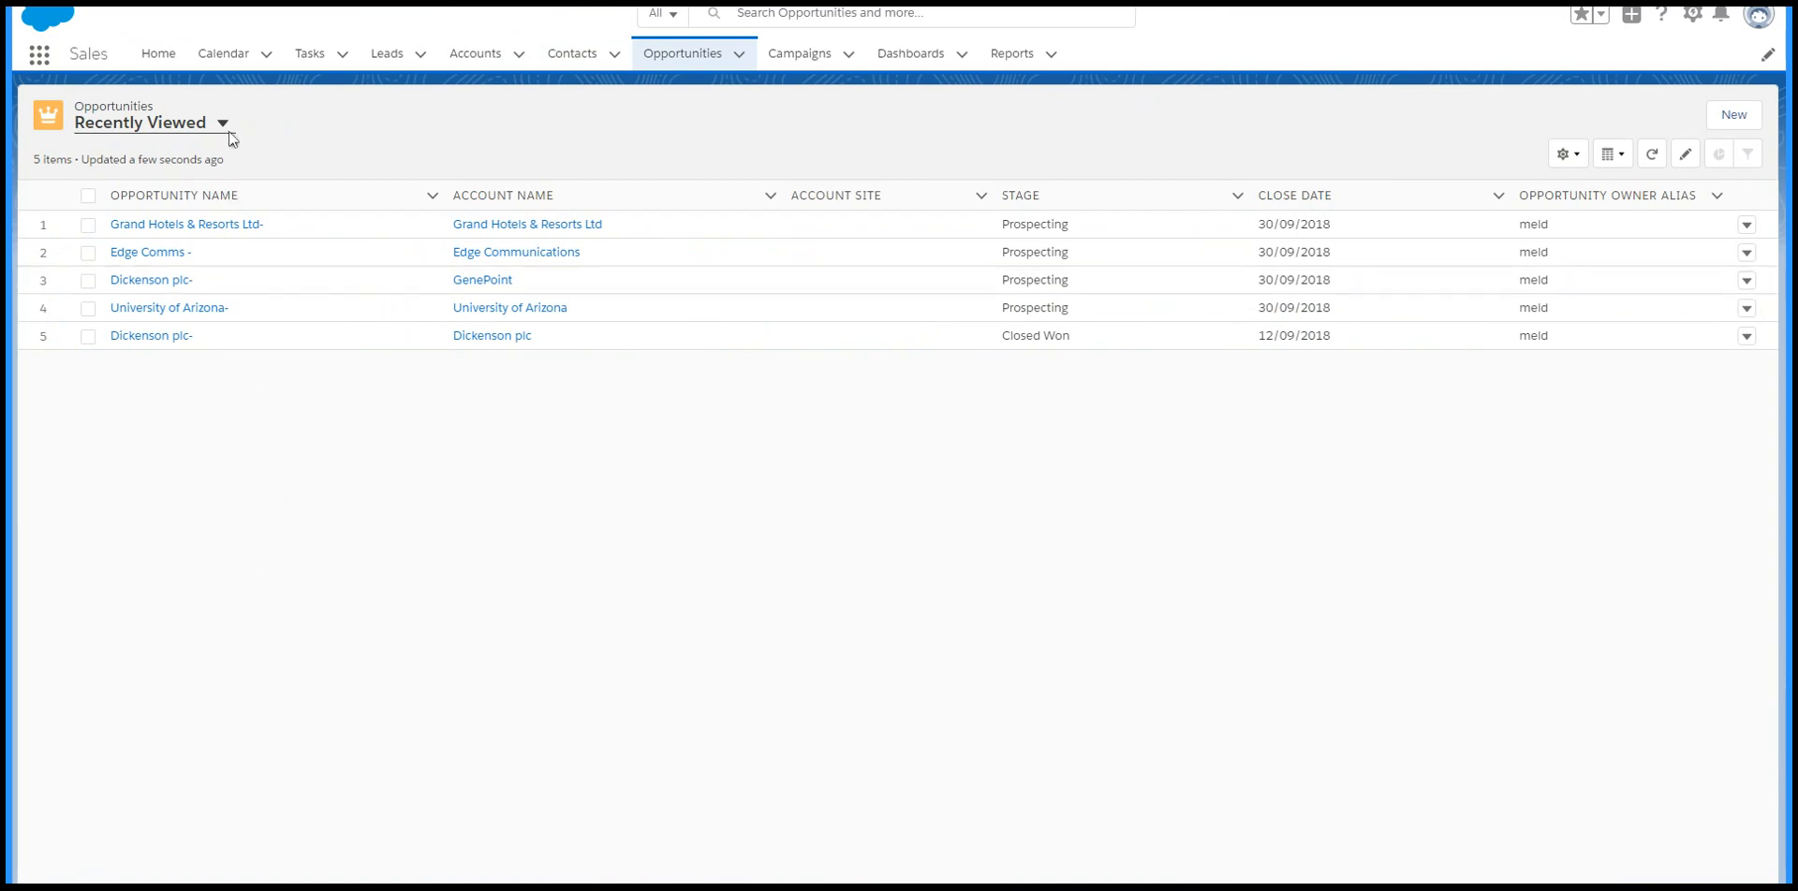
{"action": "left_click", "coordinate": [223, 124]}
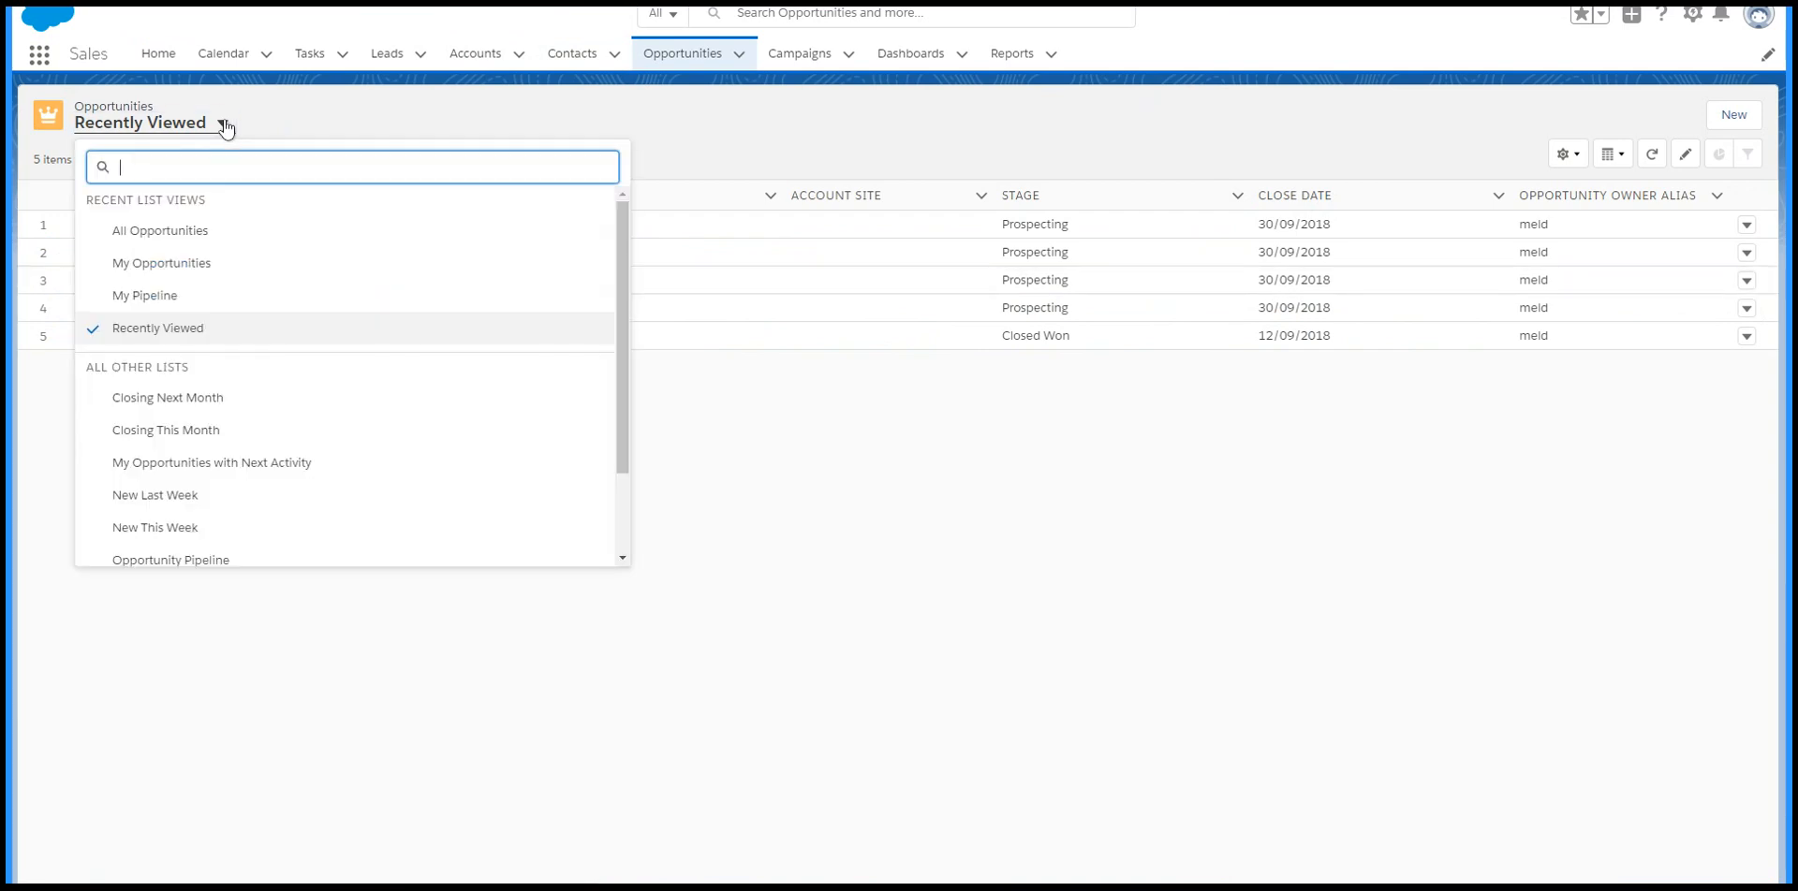
{"action": "left_click", "coordinate": [159, 231]}
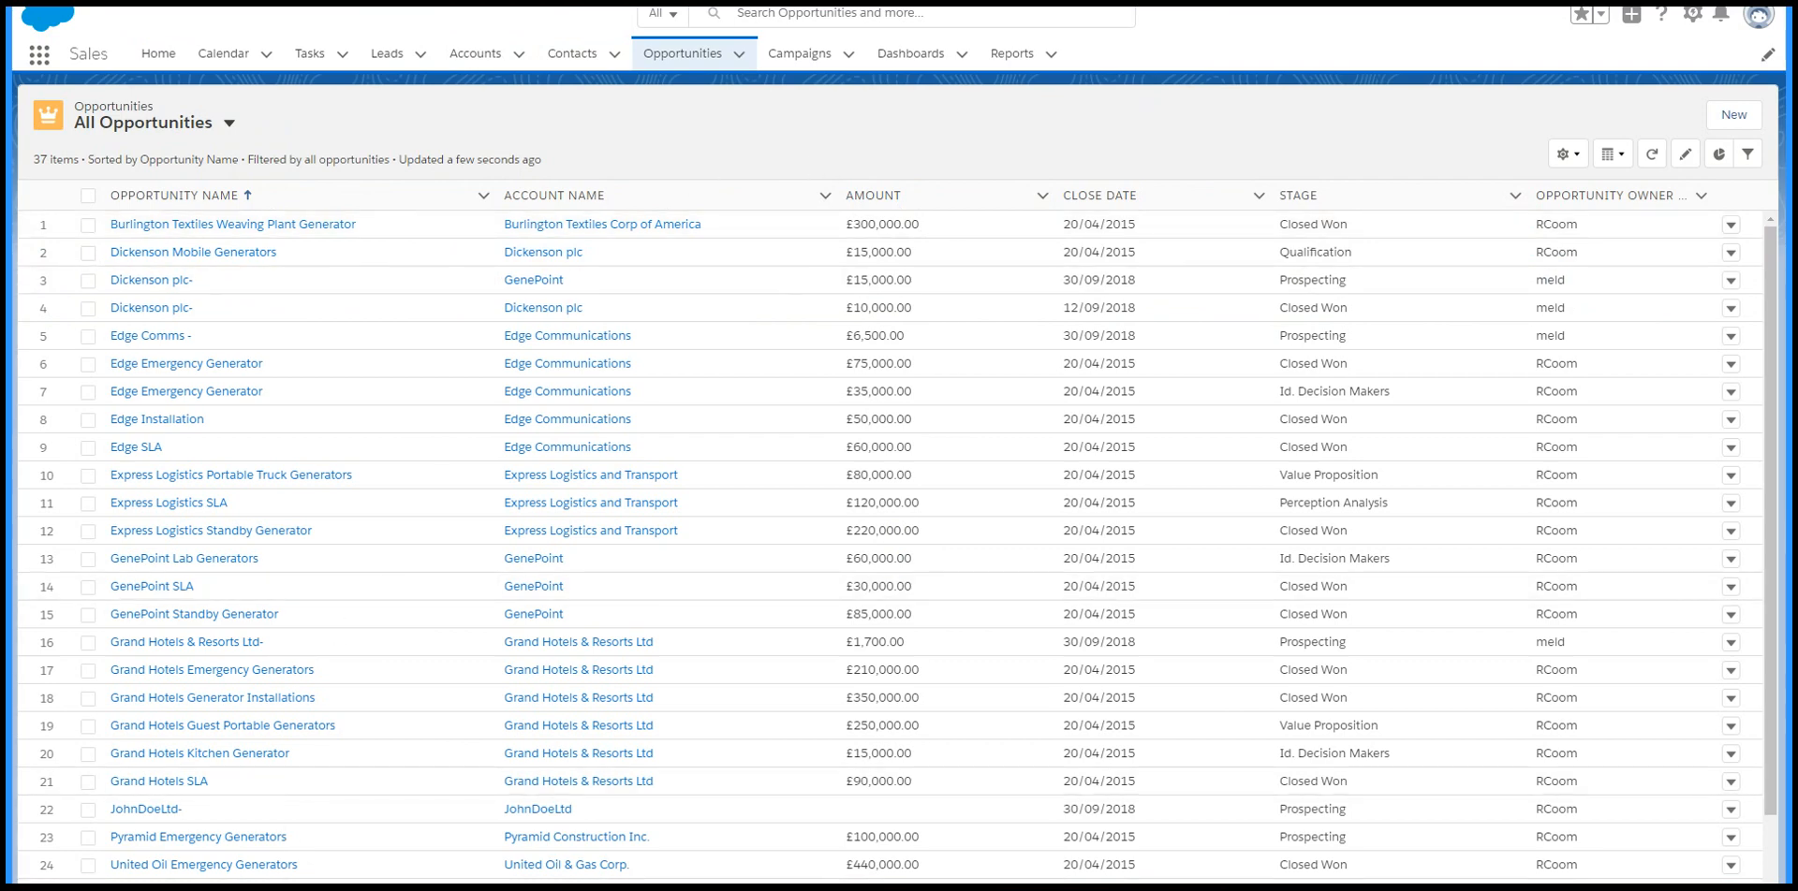
{"action": "left_click", "coordinate": [229, 124]}
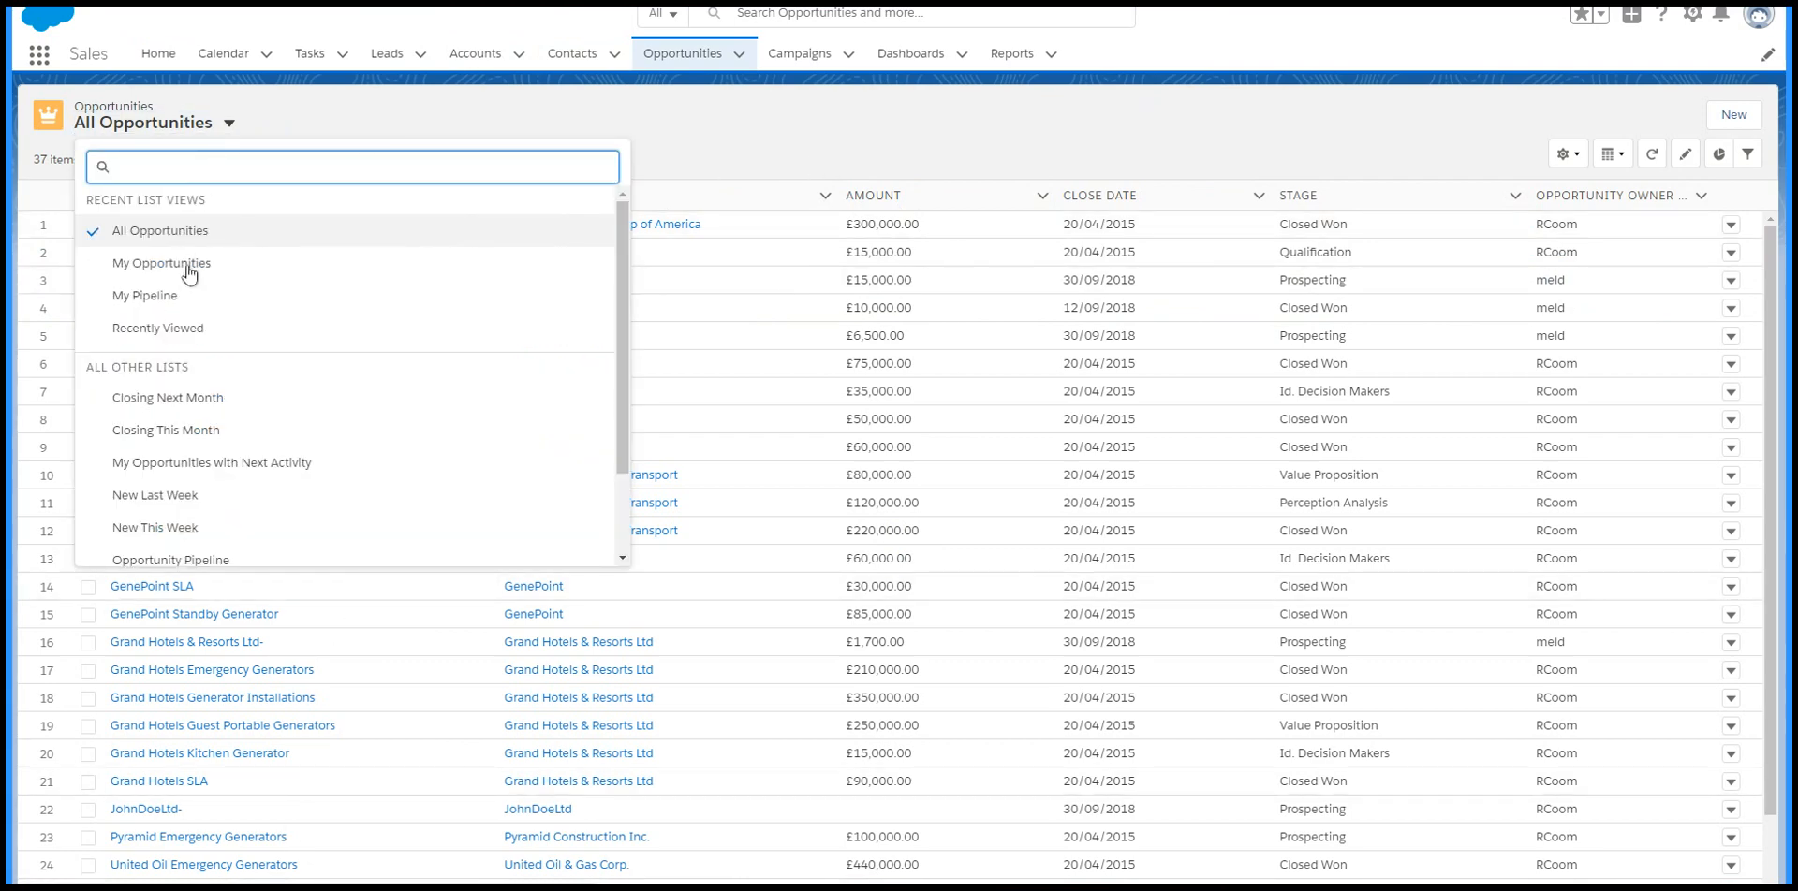
{"action": "left_click", "coordinate": [145, 294]}
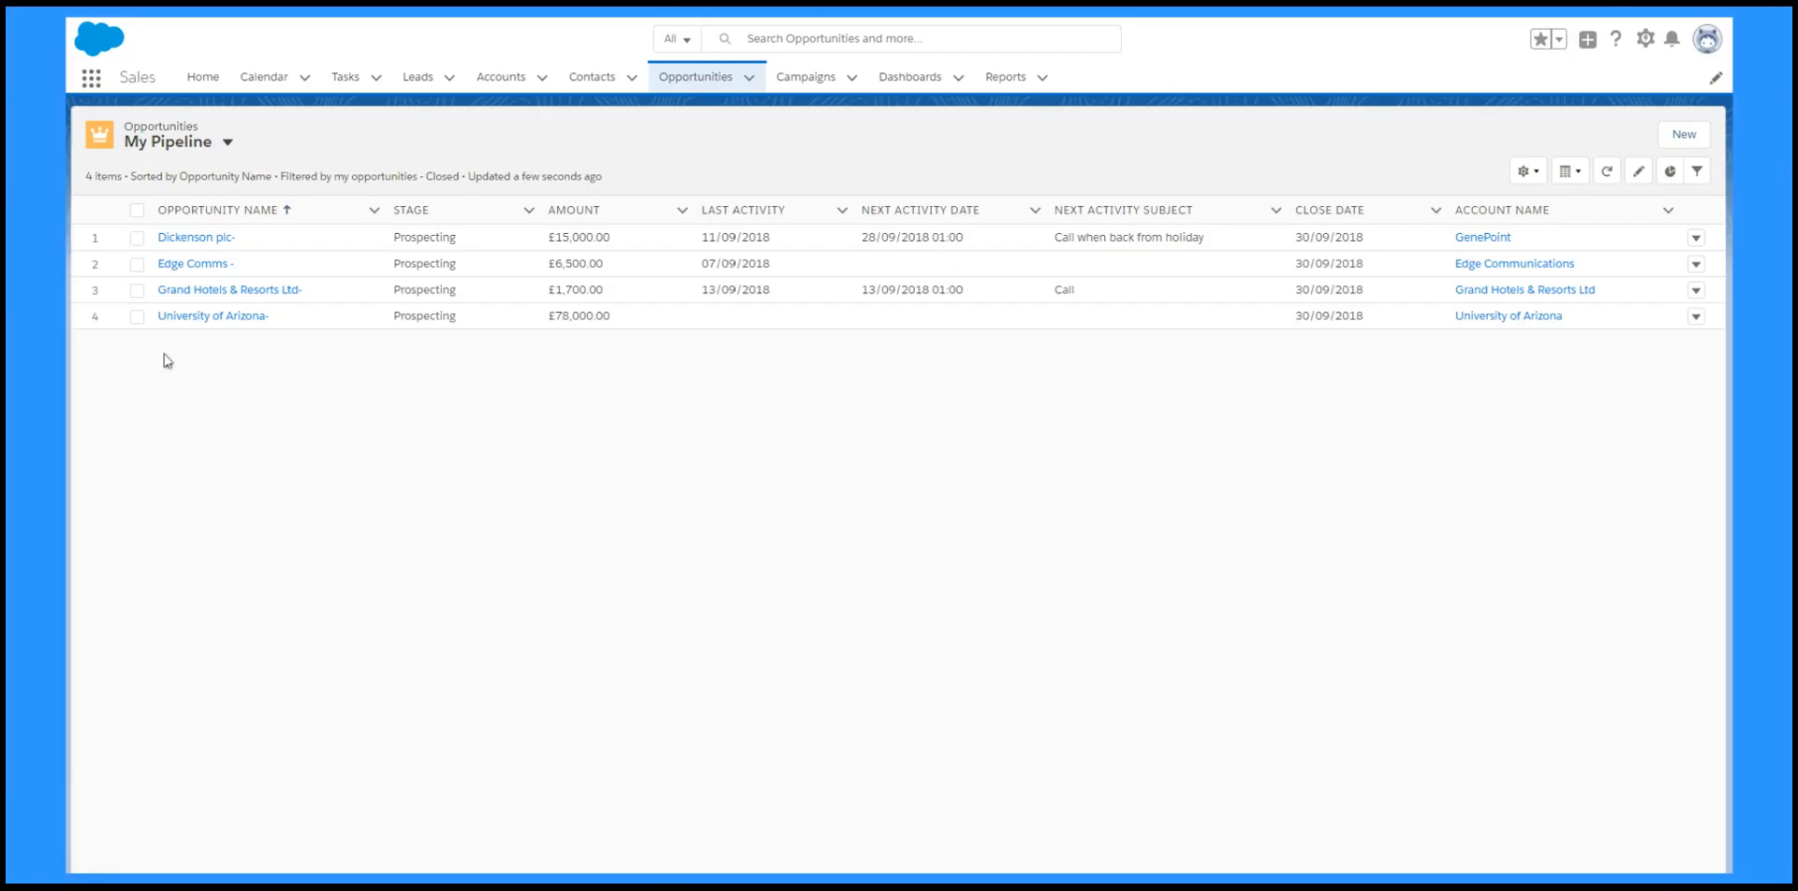
{"action": "mouse_move", "coordinate": [195, 238]}
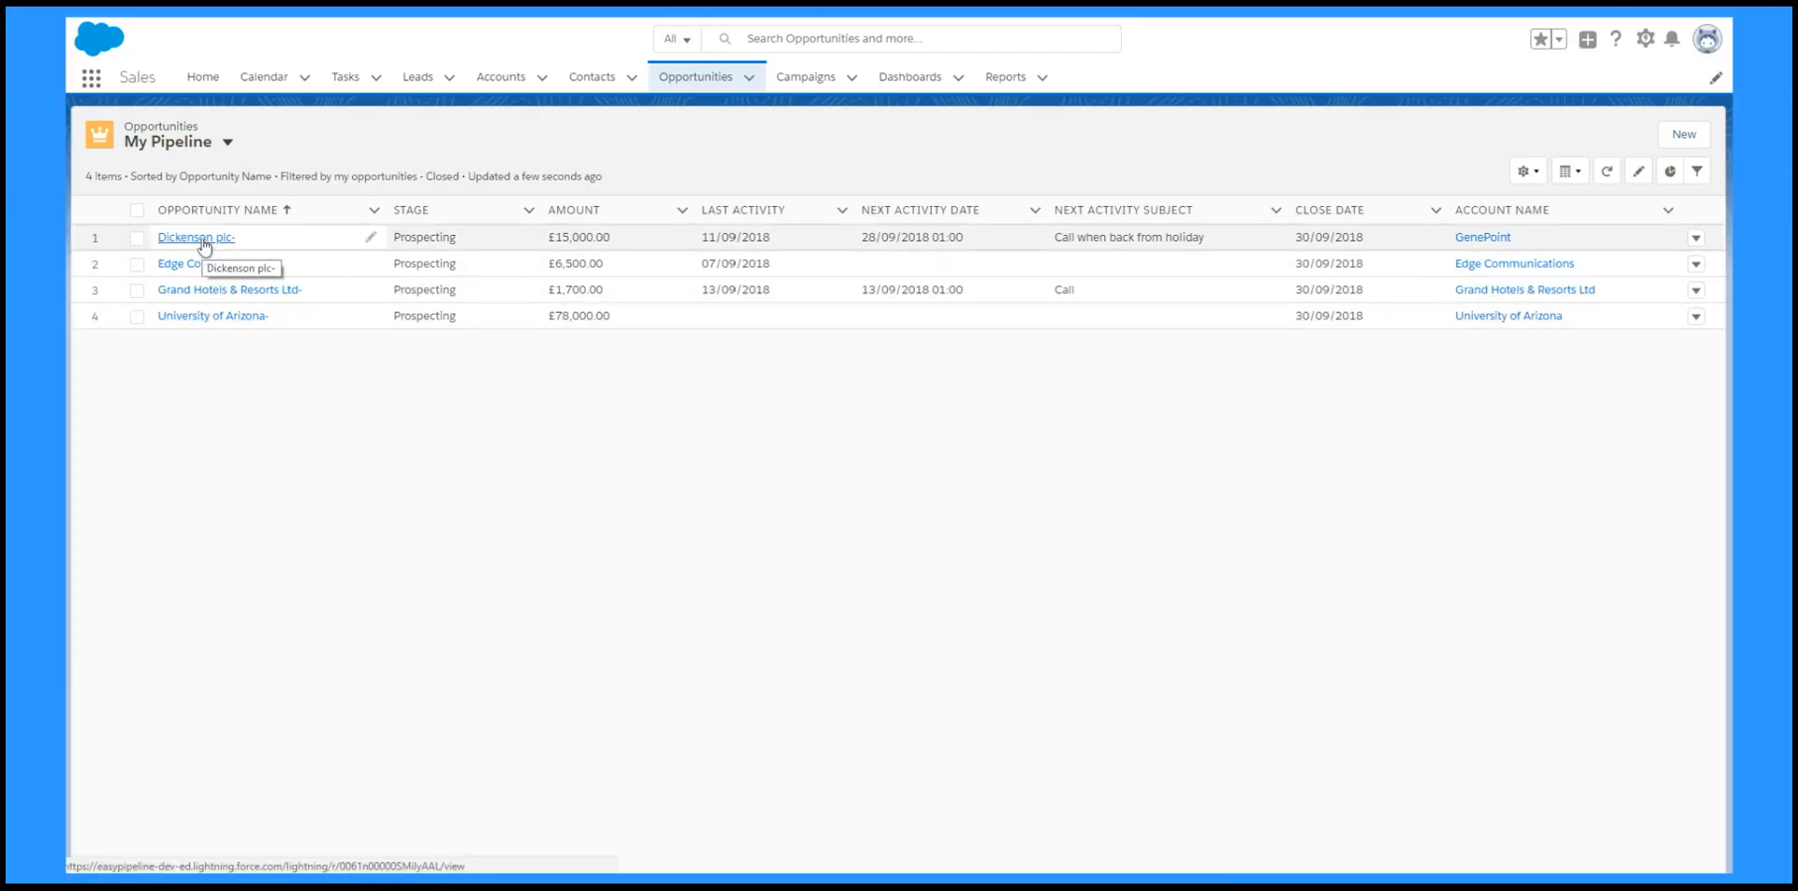
- View the Dickenson plc- opportunity record and browse its Log a Call and New Event activity forms
{"action": "left_click", "coordinate": [195, 238]}
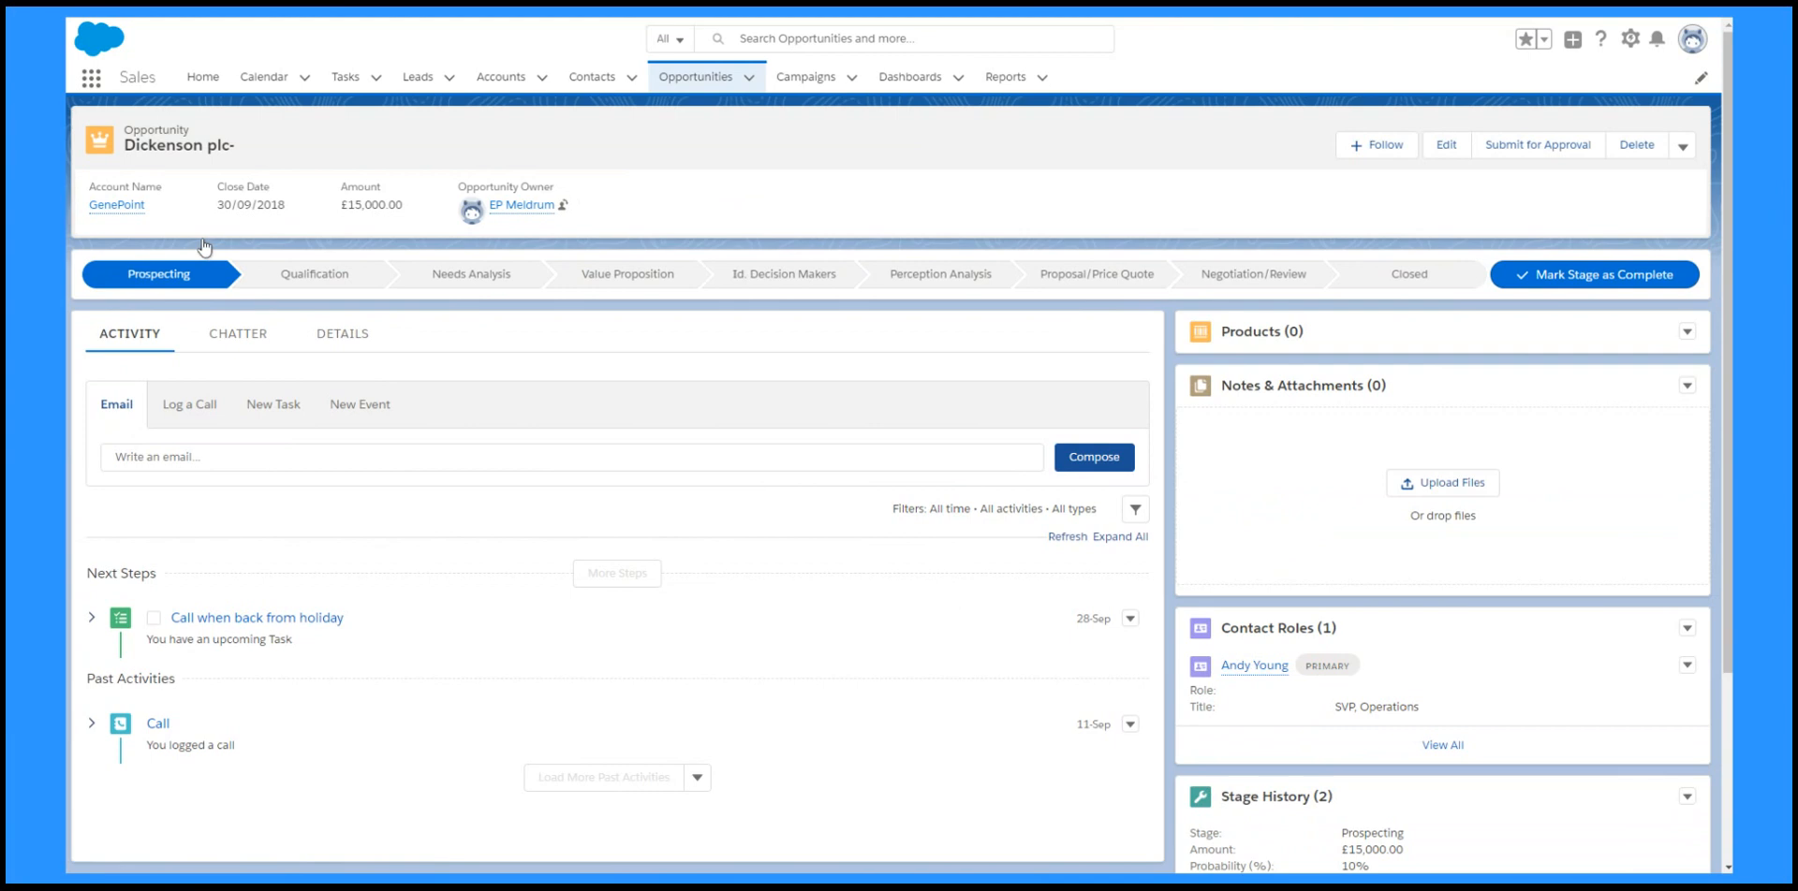
{"action": "left_click", "coordinate": [1683, 144]}
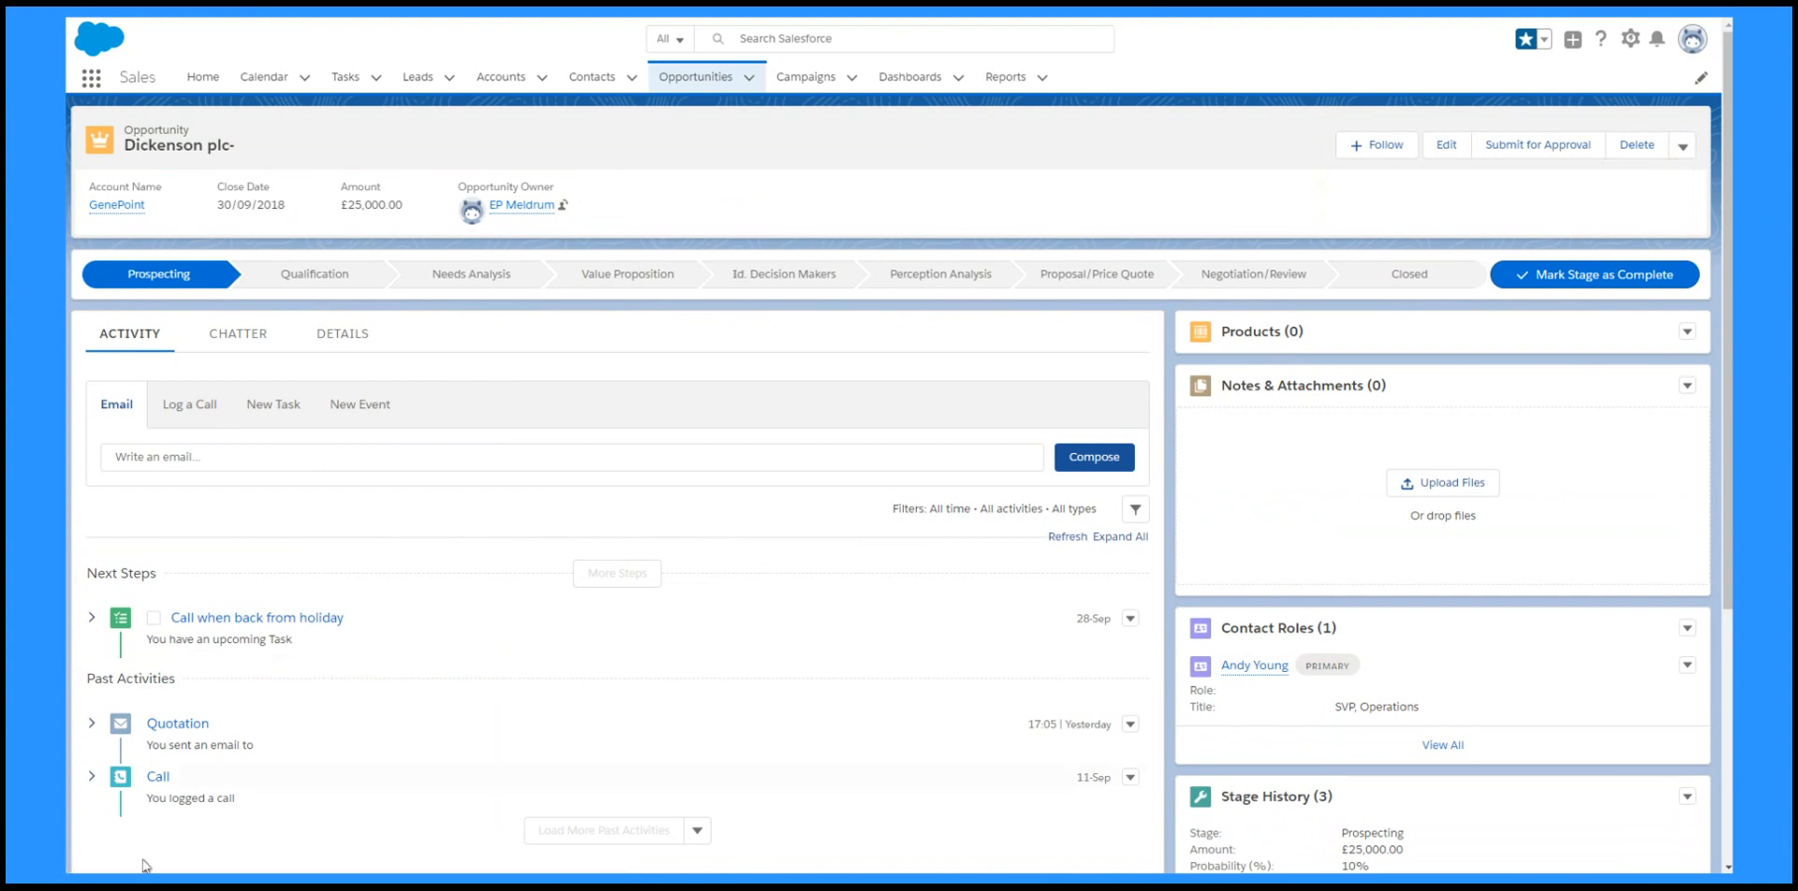
{"action": "left_click", "coordinate": [189, 405]}
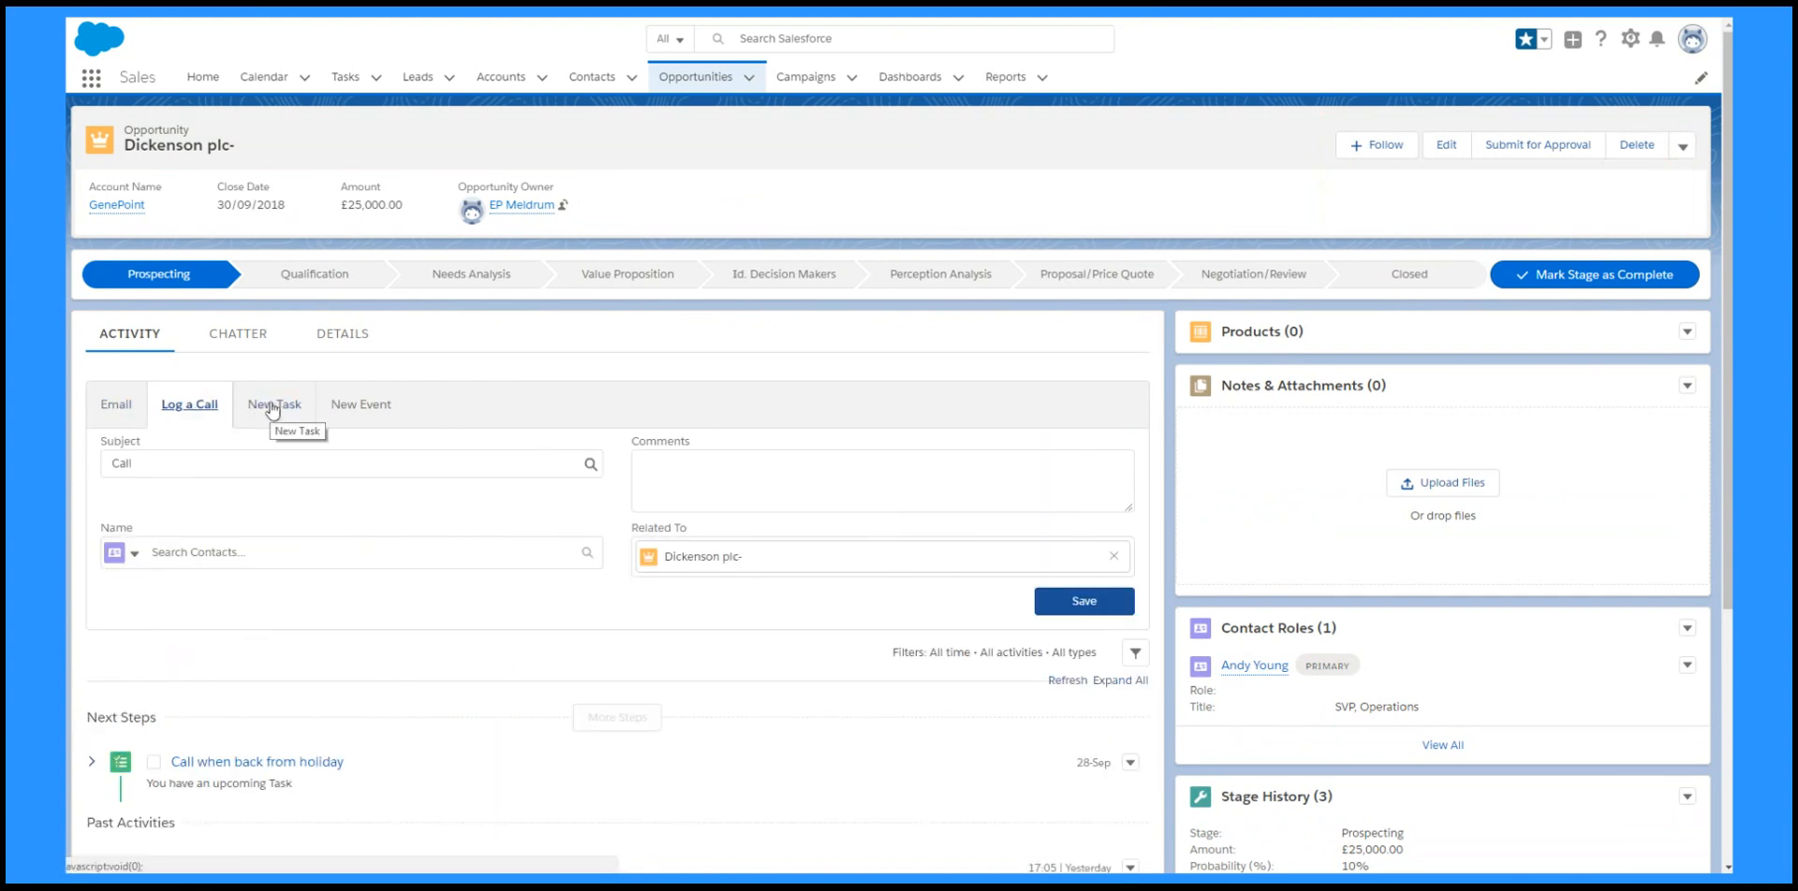
{"action": "left_click", "coordinate": [360, 404]}
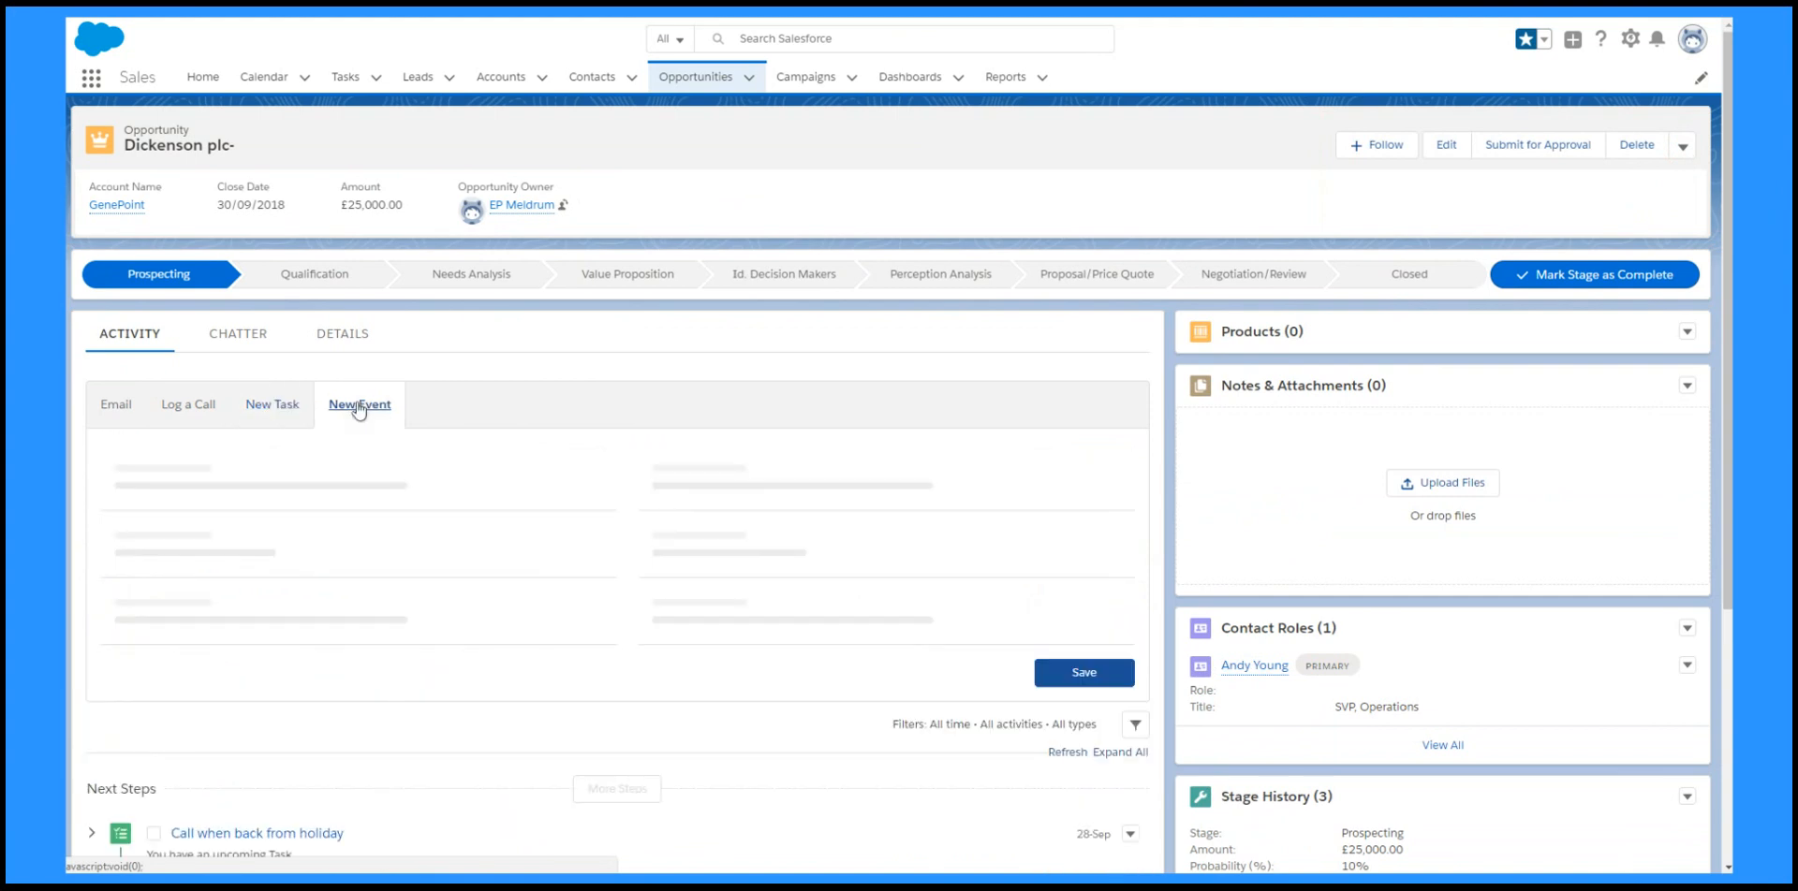
- Send a Quotation email with body 'Thanks for inviting us to quote' from the opportunity
{"action": "left_click", "coordinate": [360, 404]}
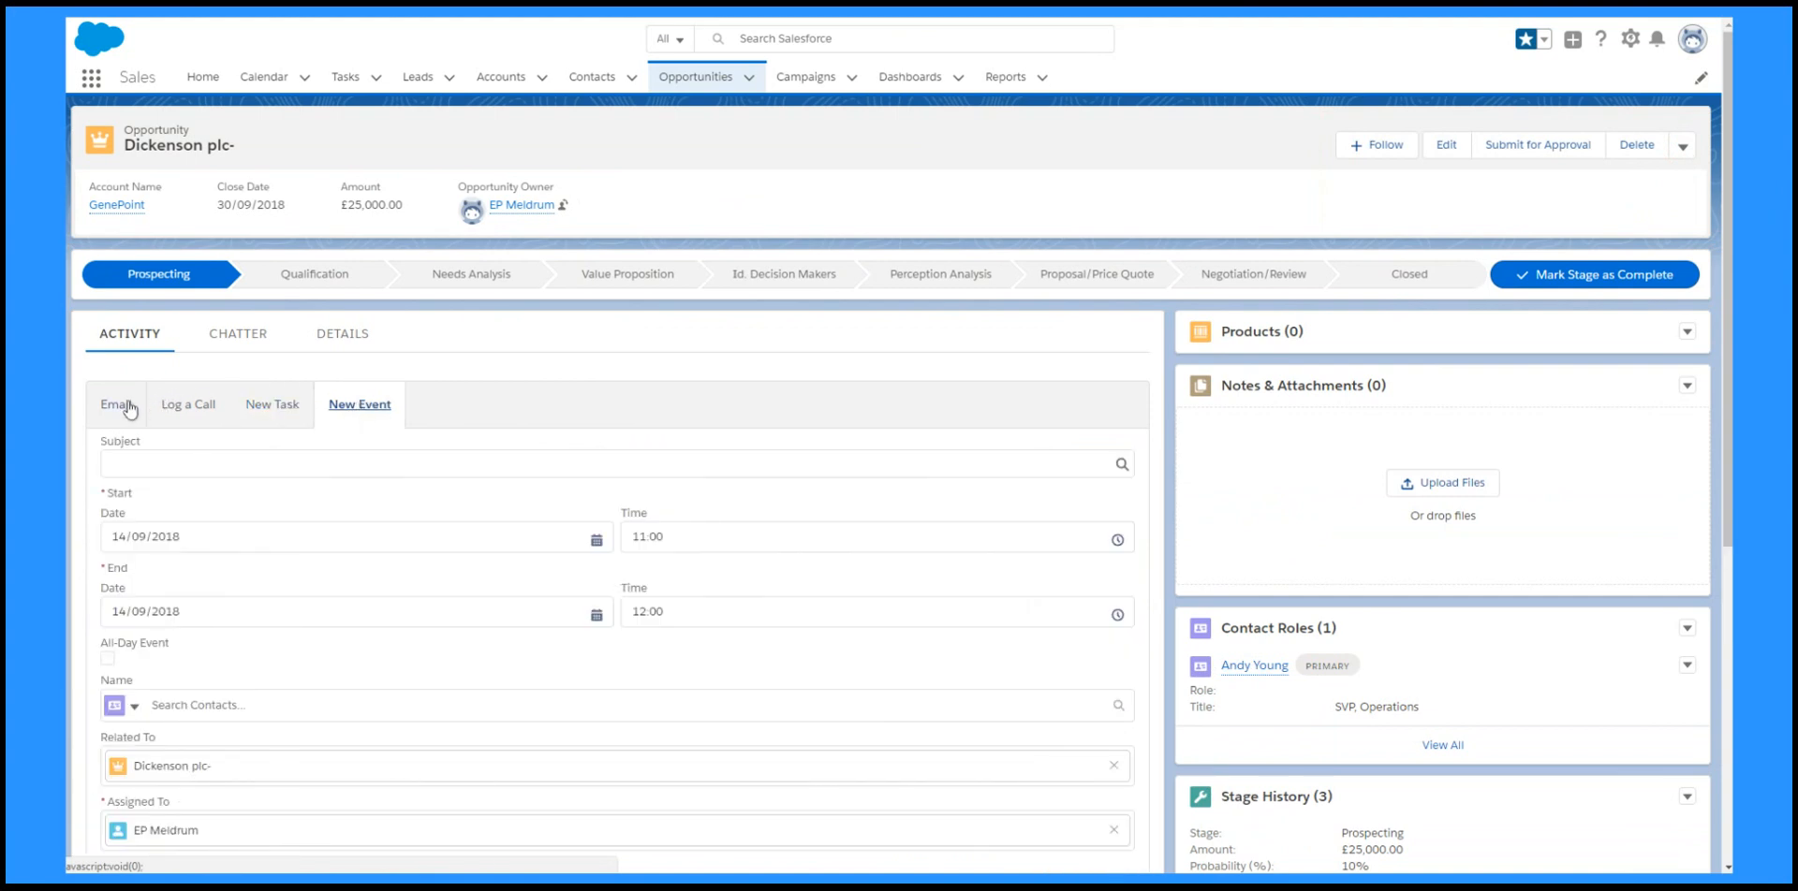
{"action": "left_click", "coordinate": [116, 405]}
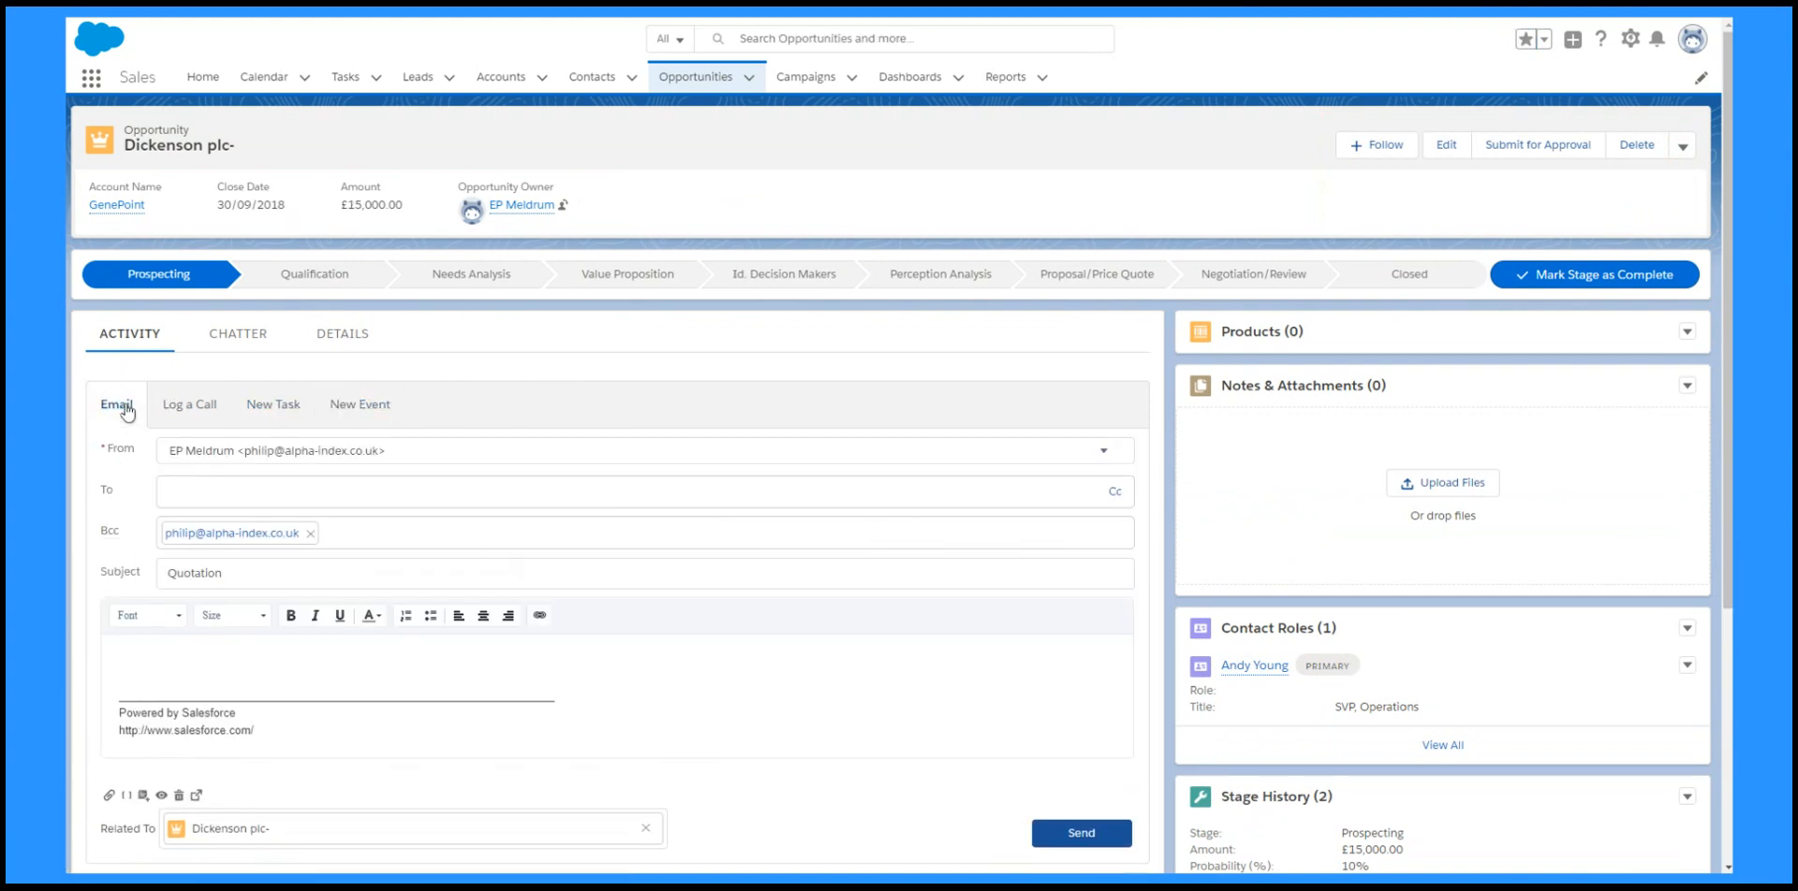
{"action": "type", "text": "Thanks for inviting us to quote"}
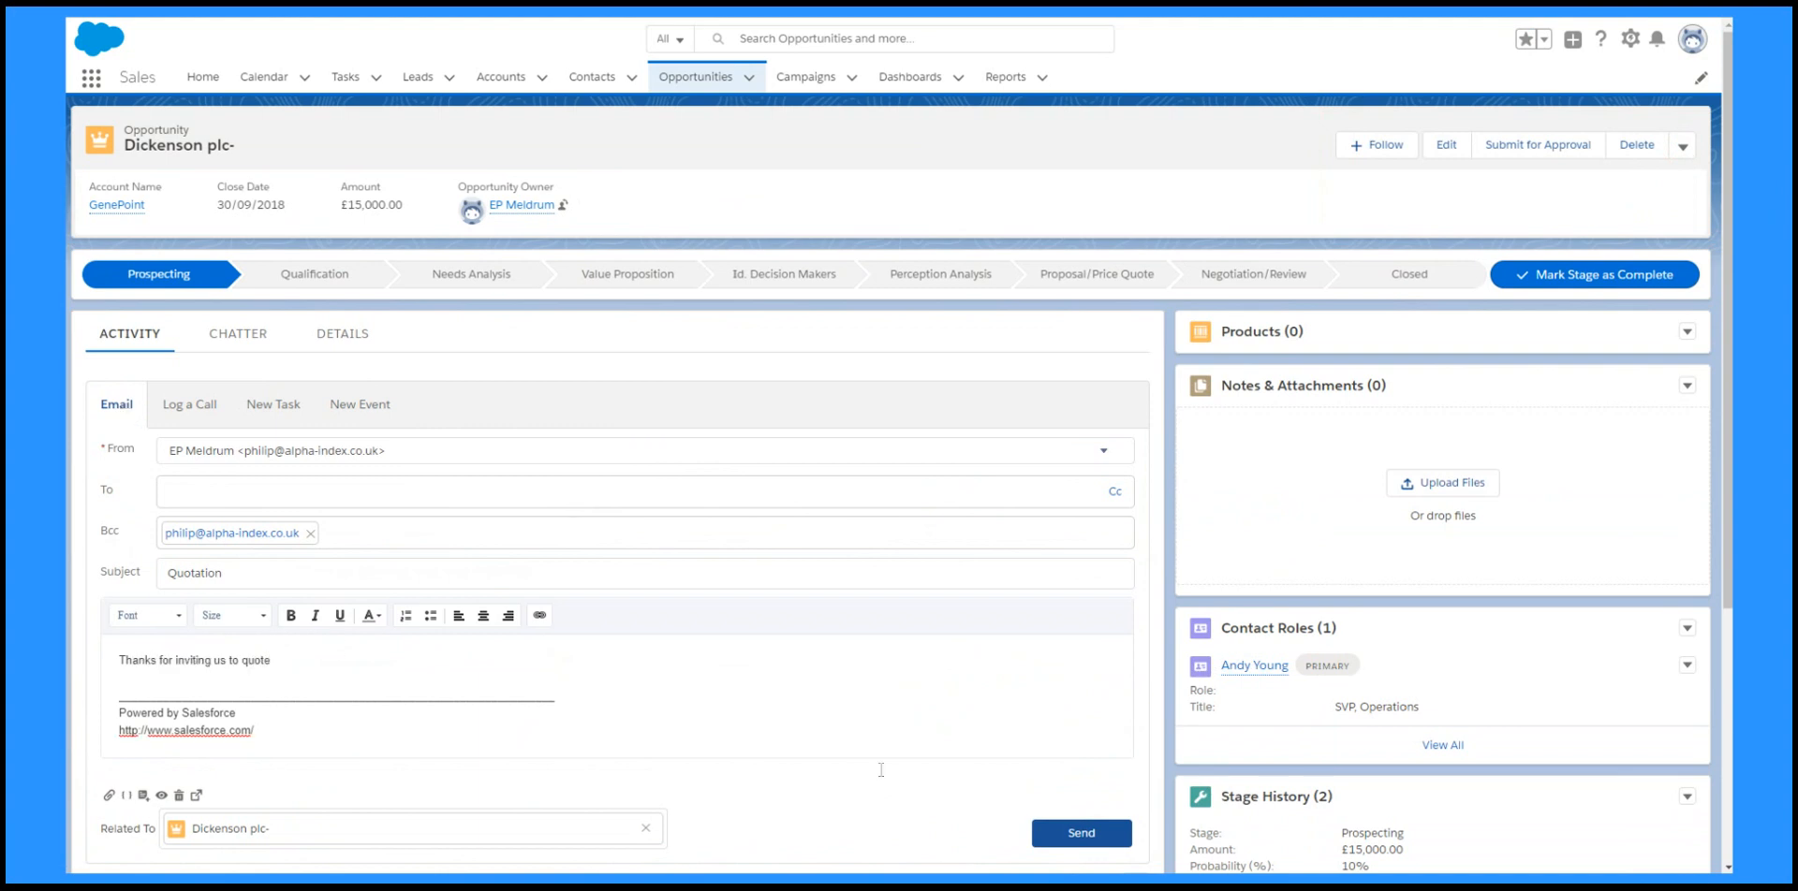
{"action": "left_click", "coordinate": [340, 333]}
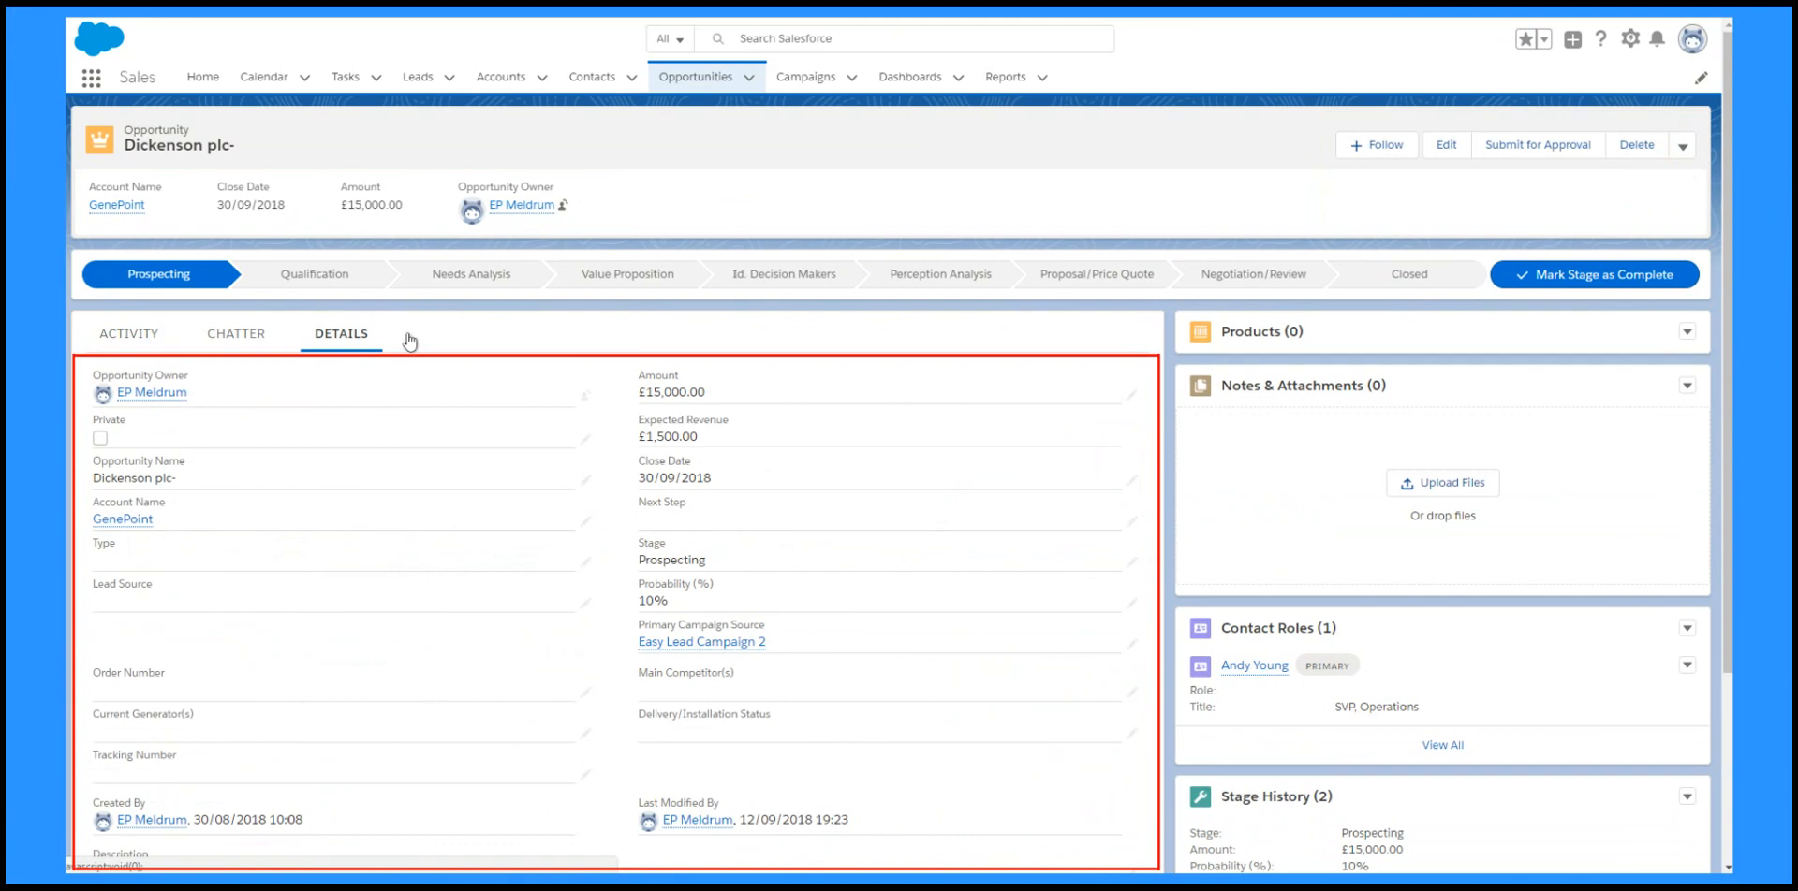
{"action": "mouse_move", "coordinate": [1131, 399]}
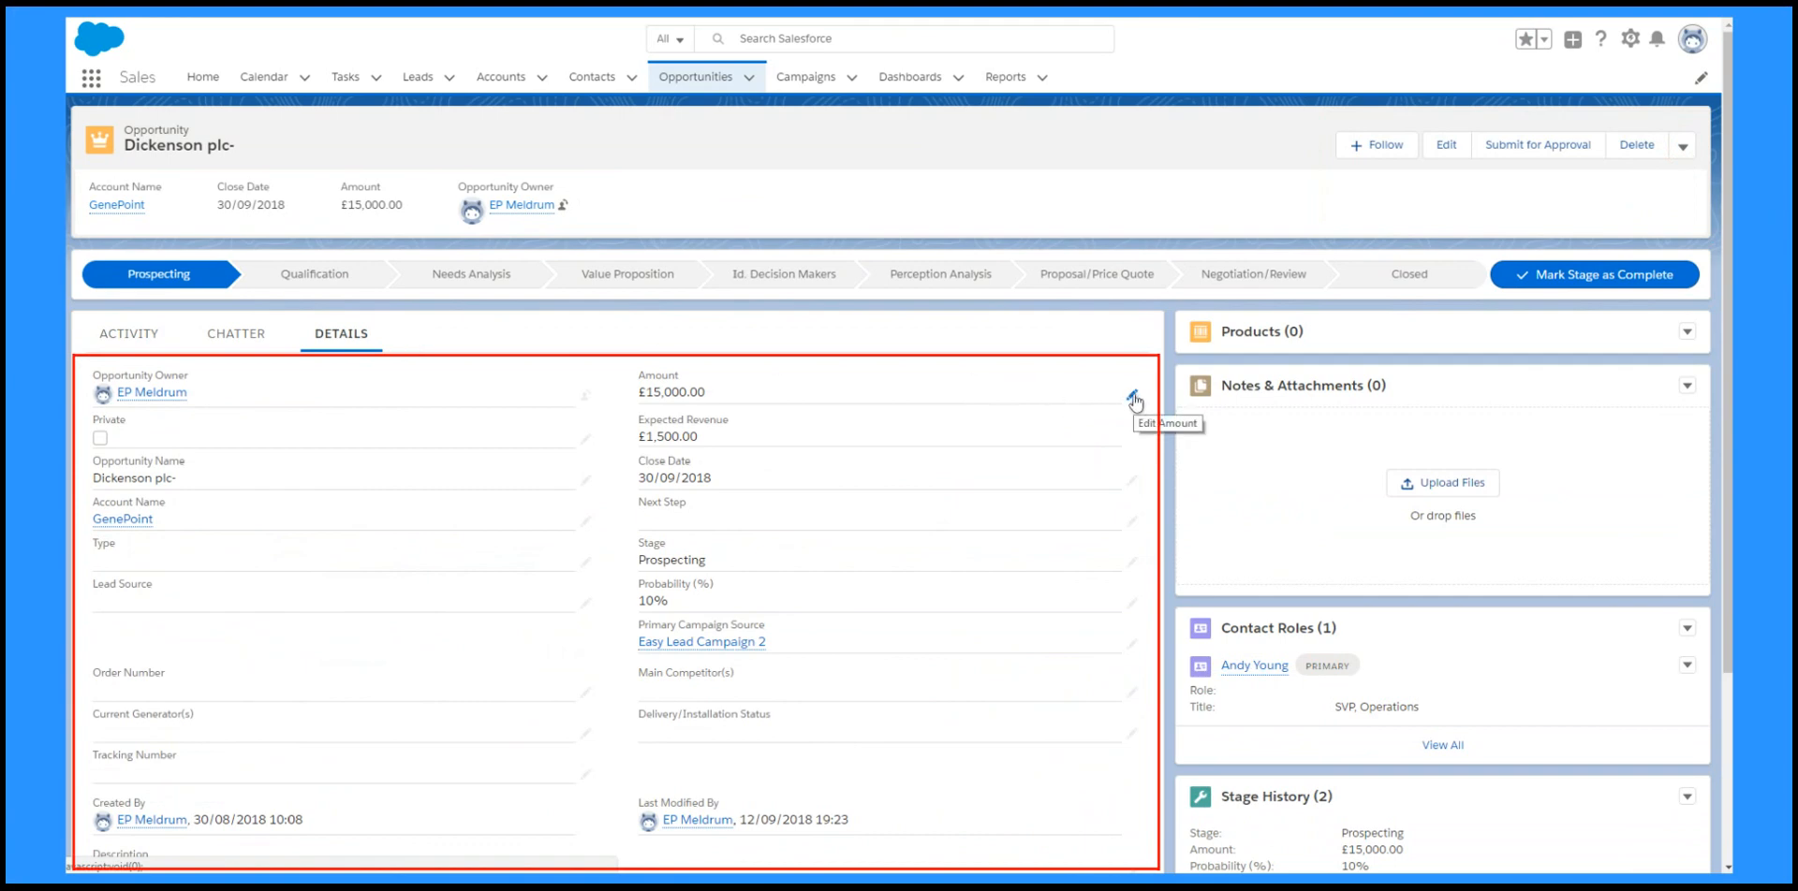
- Begin editing the Amount field in the Dickenson plc- opportunity details
{"action": "left_click", "coordinate": [1133, 399]}
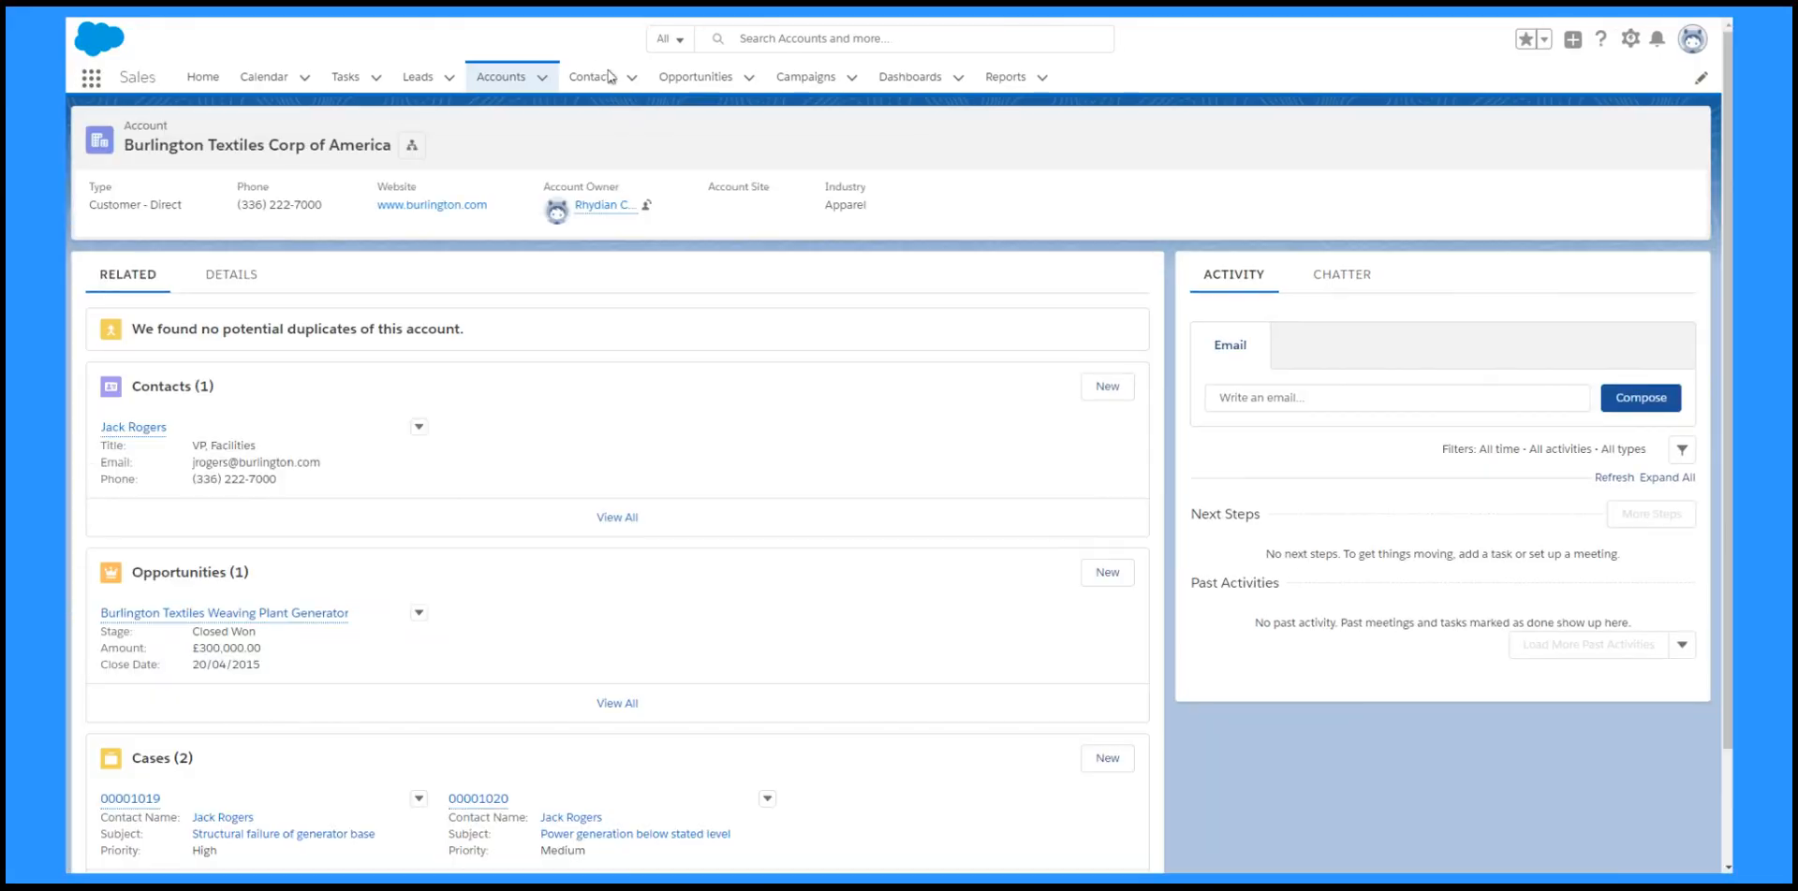
{"action": "mouse_move", "coordinate": [593, 77]}
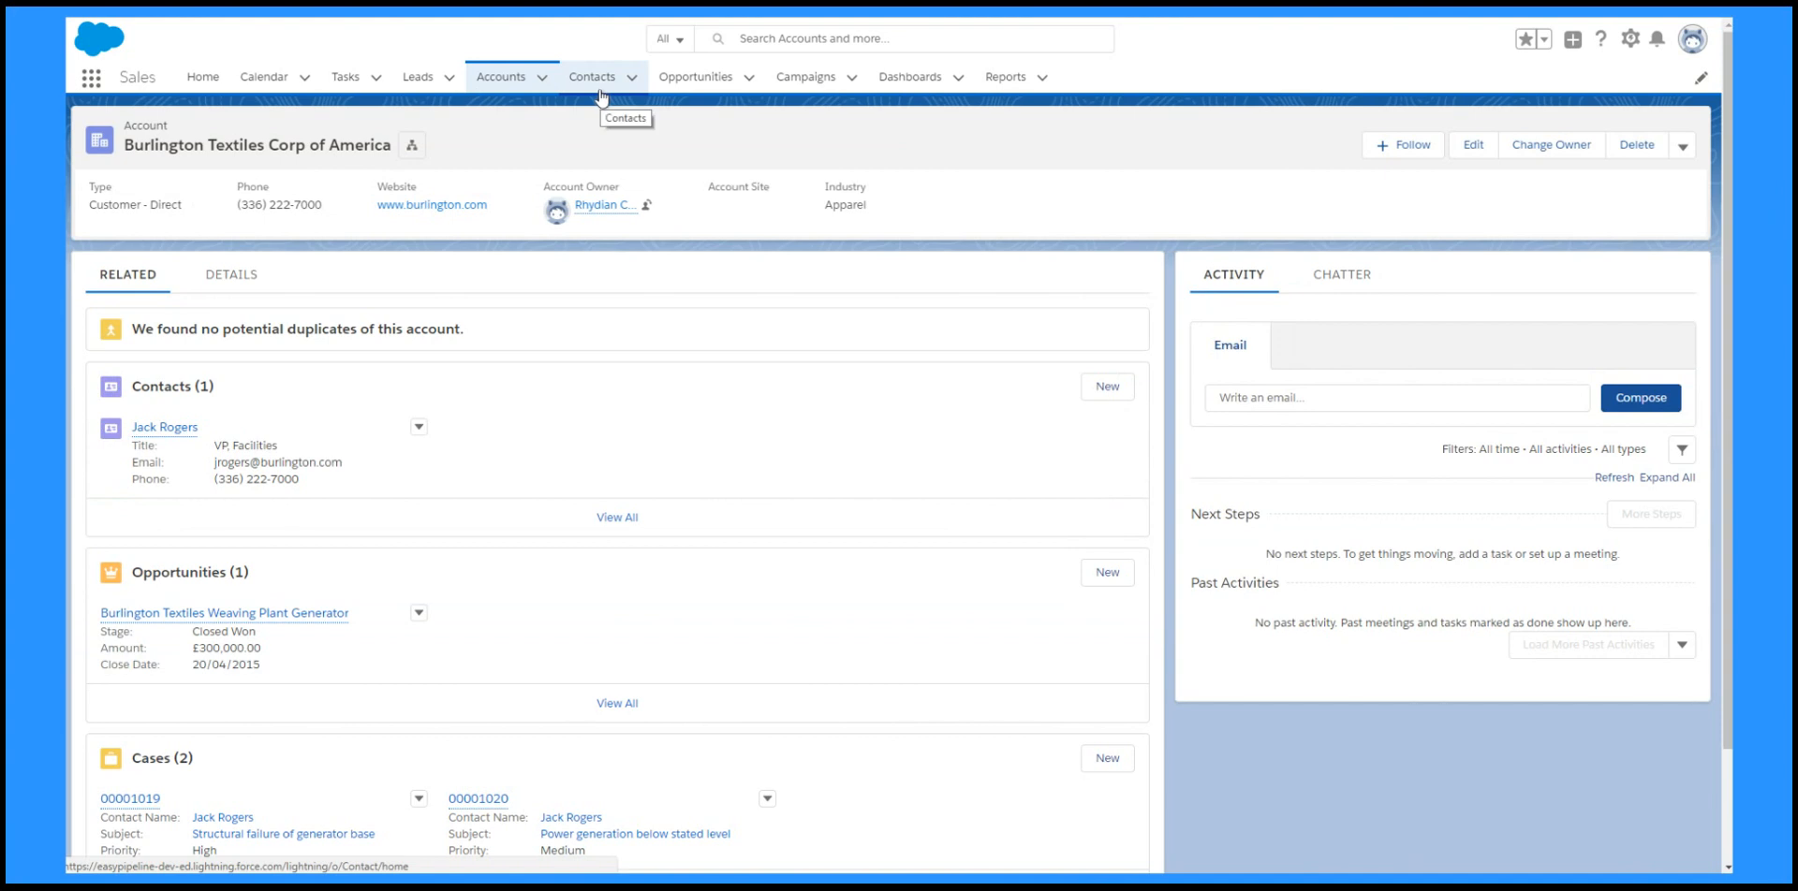
{"action": "mouse_move", "coordinate": [169, 446]}
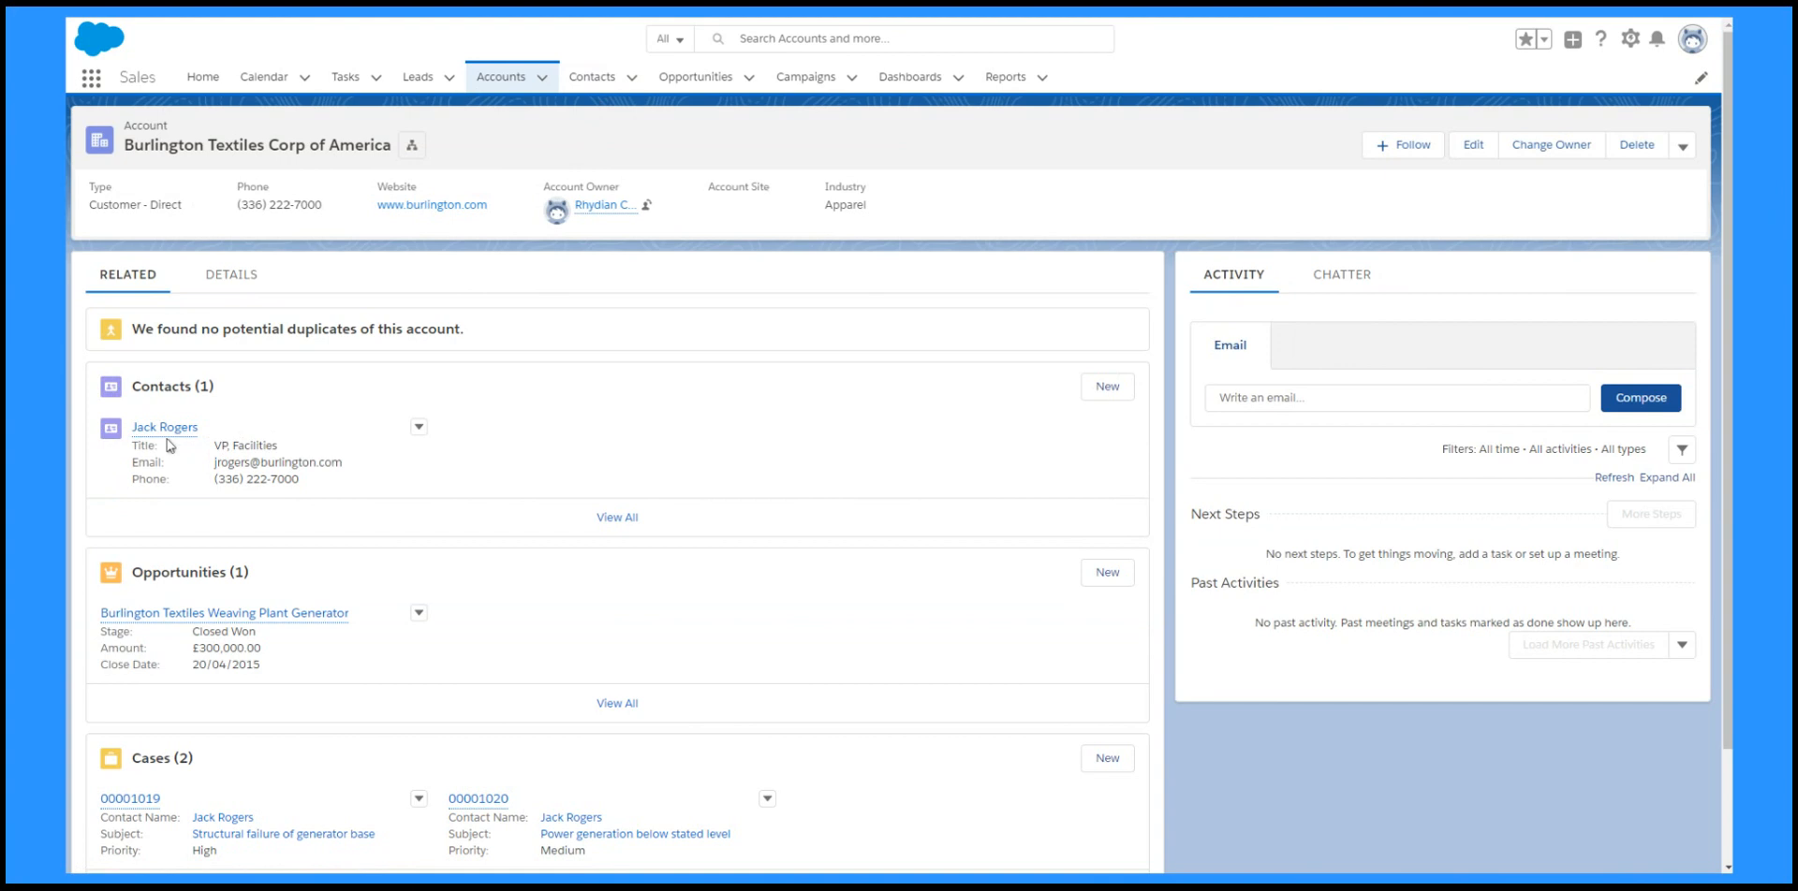
{"action": "mouse_move", "coordinate": [165, 427]}
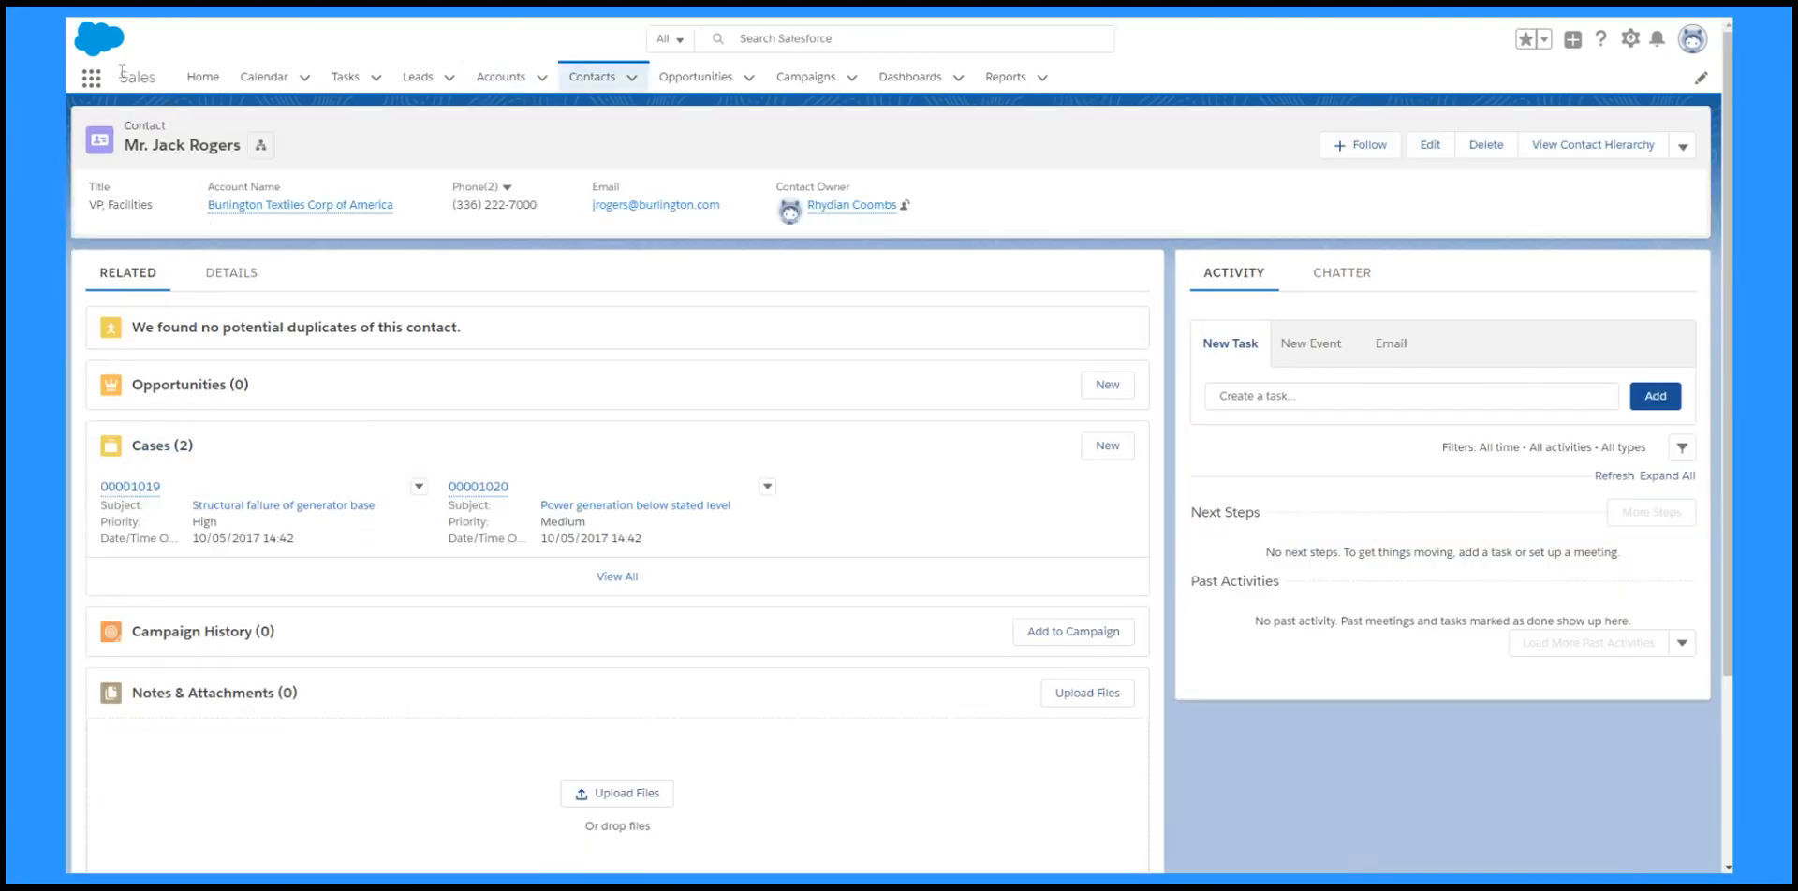
- From the recently viewed accounts, show the JohnDoeLtd account record
{"action": "left_click", "coordinate": [749, 77]}
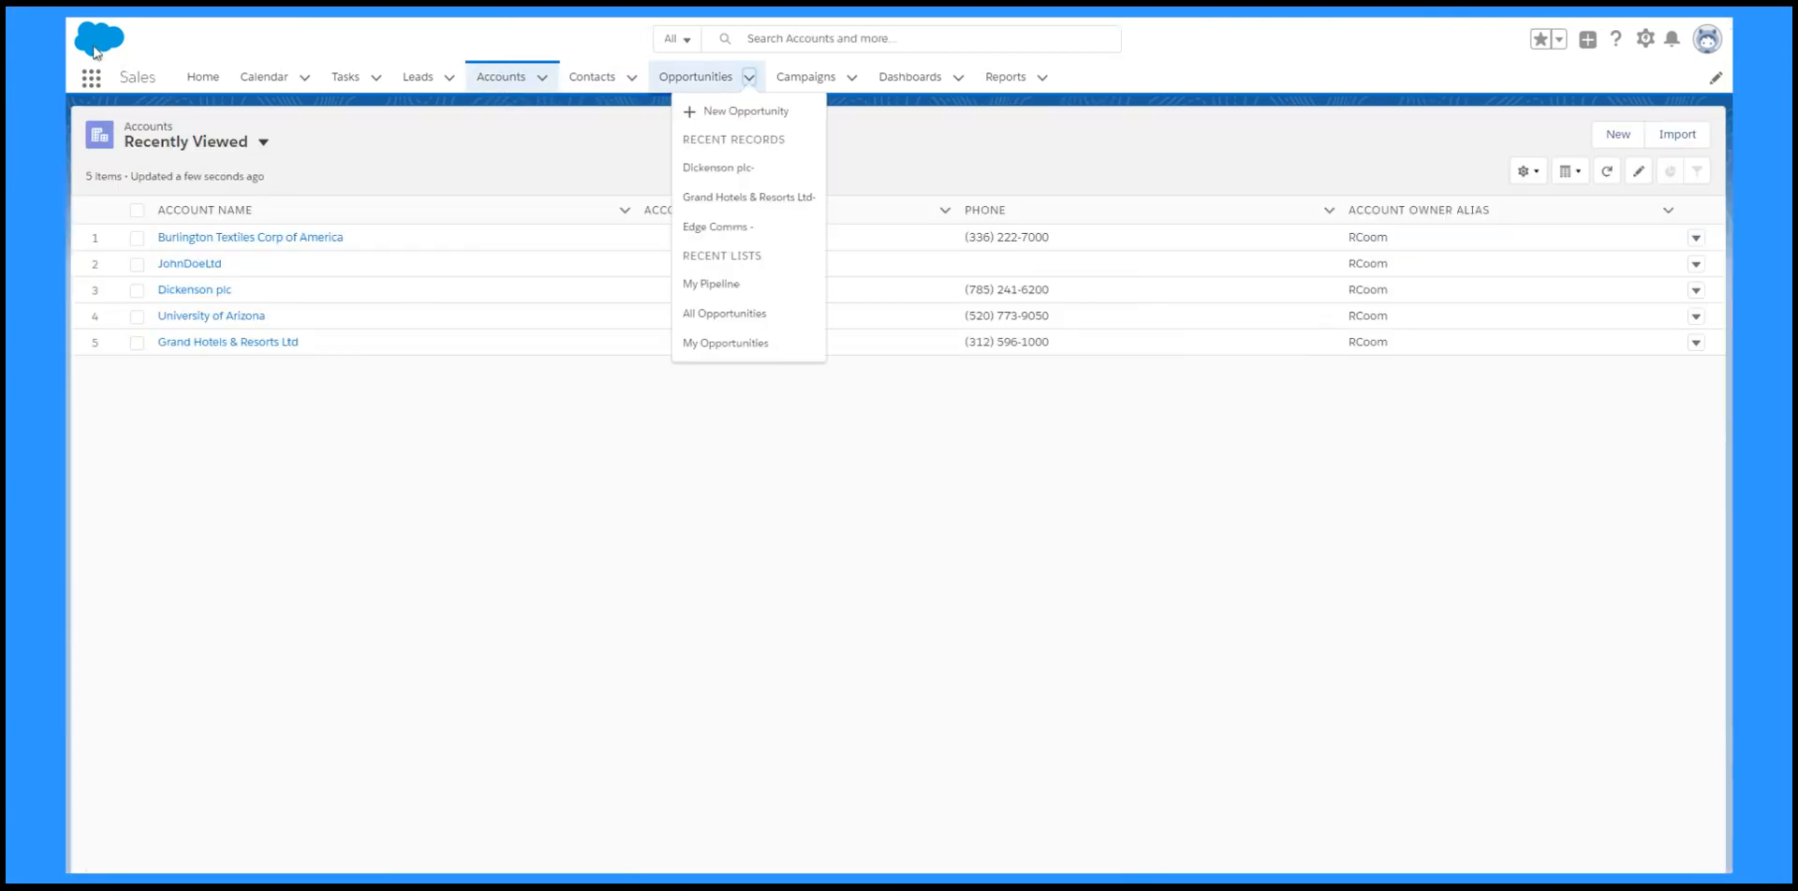
{"action": "mouse_move", "coordinate": [733, 167]}
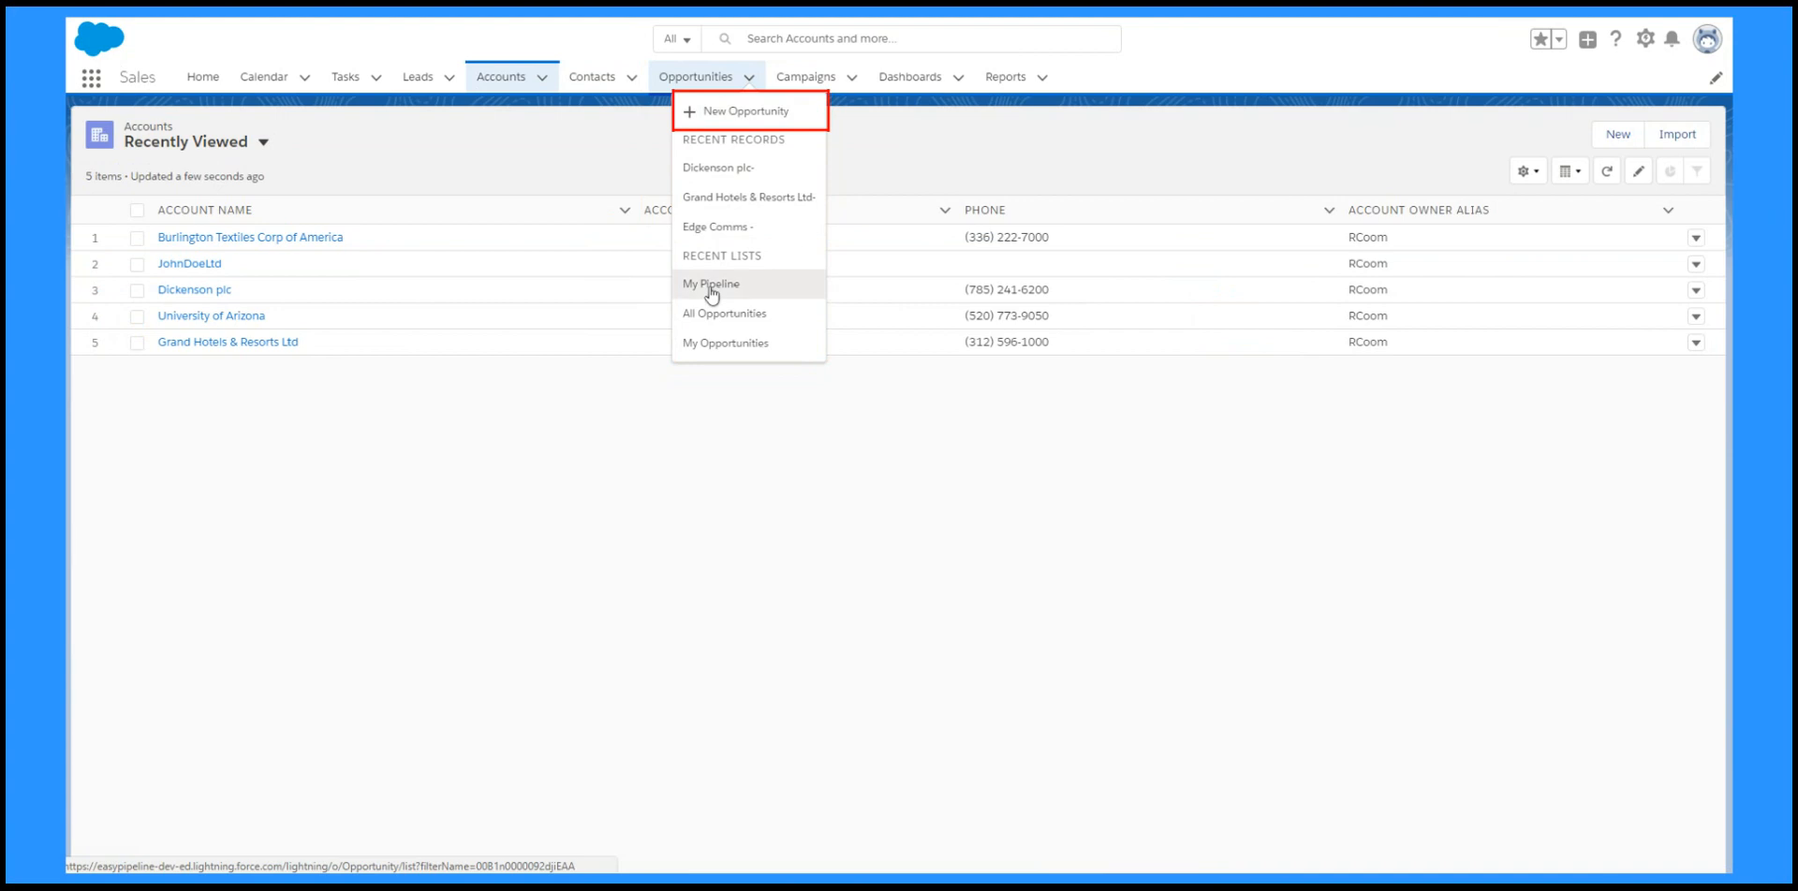
{"action": "left_click", "coordinate": [189, 262]}
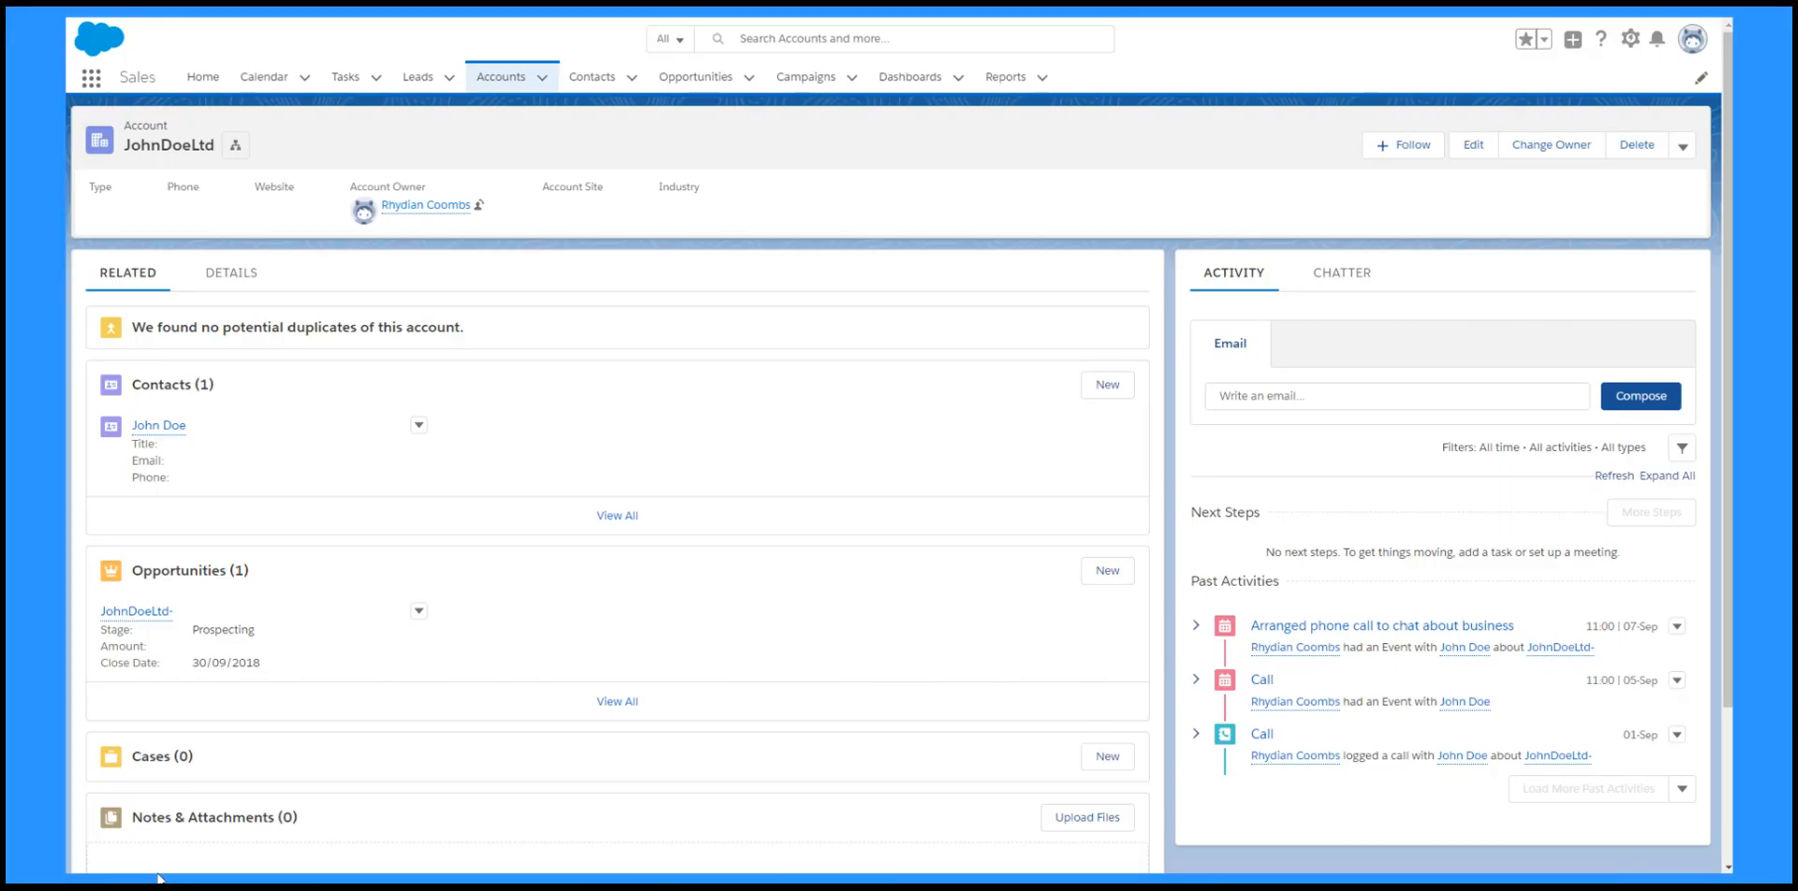
- Run a global search for 'acme' and pick the ACME Industries result
{"action": "left_click", "coordinate": [905, 37]}
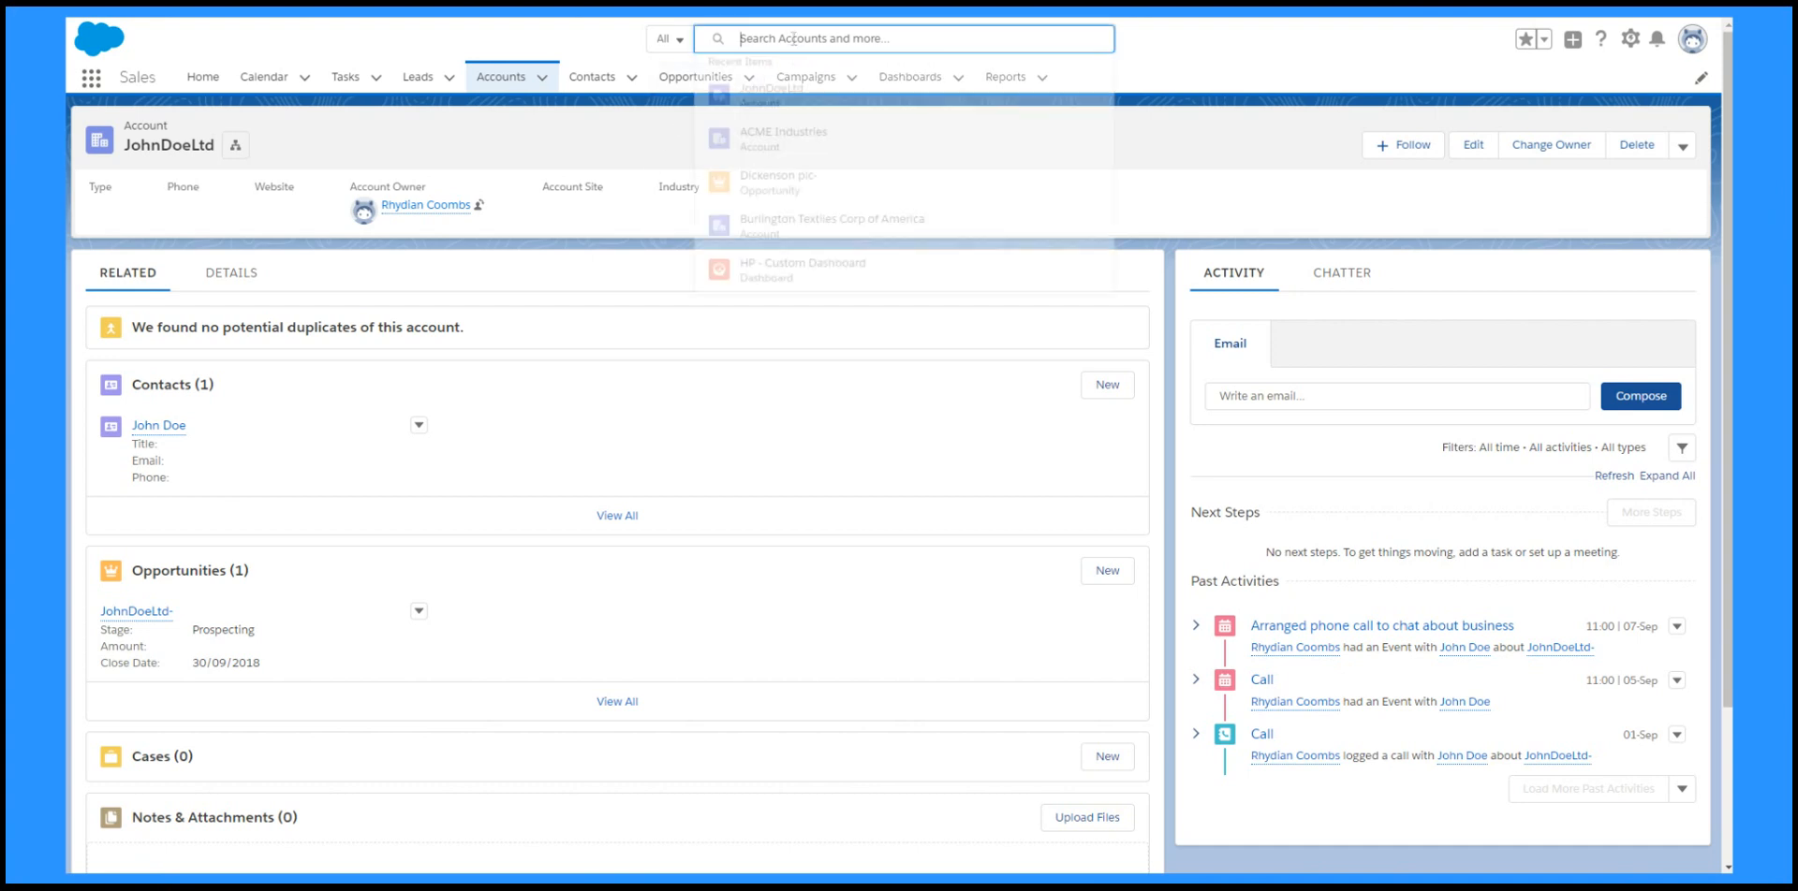
{"action": "type", "text": "acme"}
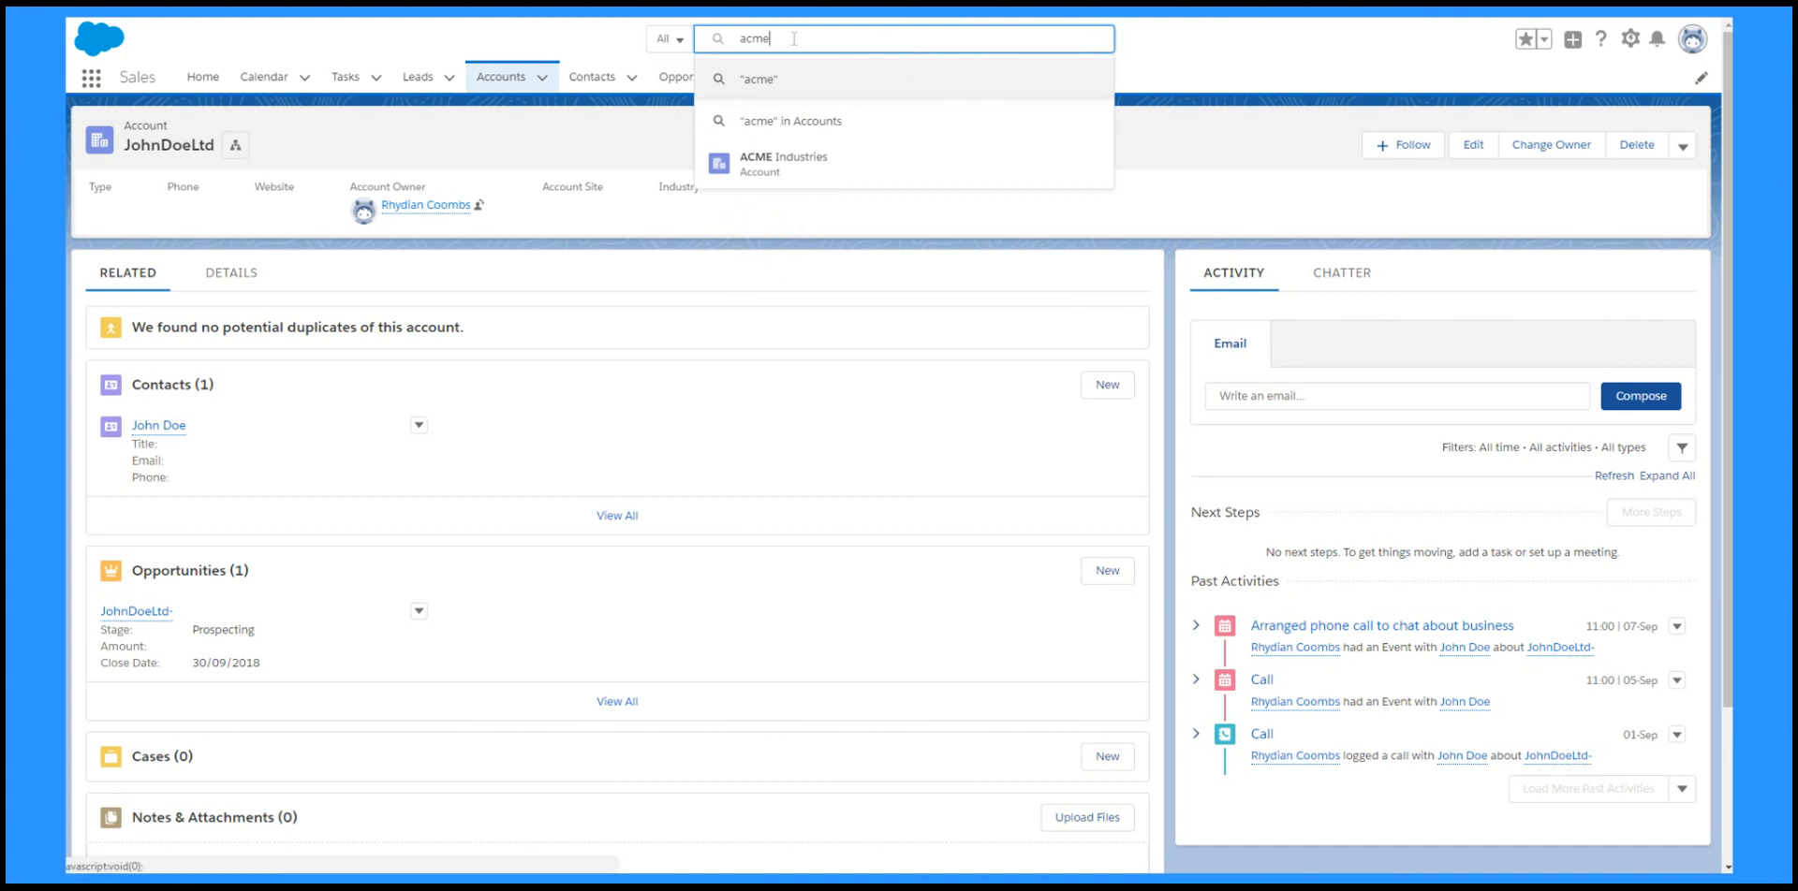
{"action": "left_click", "coordinate": [791, 120]}
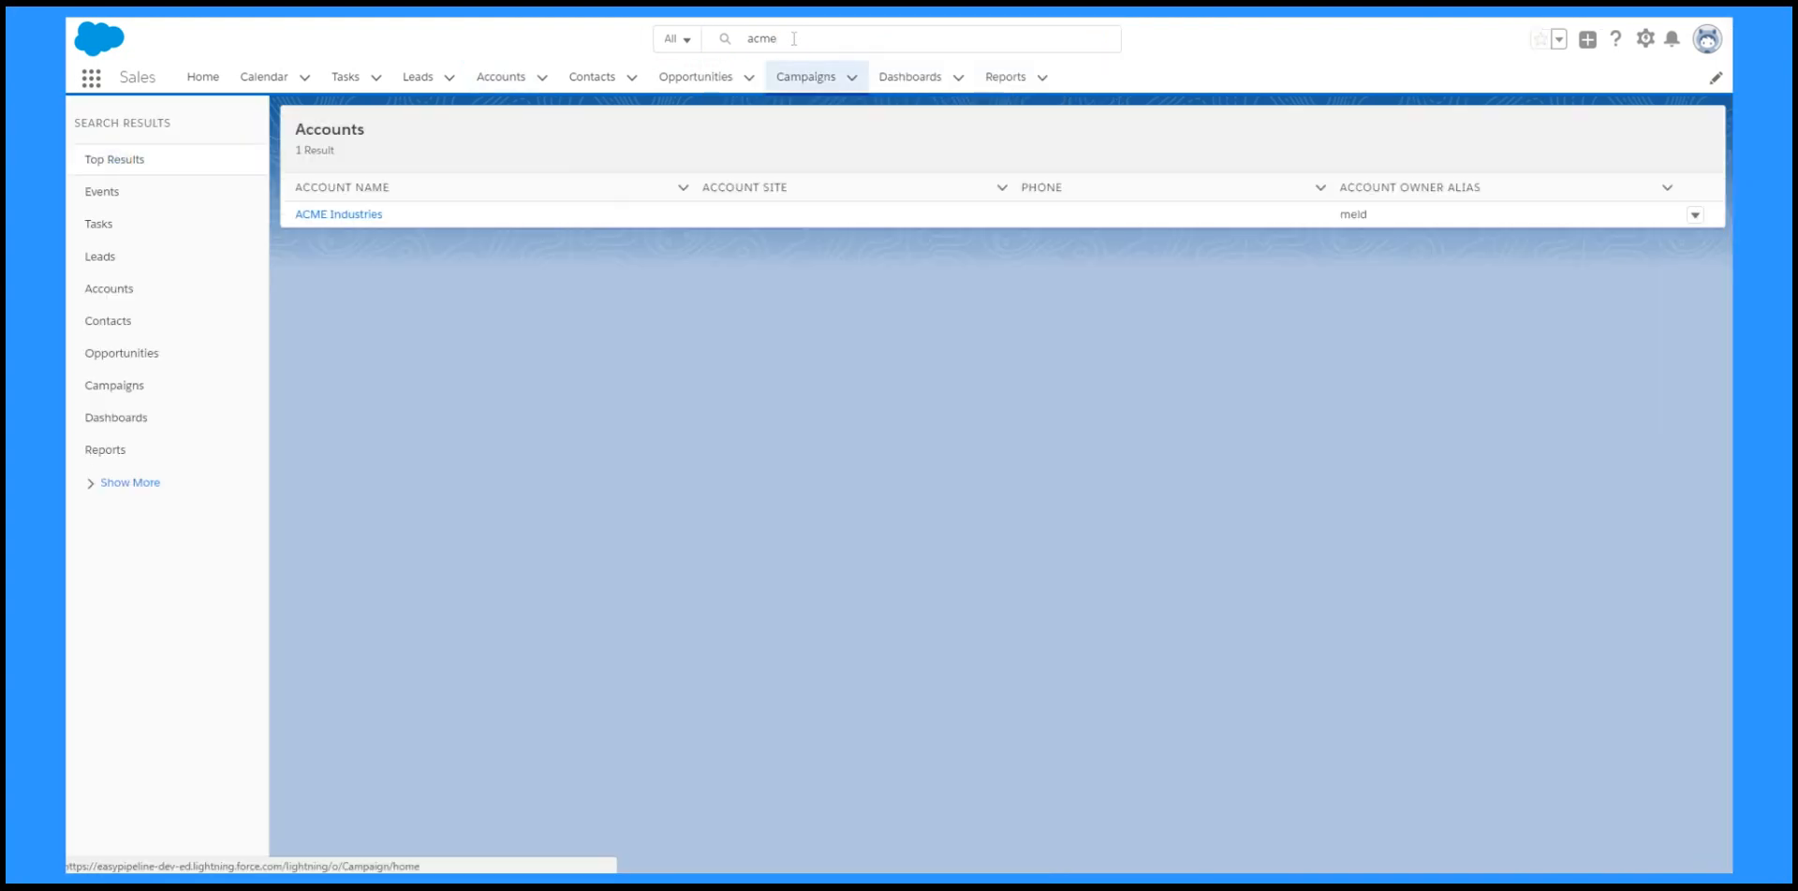
{"action": "left_click", "coordinate": [339, 215]}
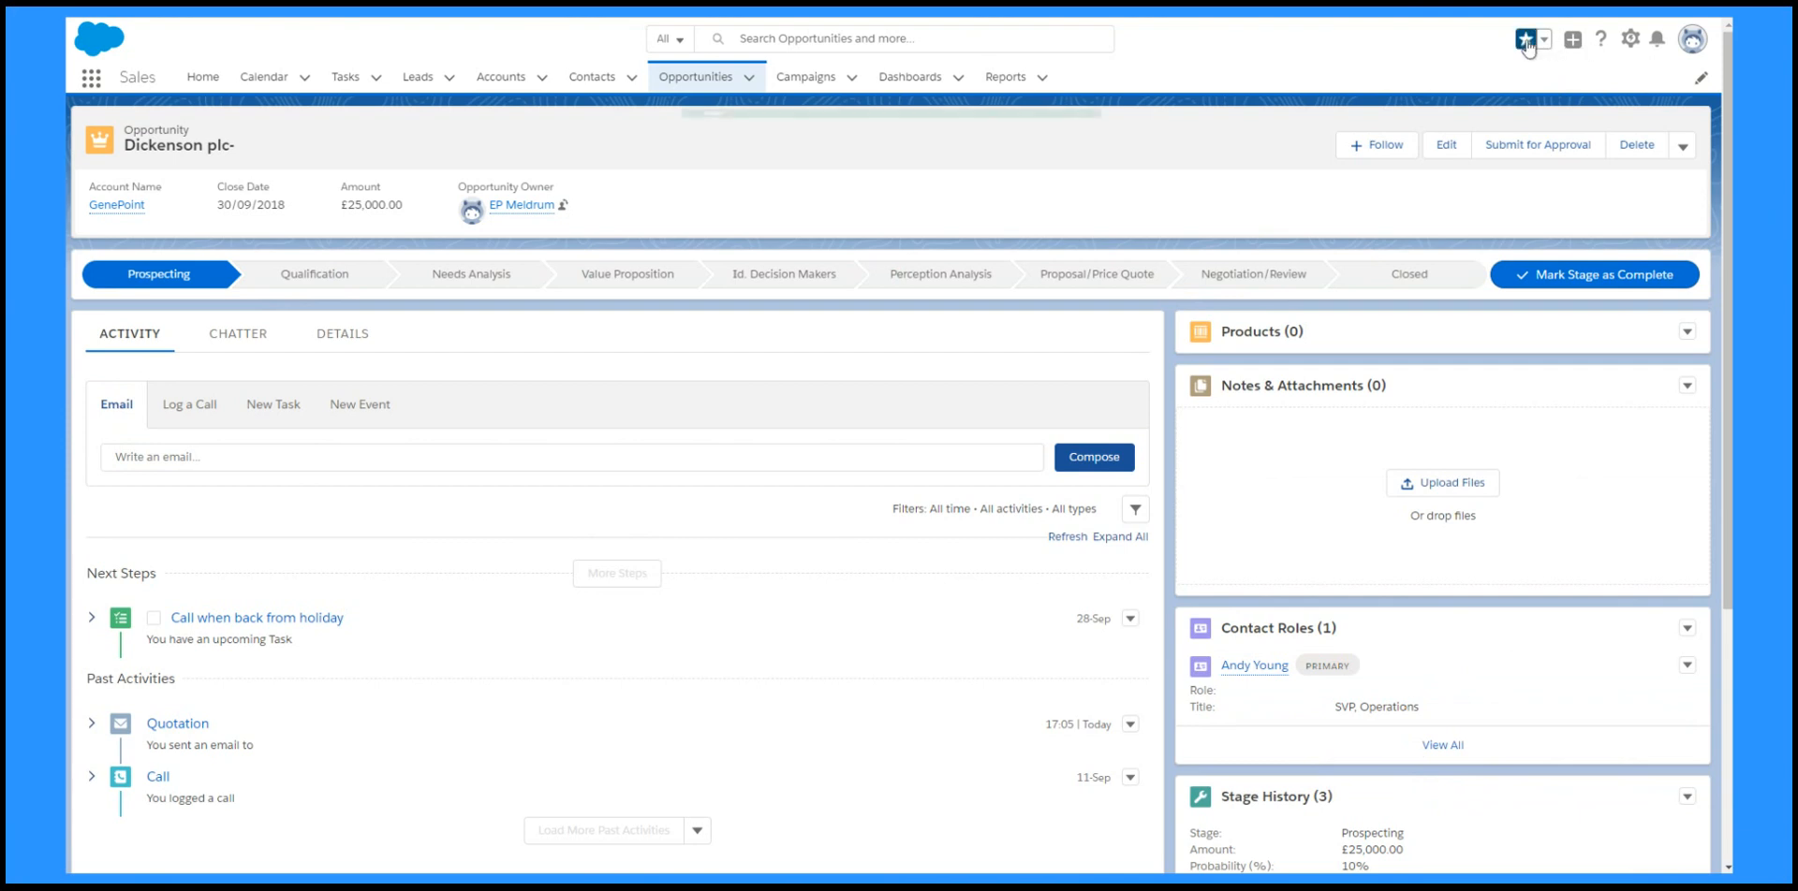
- Favourite the Dickenson plc- opportunity, visit My Pipeline from favourites and return to the opportunity
{"action": "left_click", "coordinate": [1551, 38]}
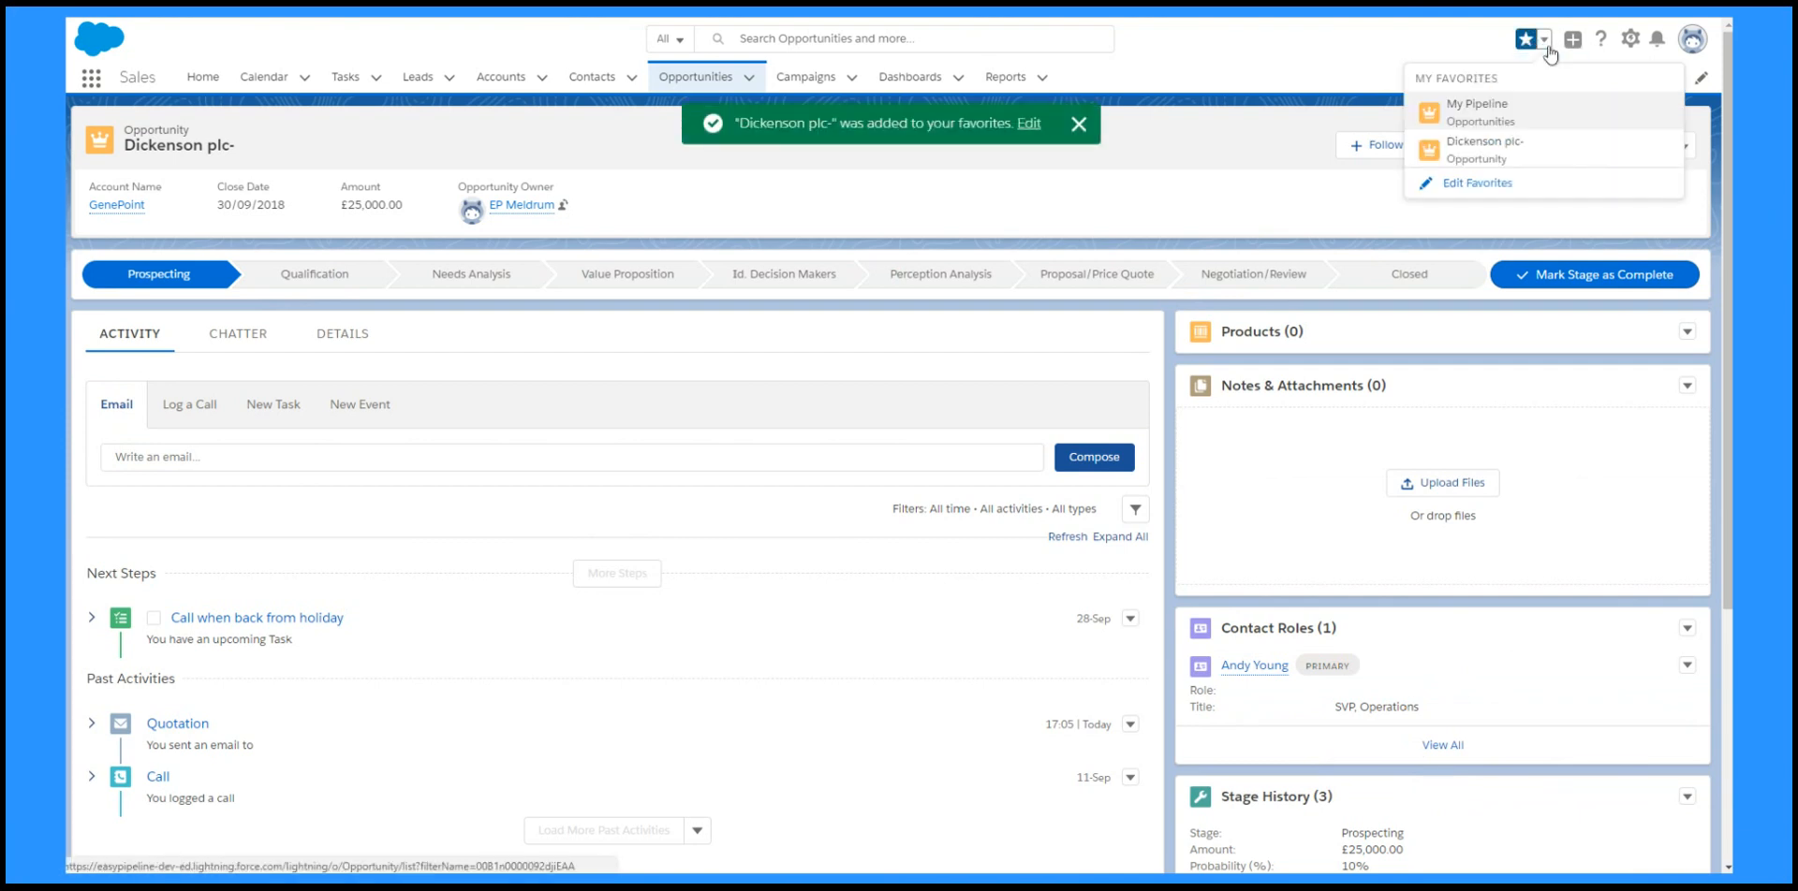
{"action": "left_click", "coordinate": [1478, 111]}
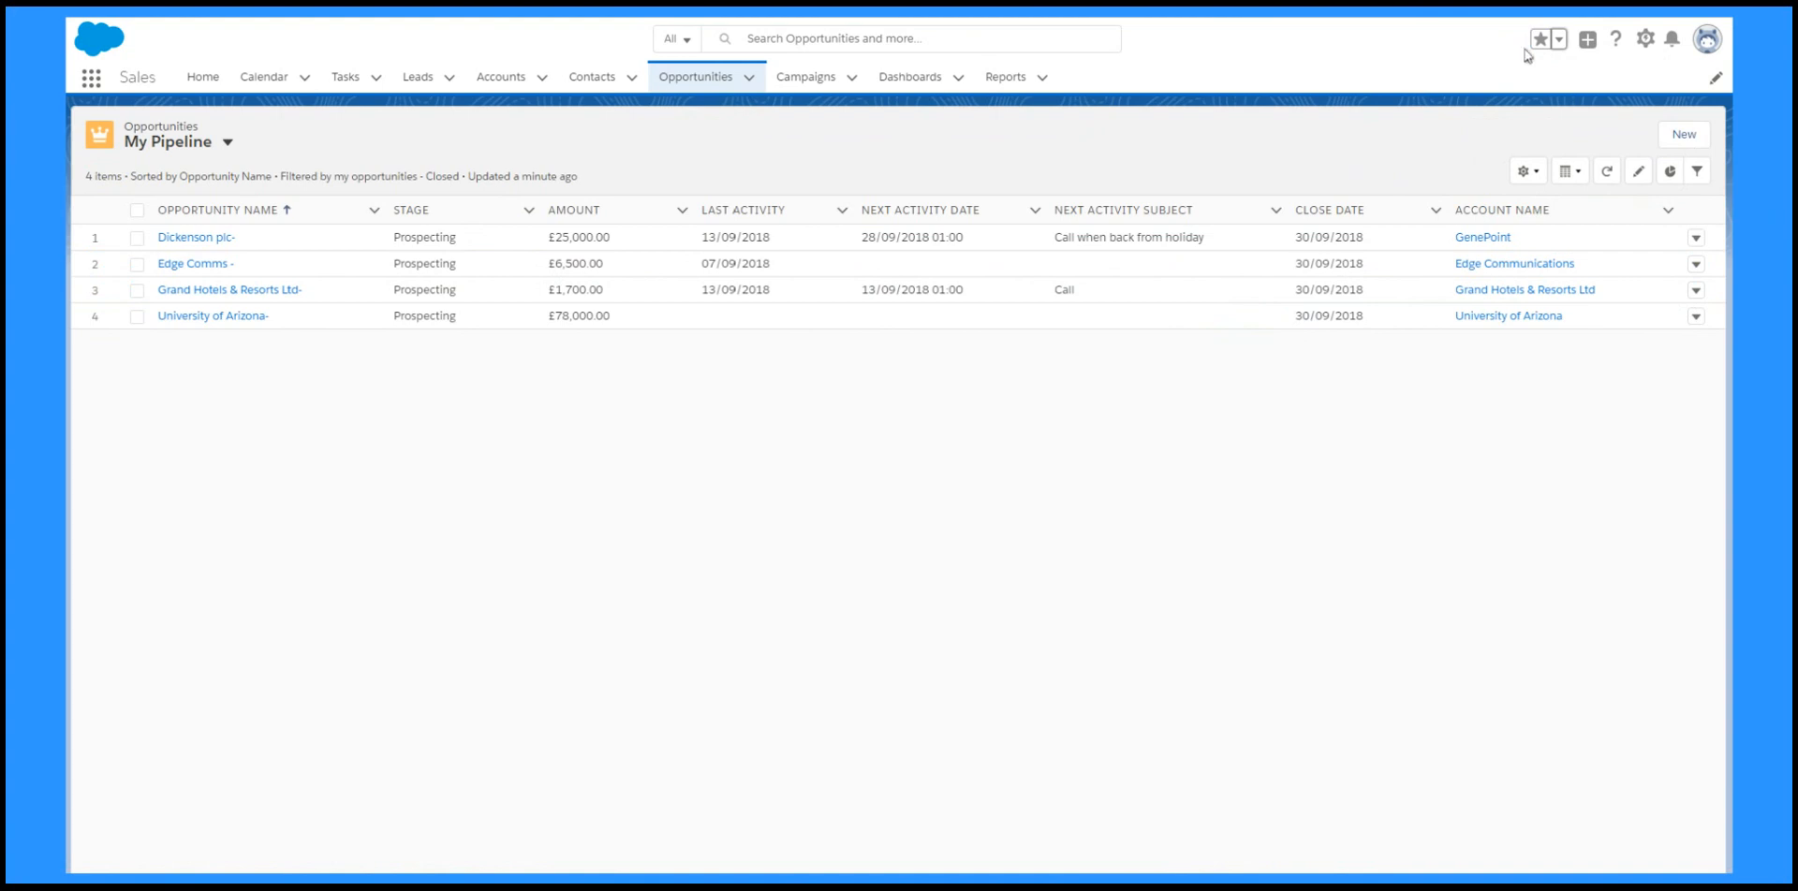
{"action": "left_click", "coordinate": [1556, 38]}
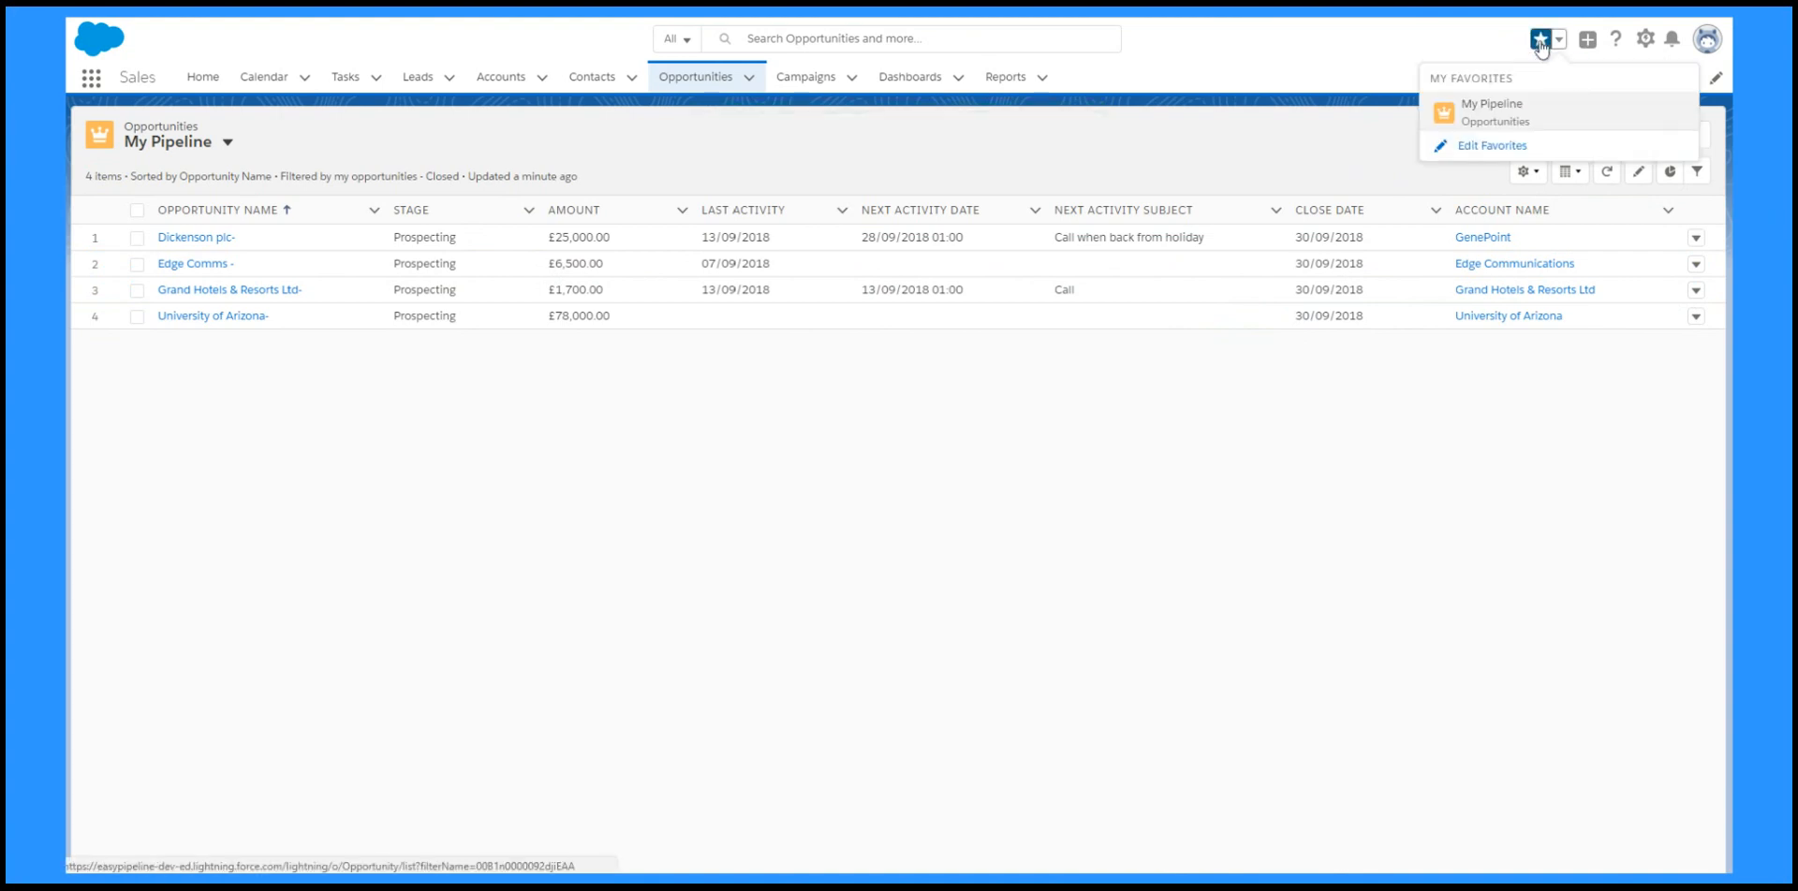
{"action": "left_click", "coordinate": [195, 236]}
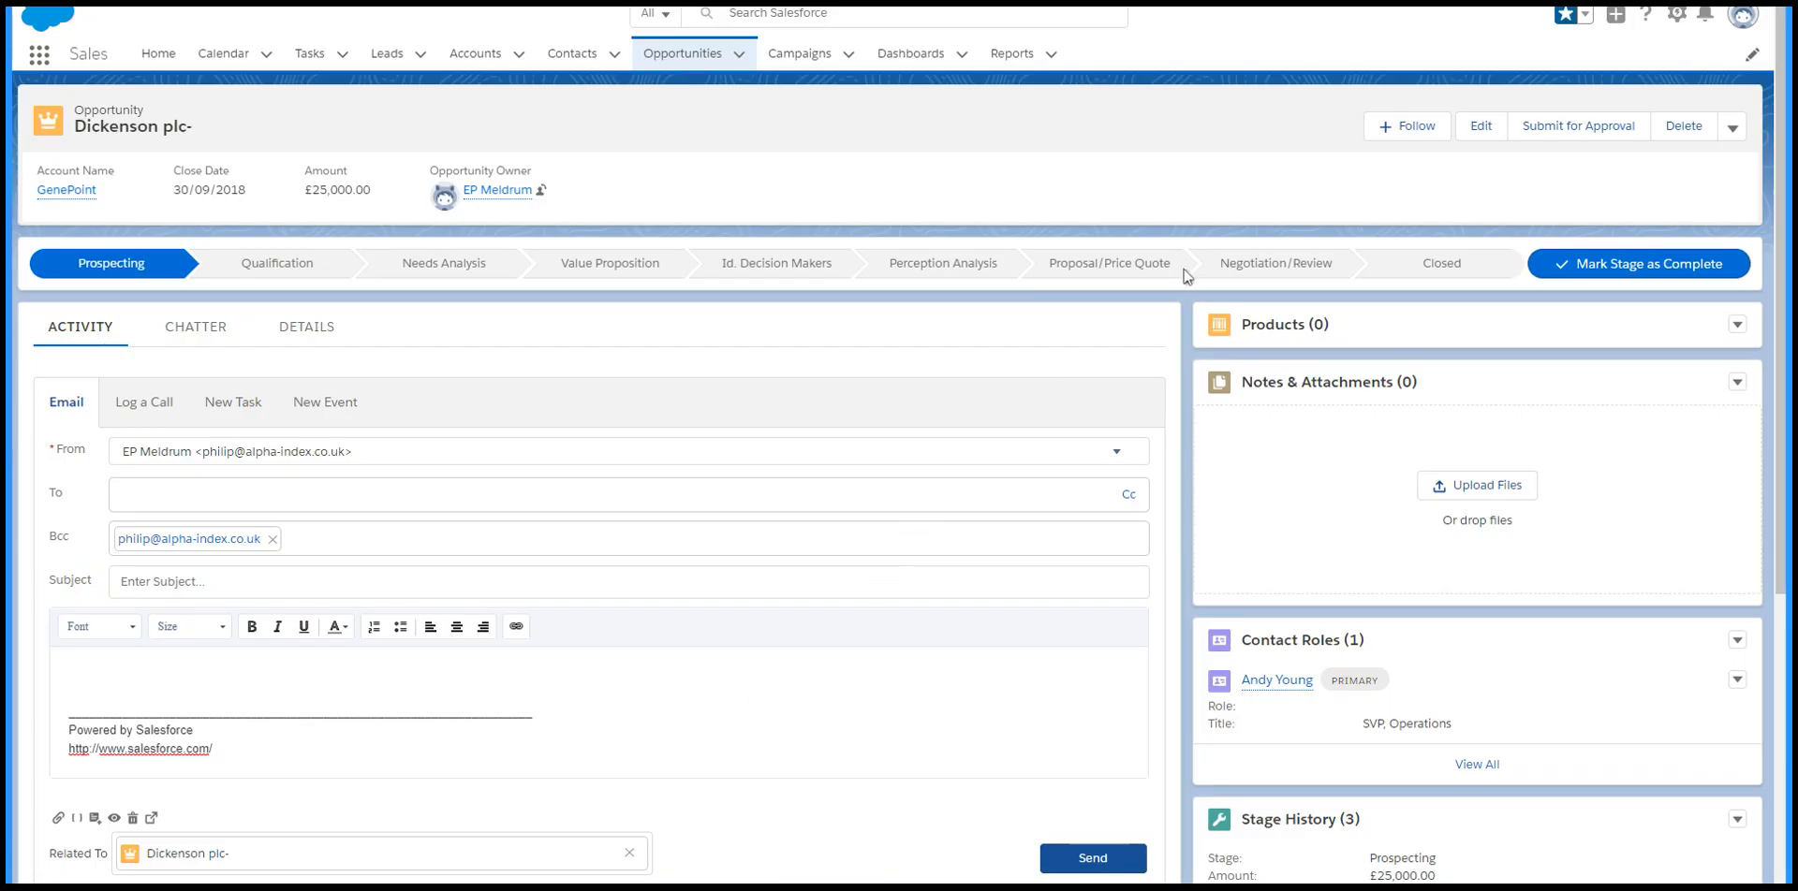
{"action": "mouse_move", "coordinate": [1652, 19]}
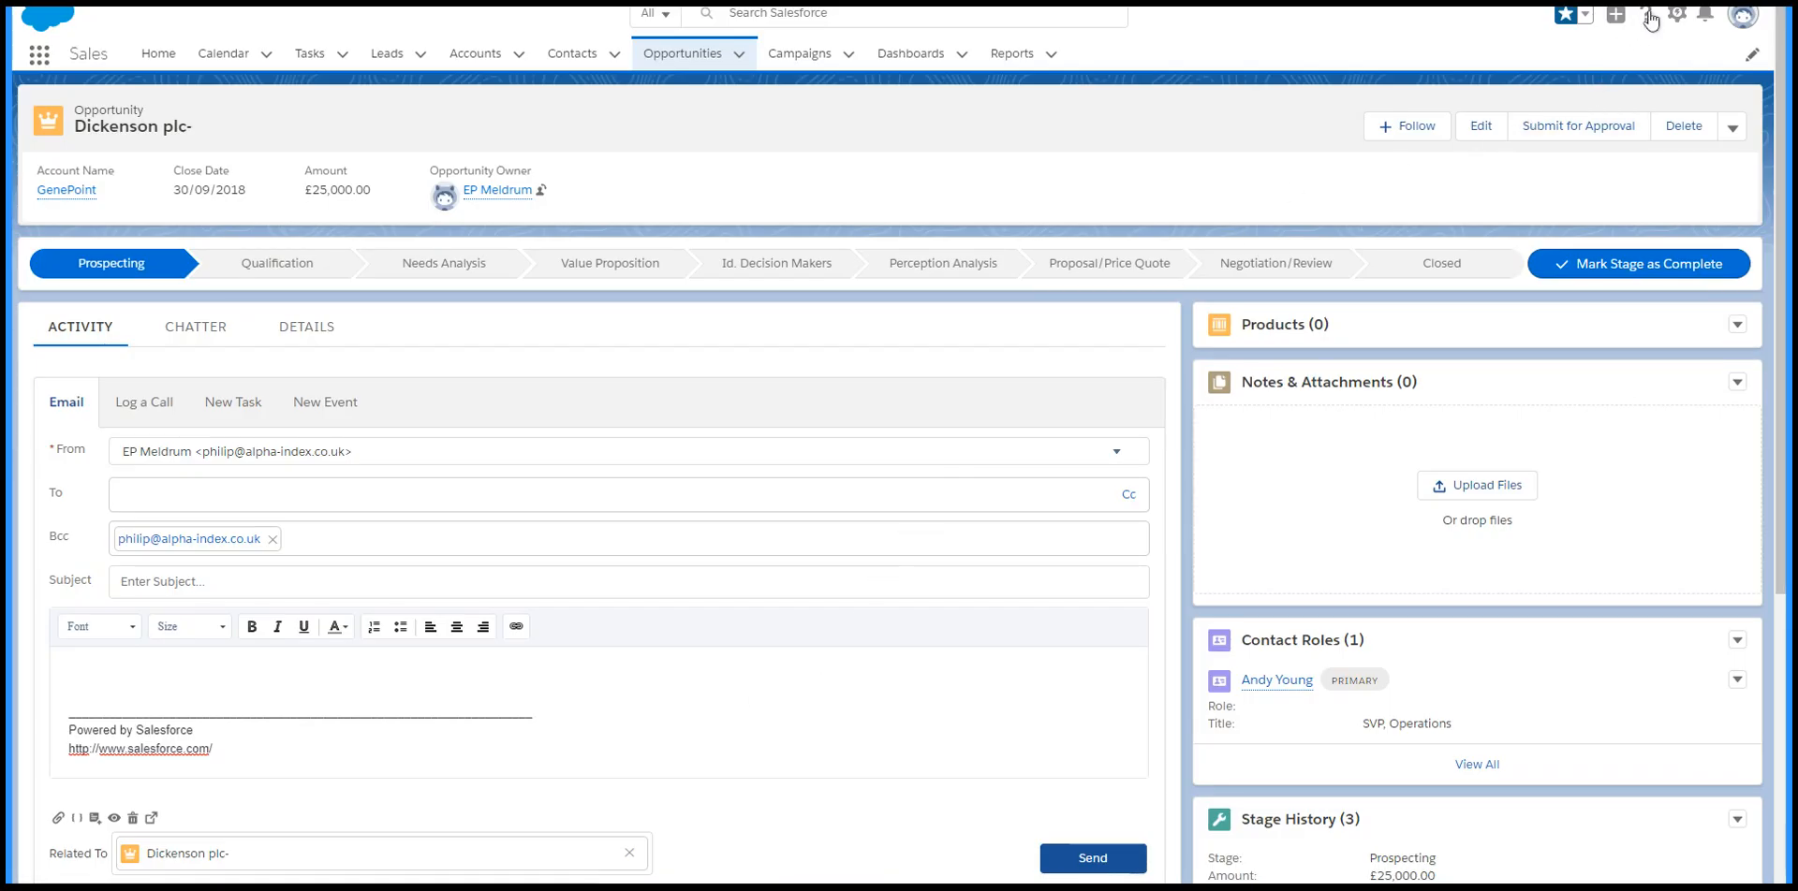
- From the help menu, view the Learn to Work in Lightning Experience Trailhead trail
{"action": "left_click", "coordinate": [1648, 14]}
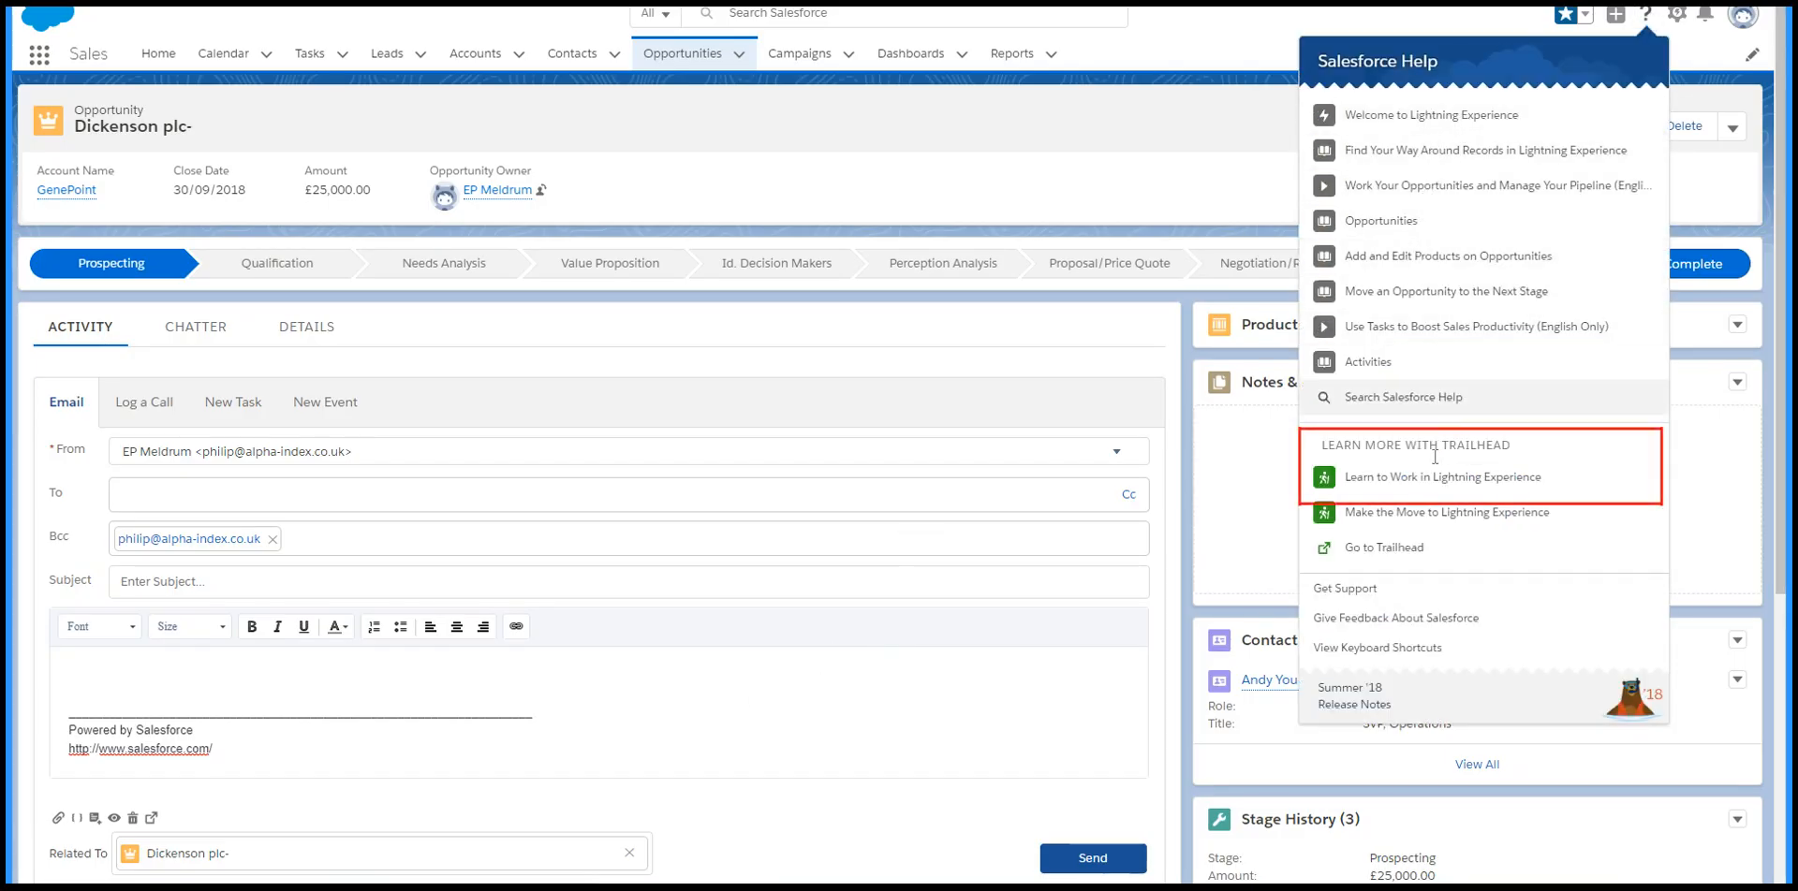
{"action": "mouse_move", "coordinate": [1427, 477]}
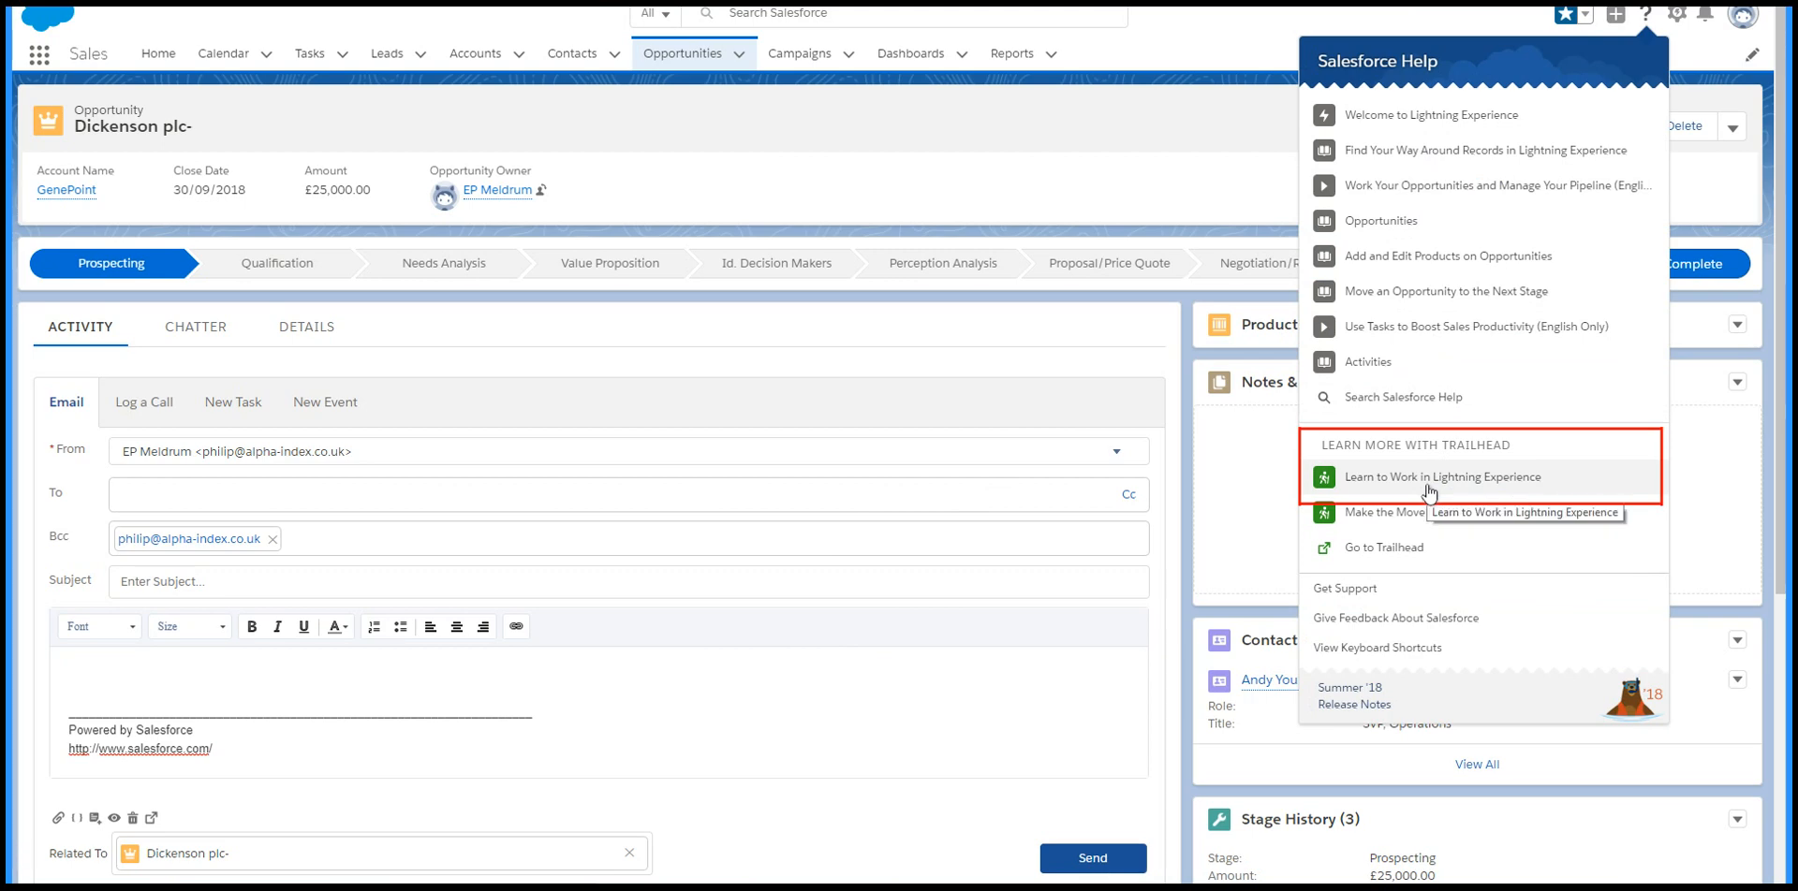
{"action": "left_click", "coordinate": [1442, 476]}
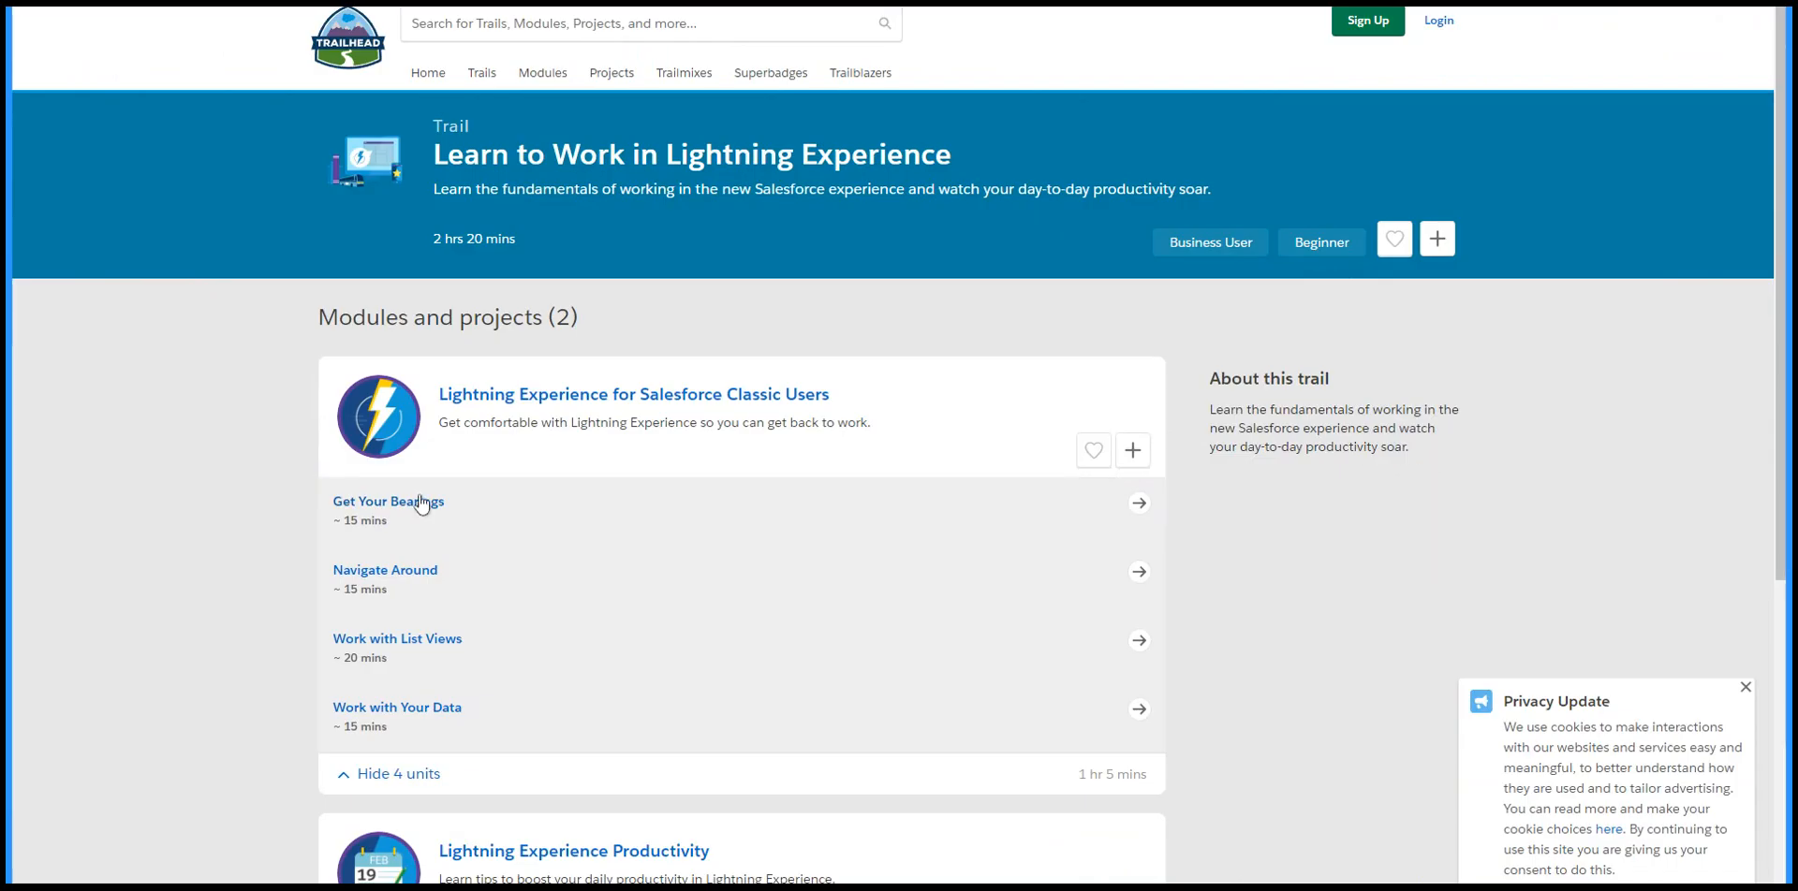
{"action": "scroll", "scroll_direction": "down", "scroll_amount": 3}
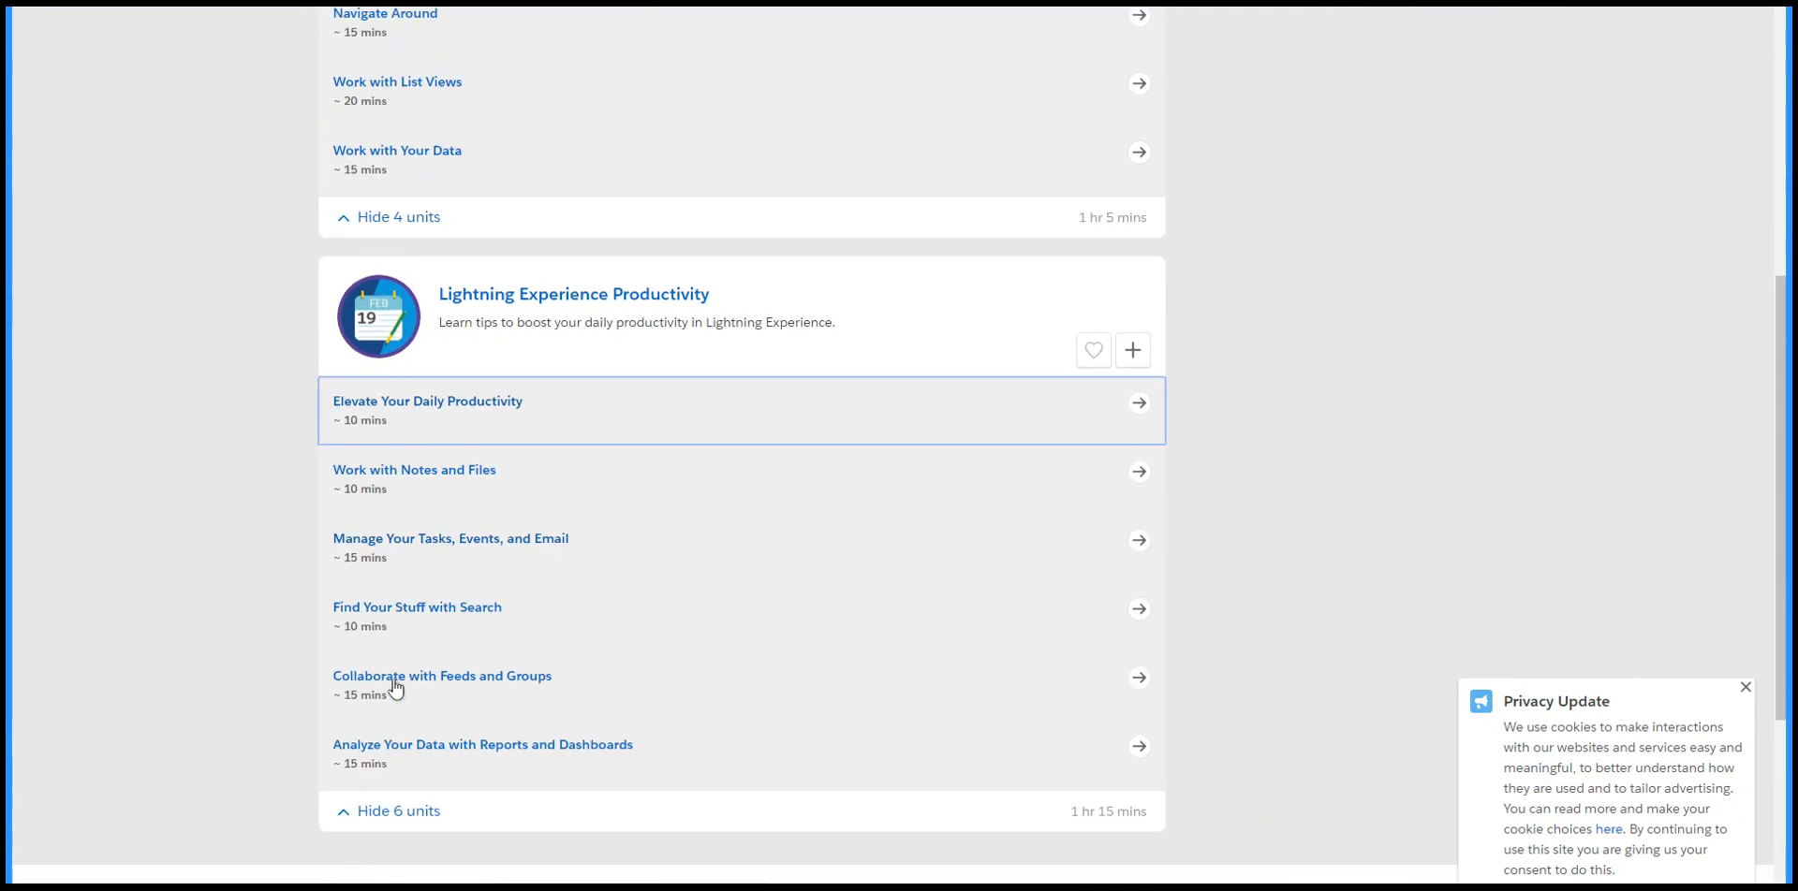